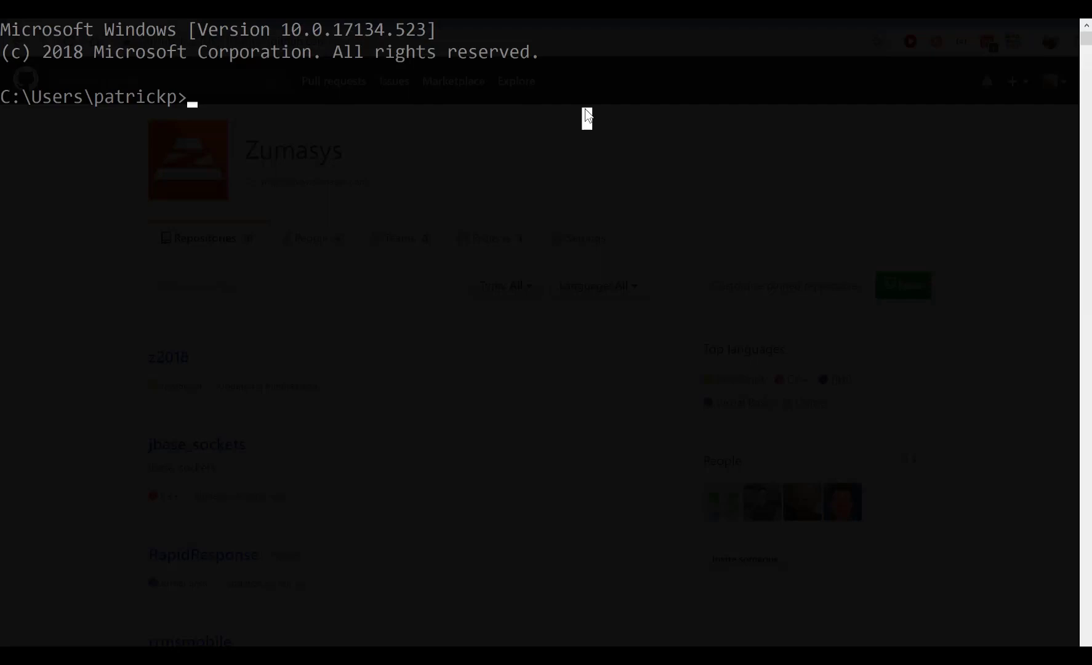
# Step: Log into jBASE with the JBASEADM account via the jb command
pyautogui.write('jb')
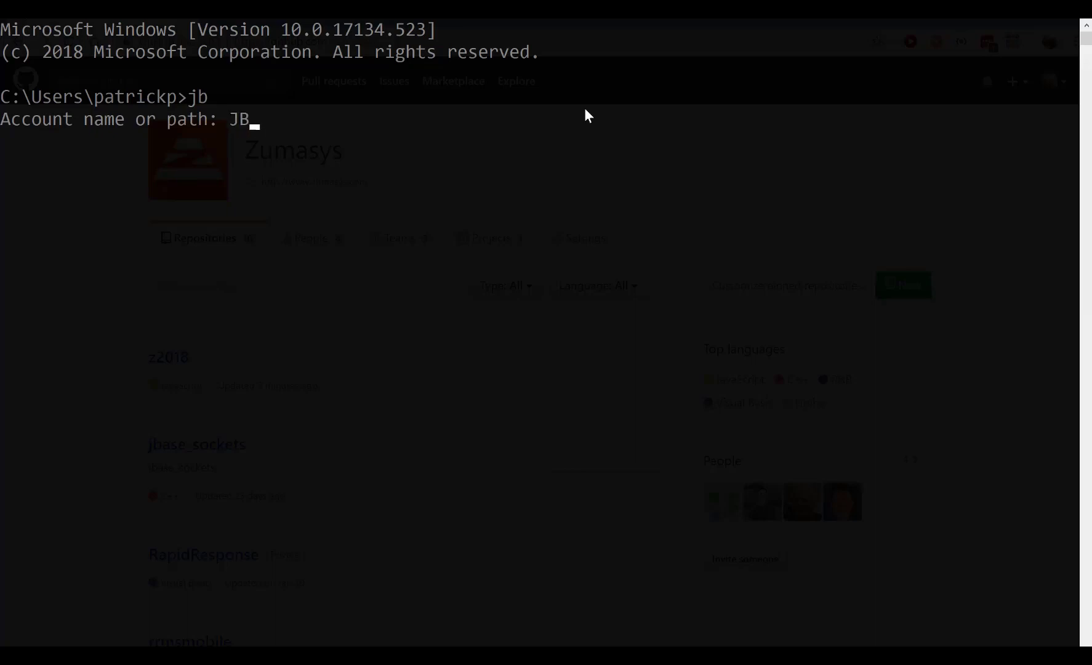
pyautogui.write('ASEADM')
pyautogui.write('WHO')
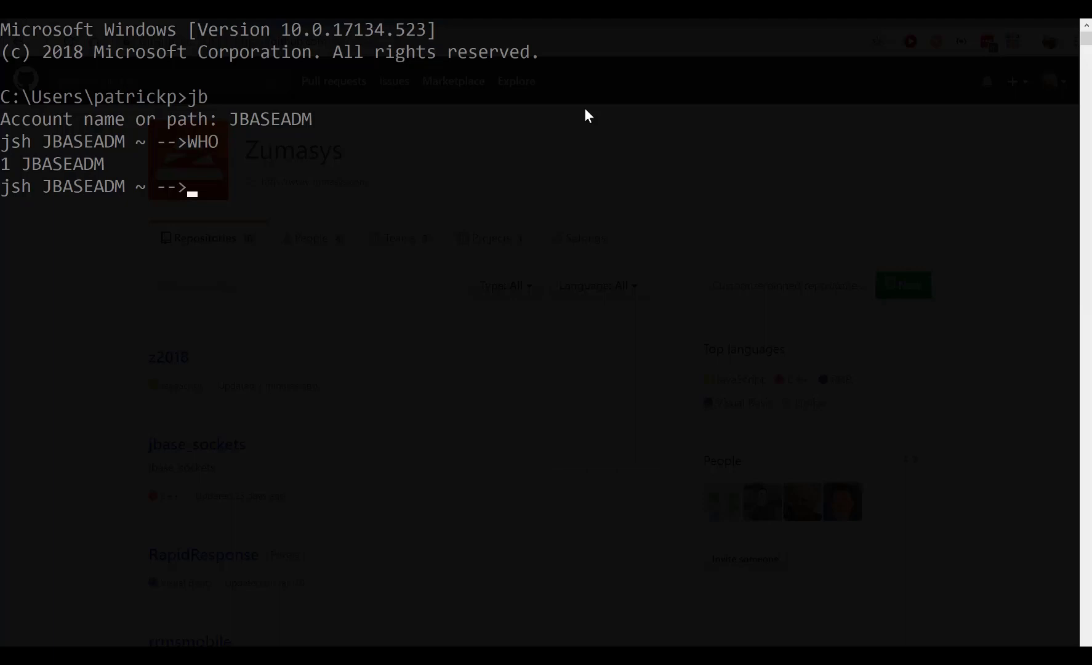
# Step: Create the jBASE account Z2018 with d3 emulation (CREATE-ACCOUNT -e d3 Z2018)
pyautogui.write('CREATE-')
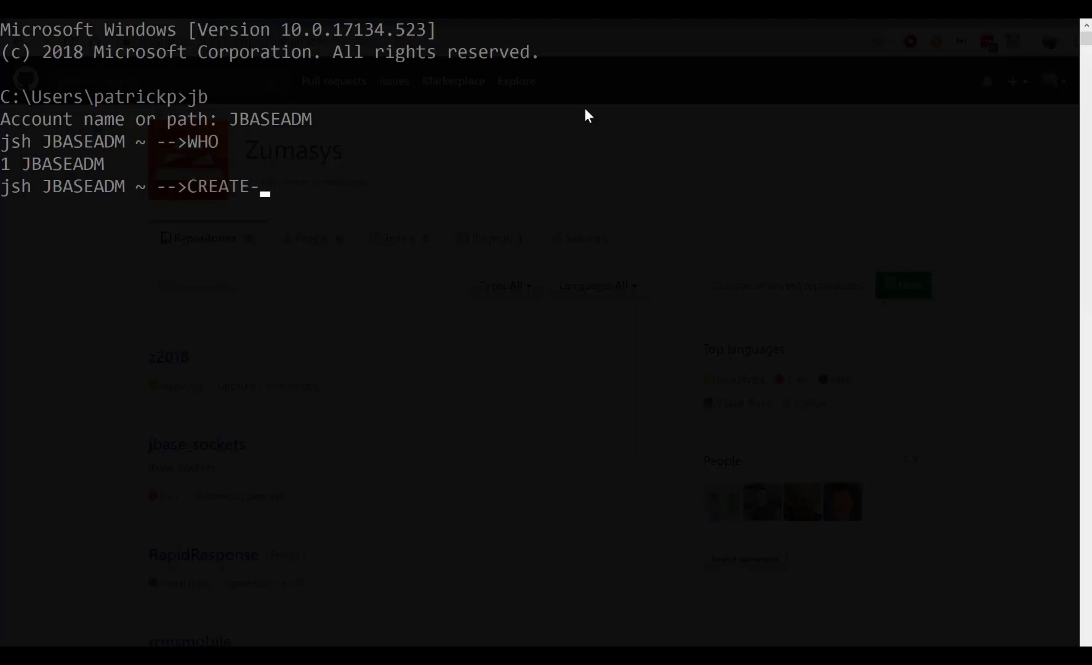
pyautogui.write('ACCOUNT')
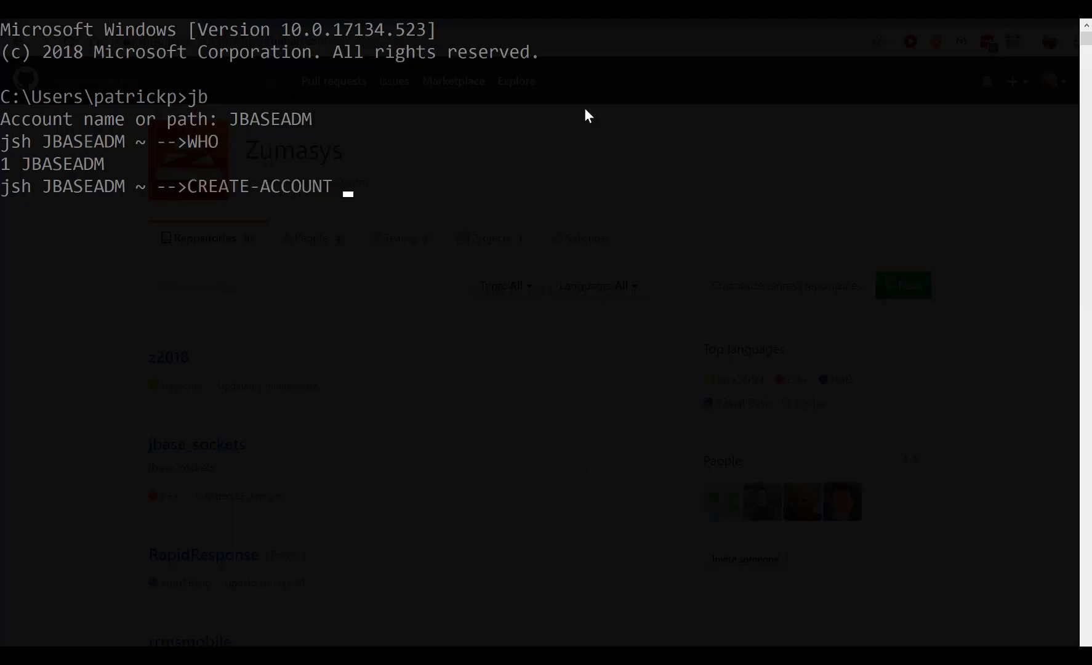
pyautogui.write('-')
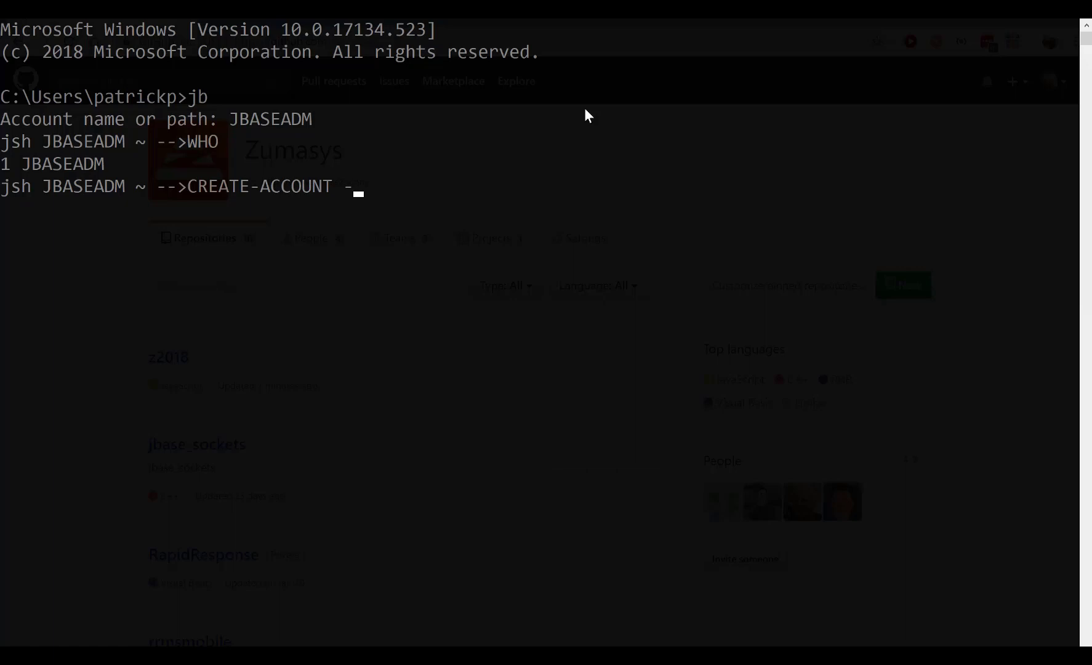
pyautogui.write('e d3')
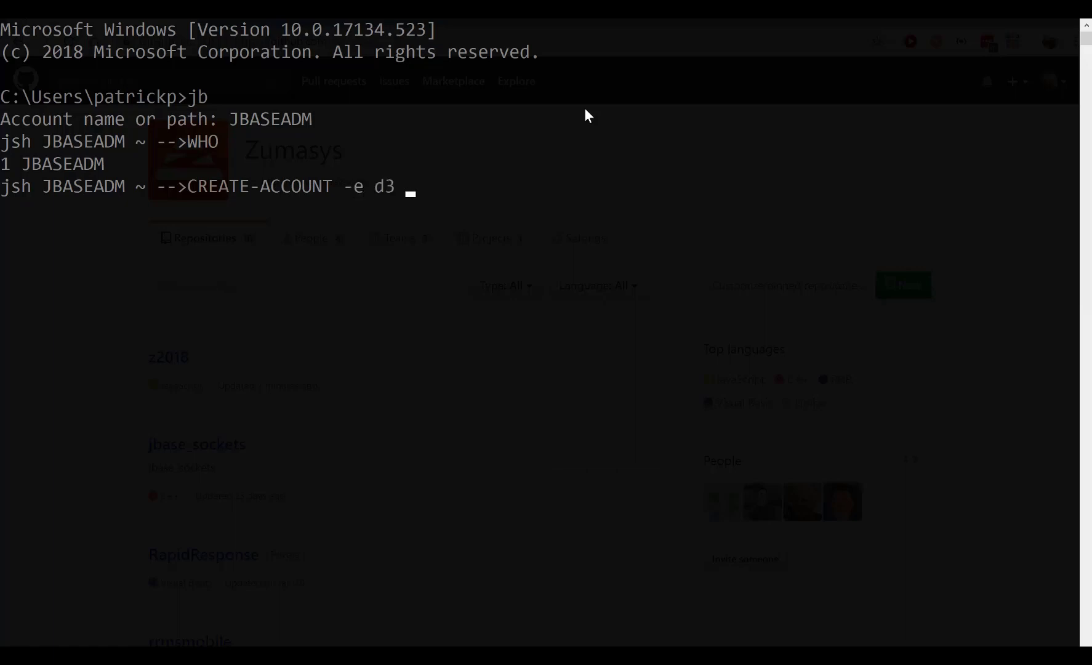
pyautogui.write('Z2')
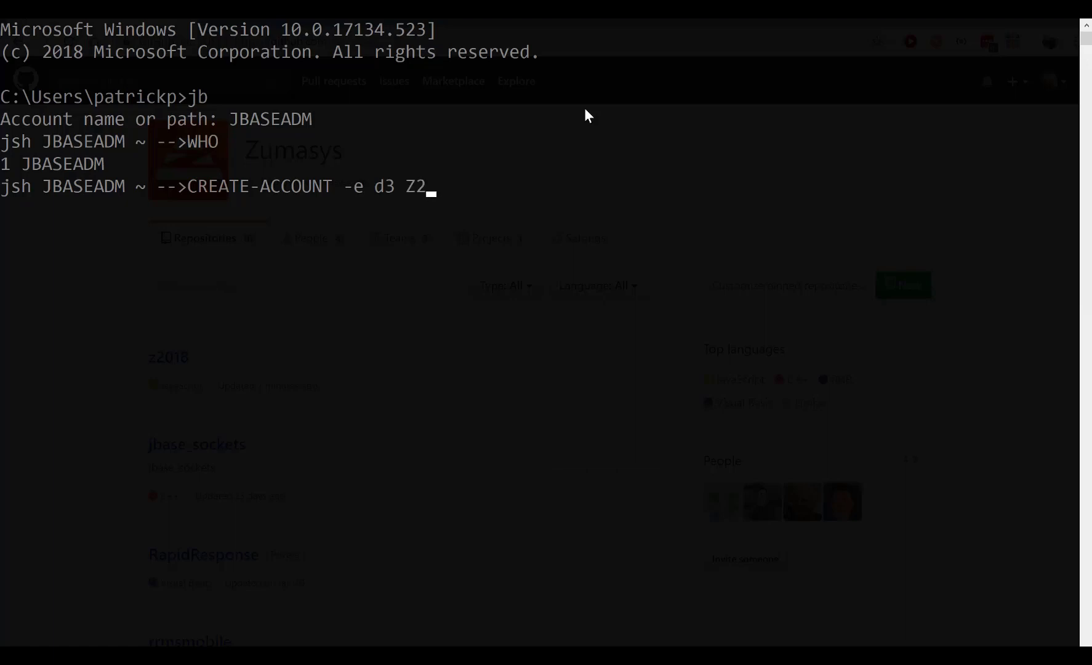
pyautogui.write('018')
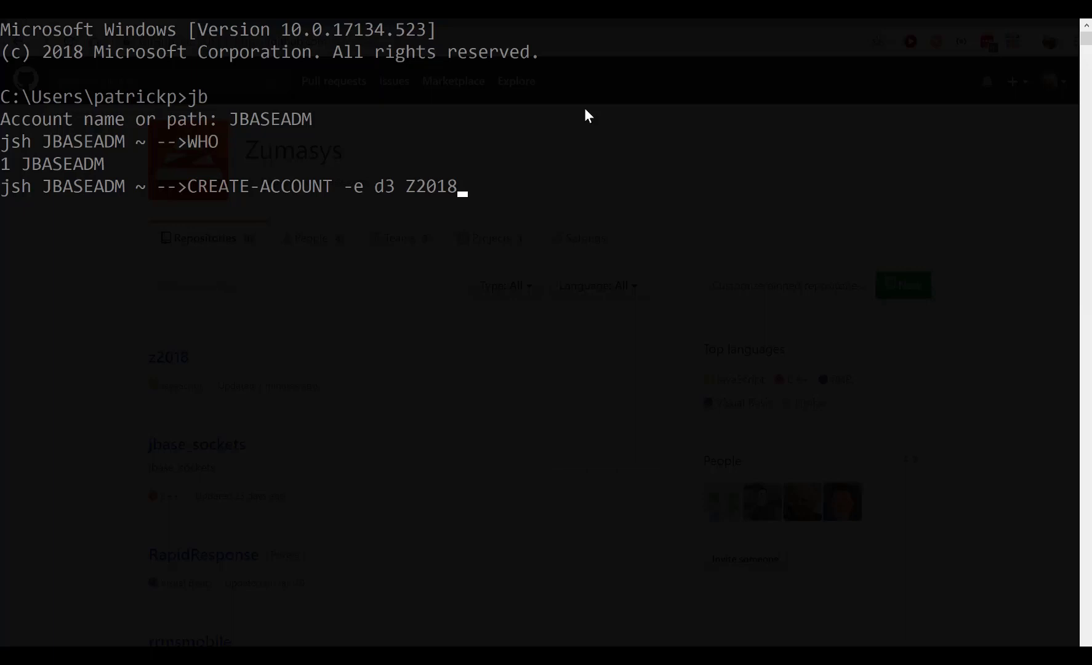
pyautogui.press('Return')
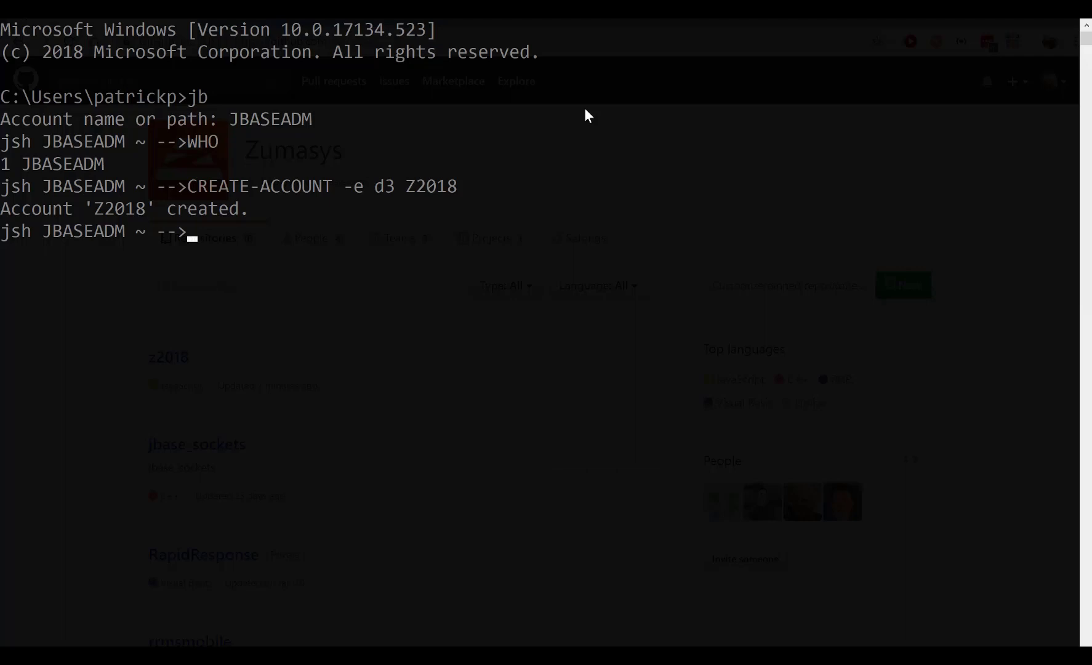
# Step: Bring up the SYSTEM record for Z2018 with ED SYSTEM Z2018
pyautogui.write('ED SYSTEM')
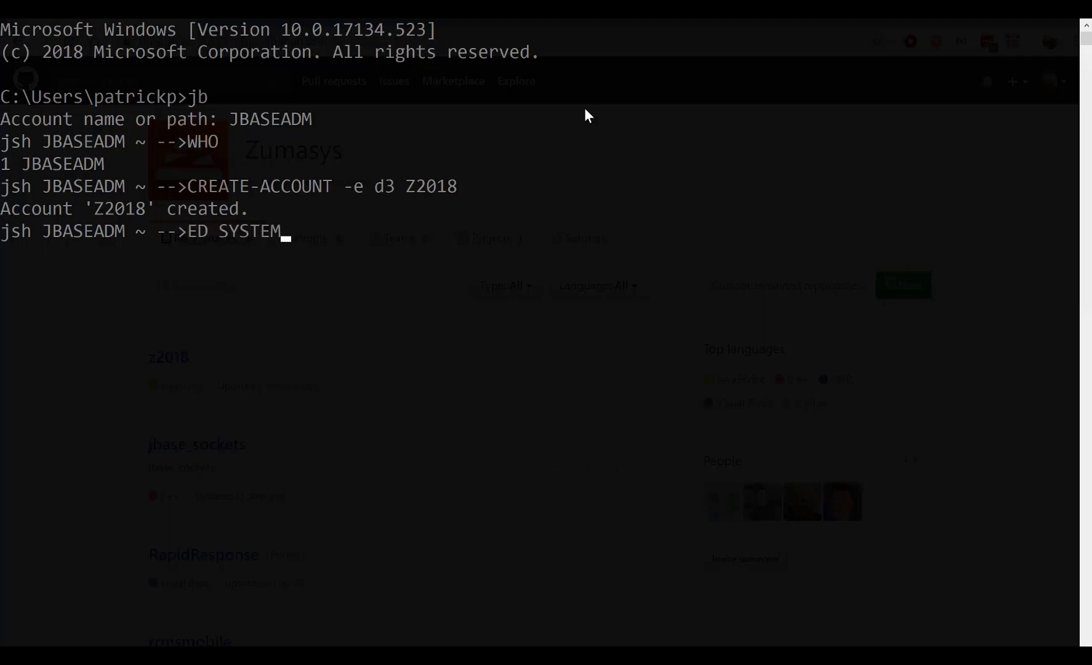
pyautogui.write('Z2')
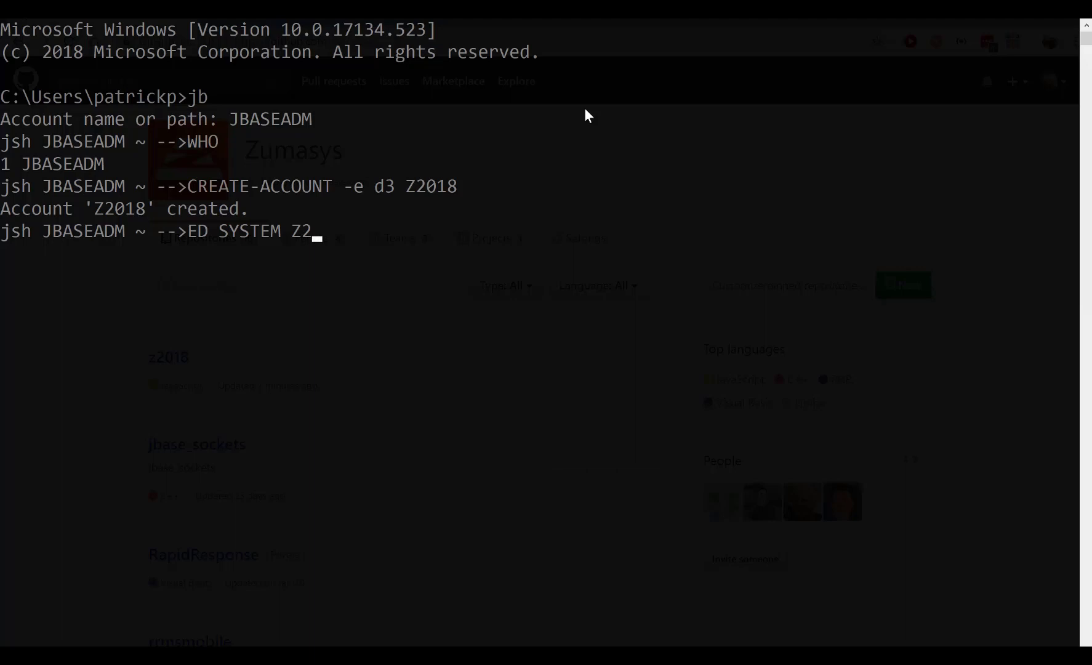
pyautogui.press('Return')
pyautogui.write('E')
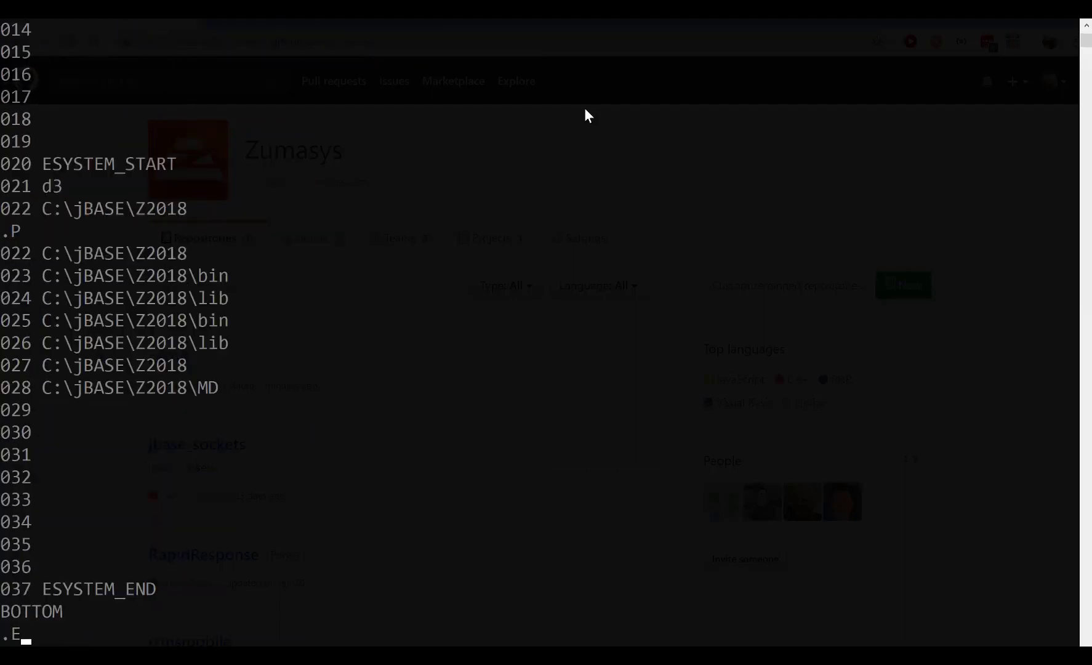
# Step: Leave the jBASE shell, enter the Z2018 folder, list its contents and go back up
pyautogui.write('X')
pyautogui.write('cd z20')
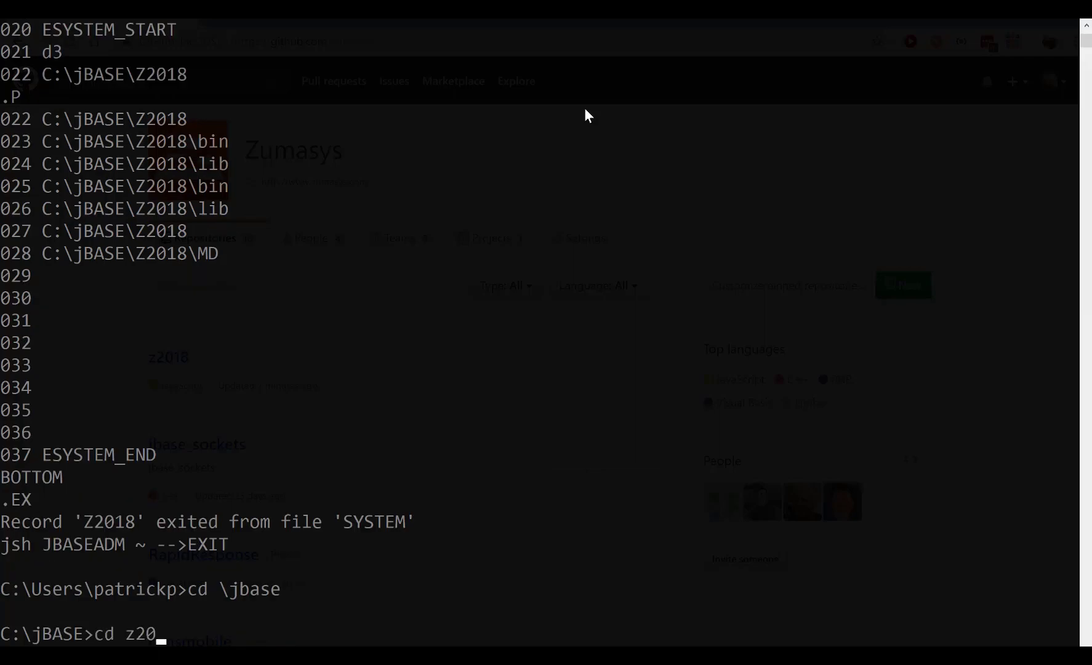
pyautogui.press('Return')
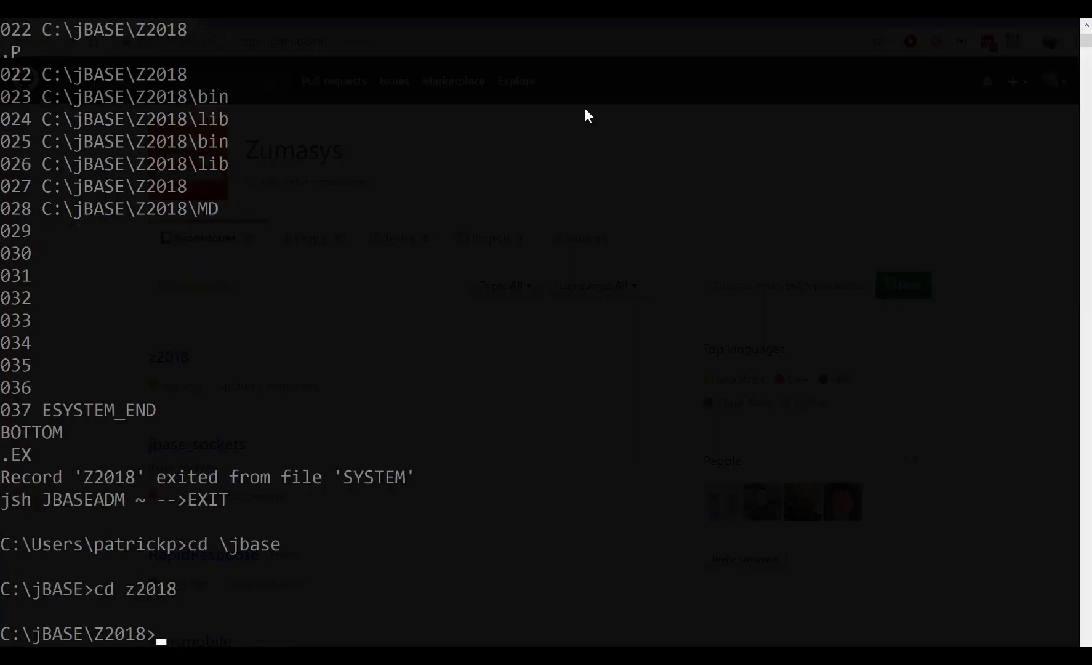
pyautogui.write('dir')
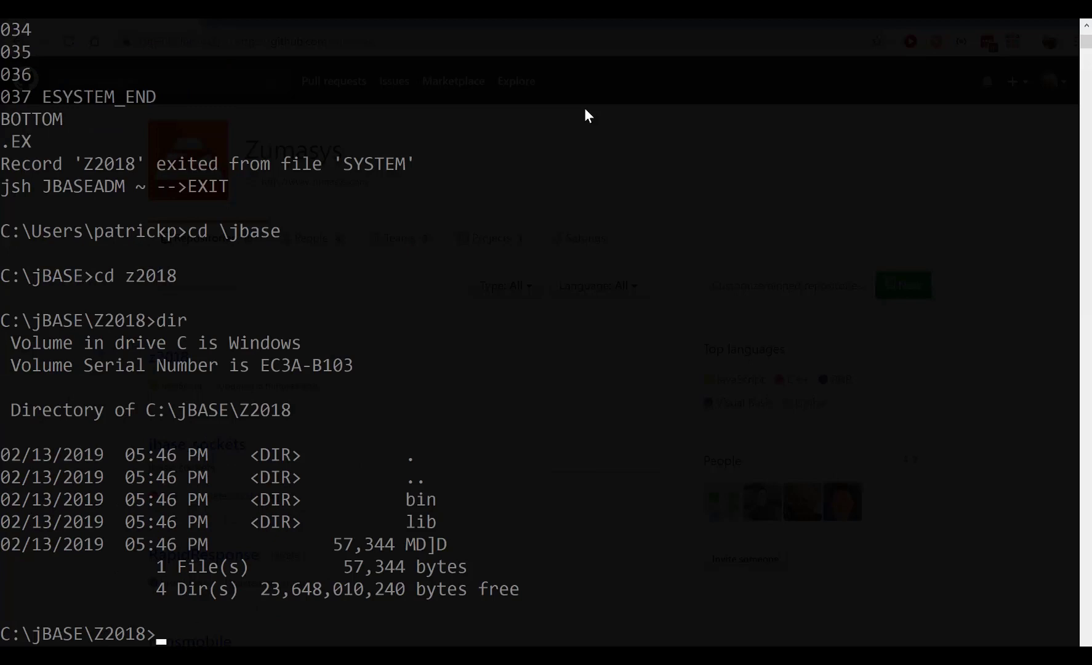
pyautogui.write('cd ..')
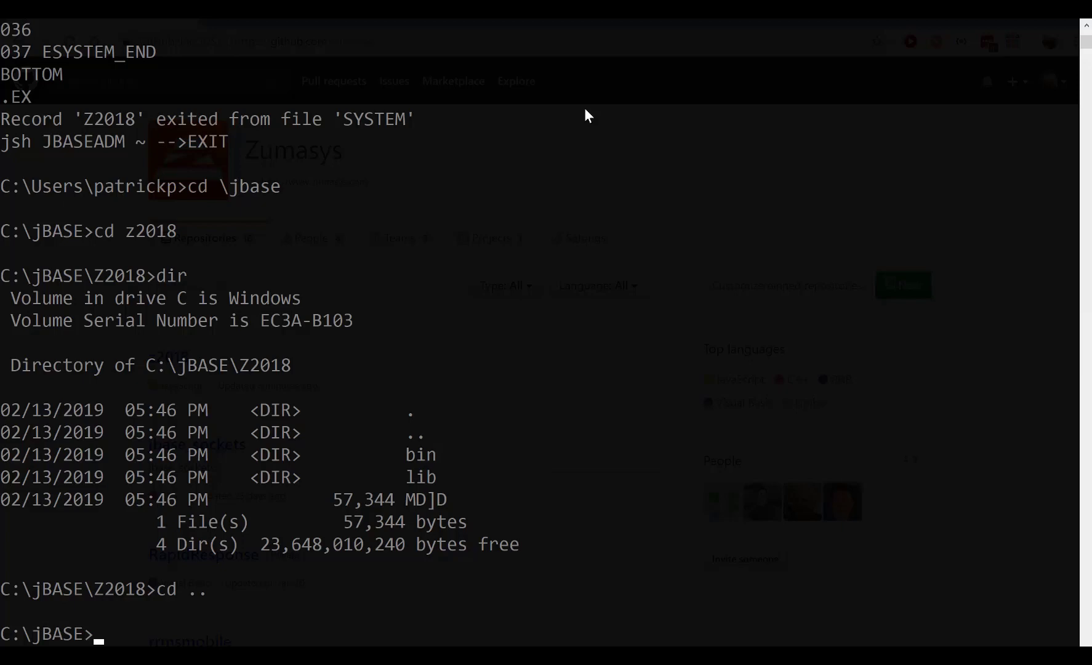
# Step: Delete the z2018 folder under C:\jBASE with rmdir /s, confirming with y
pyautogui.write('rmdir')
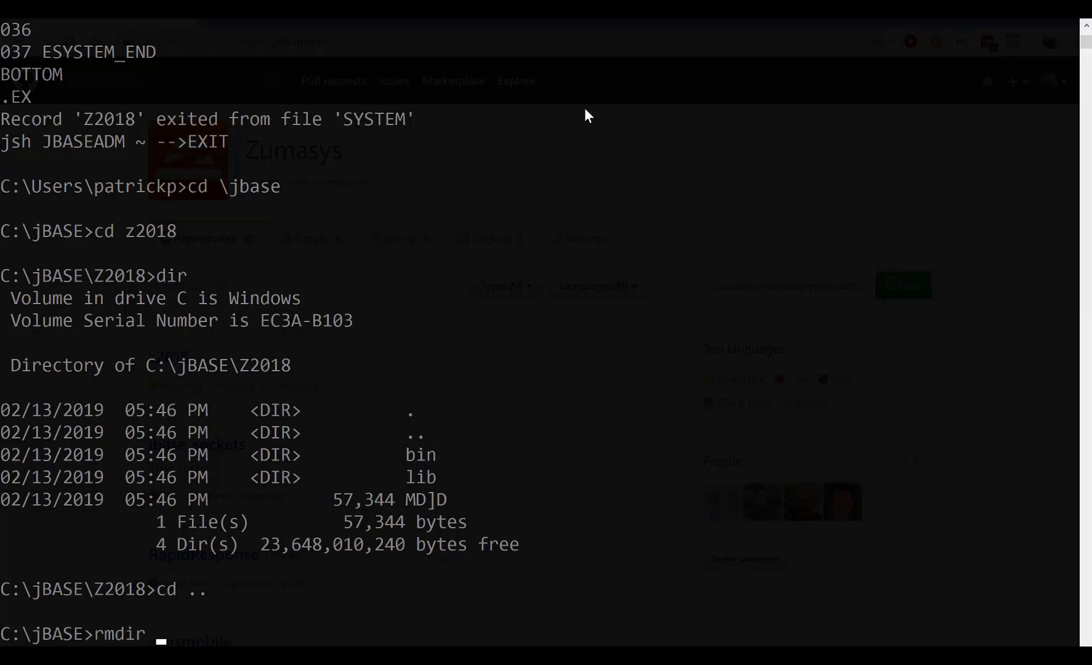
pyautogui.write('z2018')
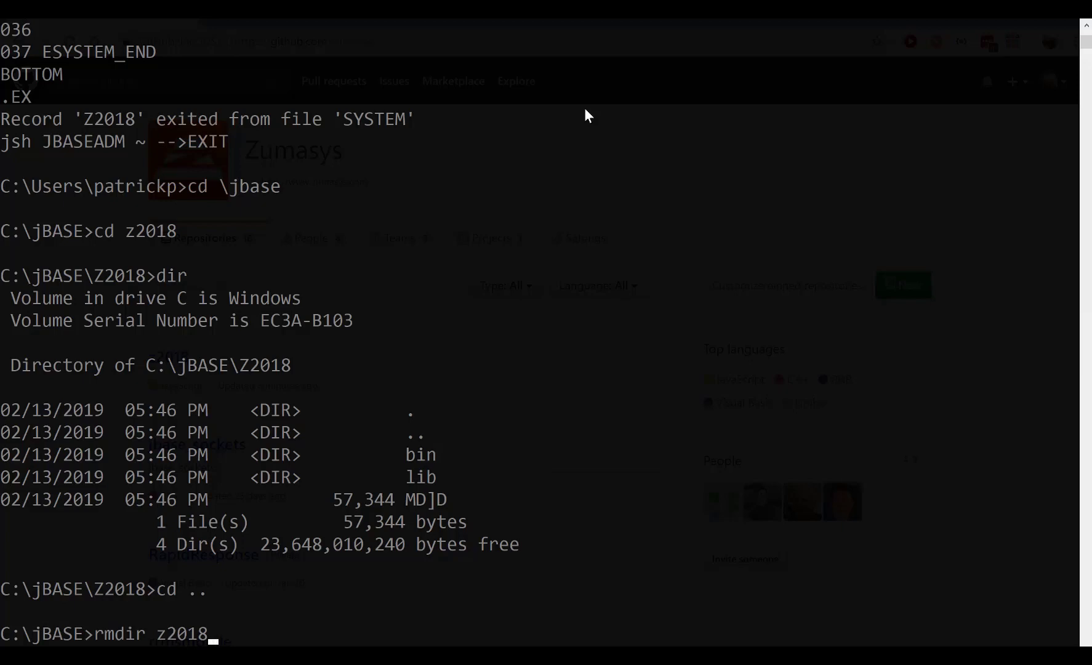
pyautogui.write('/ s')
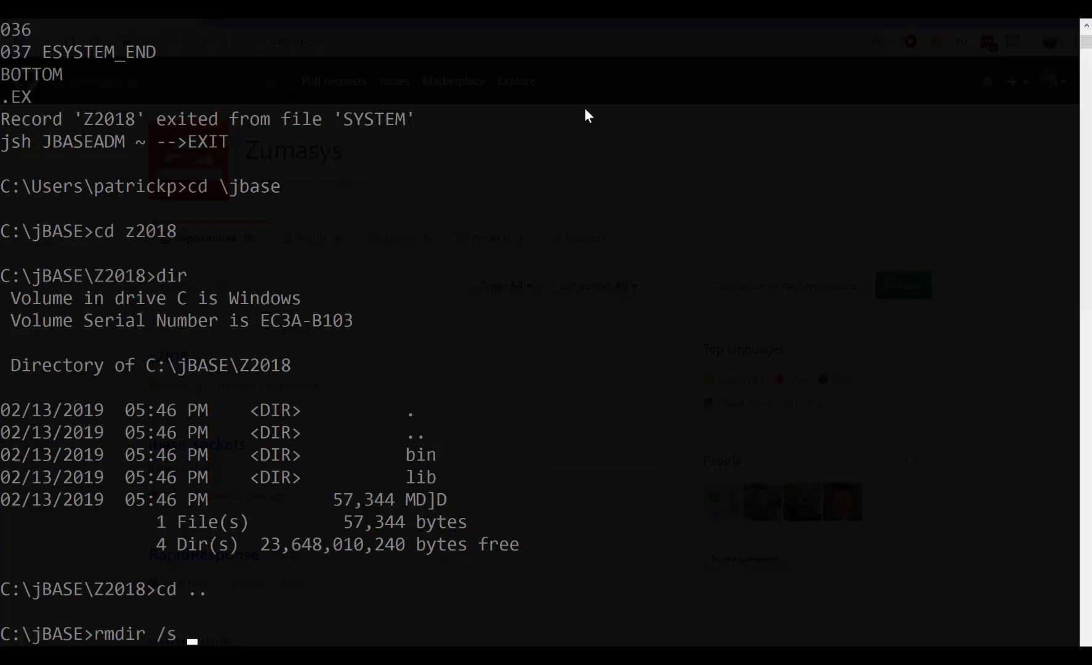
pyautogui.write('z201')
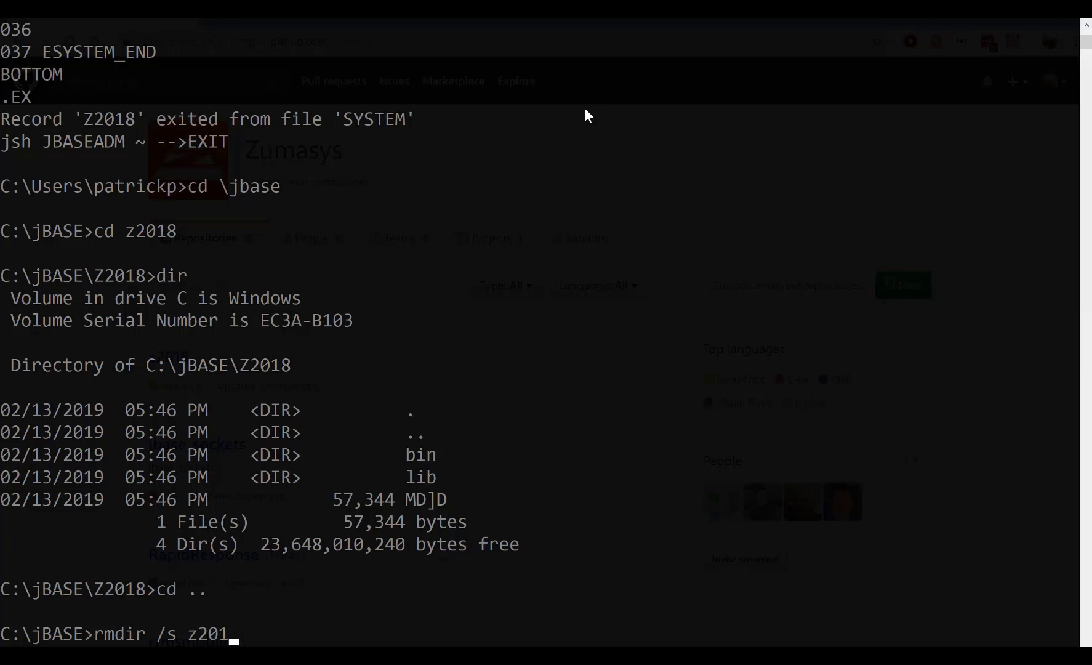
pyautogui.press('Return')
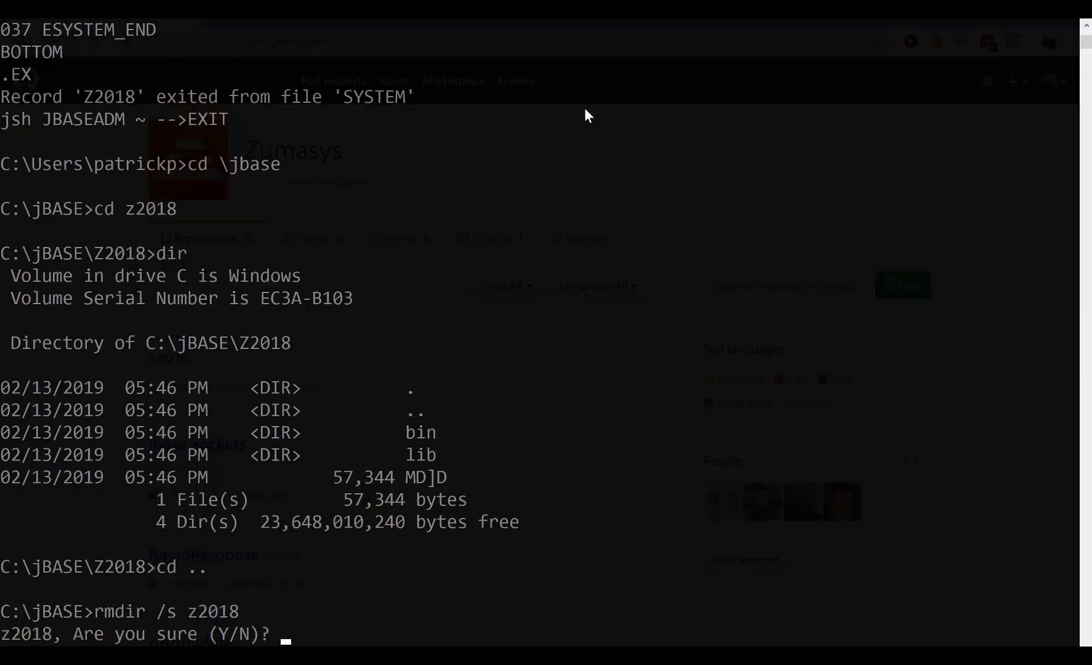
pyautogui.write('y')
pyautogui.write('cd z2018')
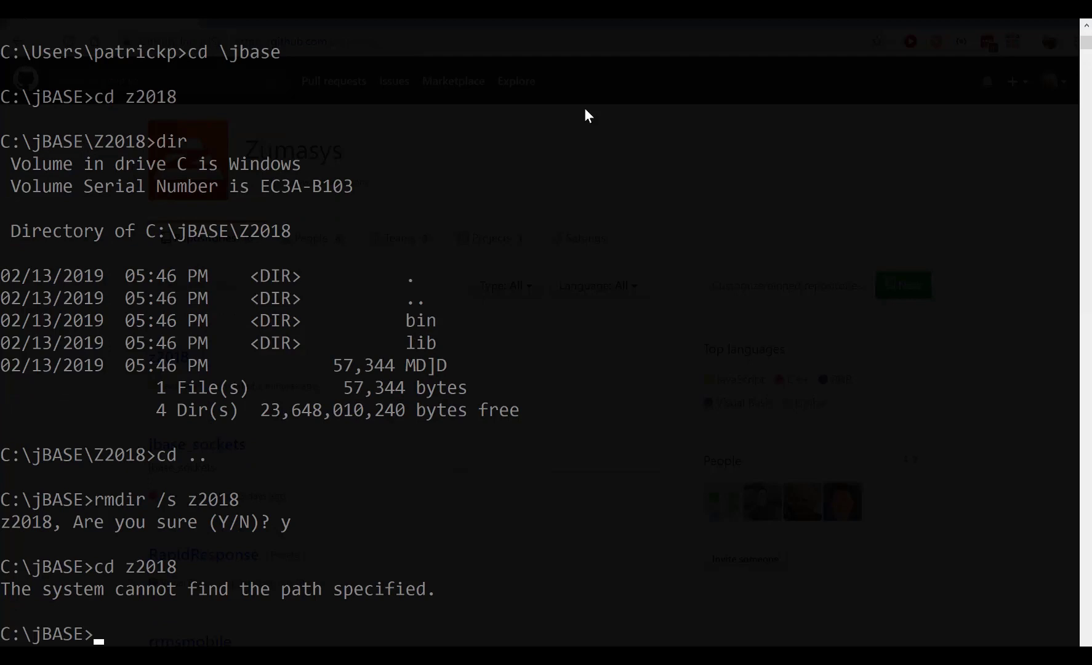
pyautogui.moveTo(687, 412)
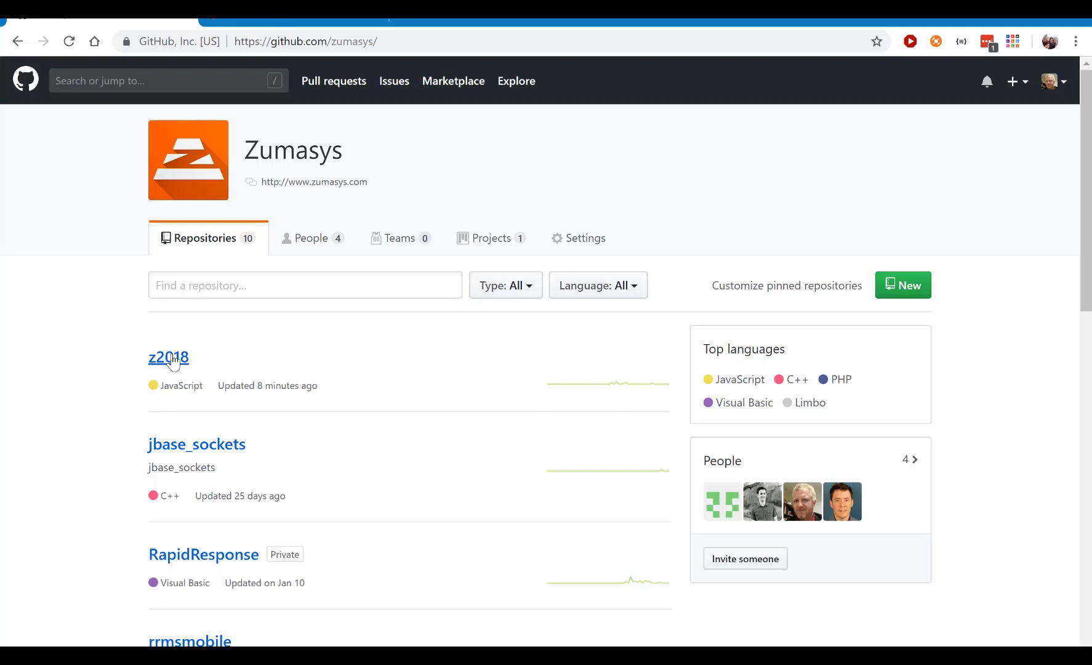
# Step: Show the HTTPS clone URL of the zumasys z2018 repository on GitHub
pyautogui.click(167, 357)
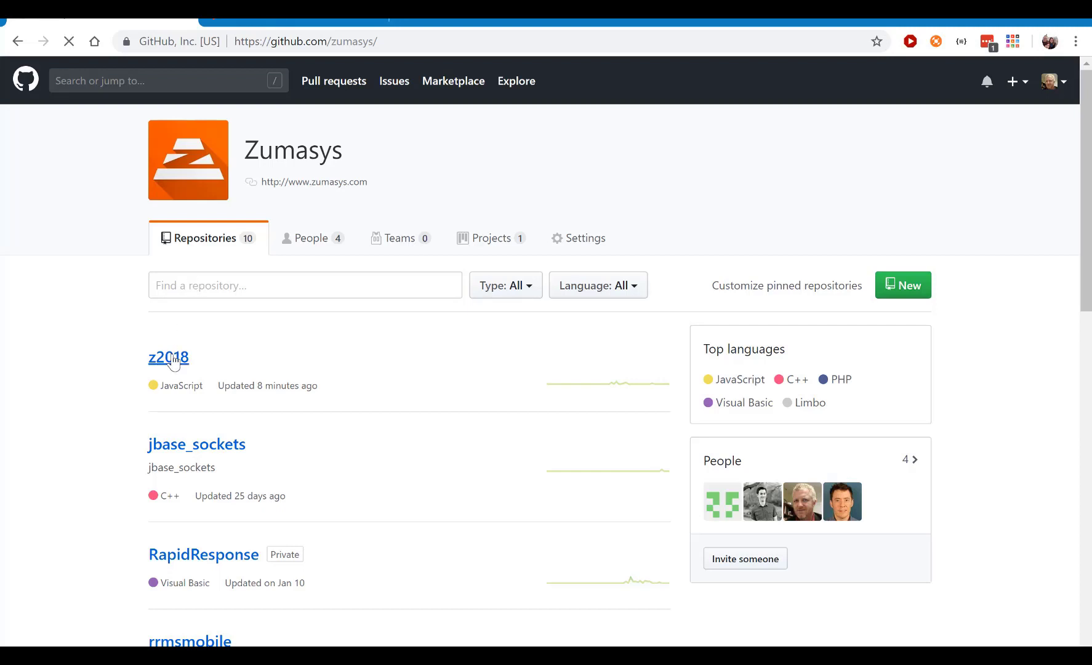
pyautogui.click(168, 357)
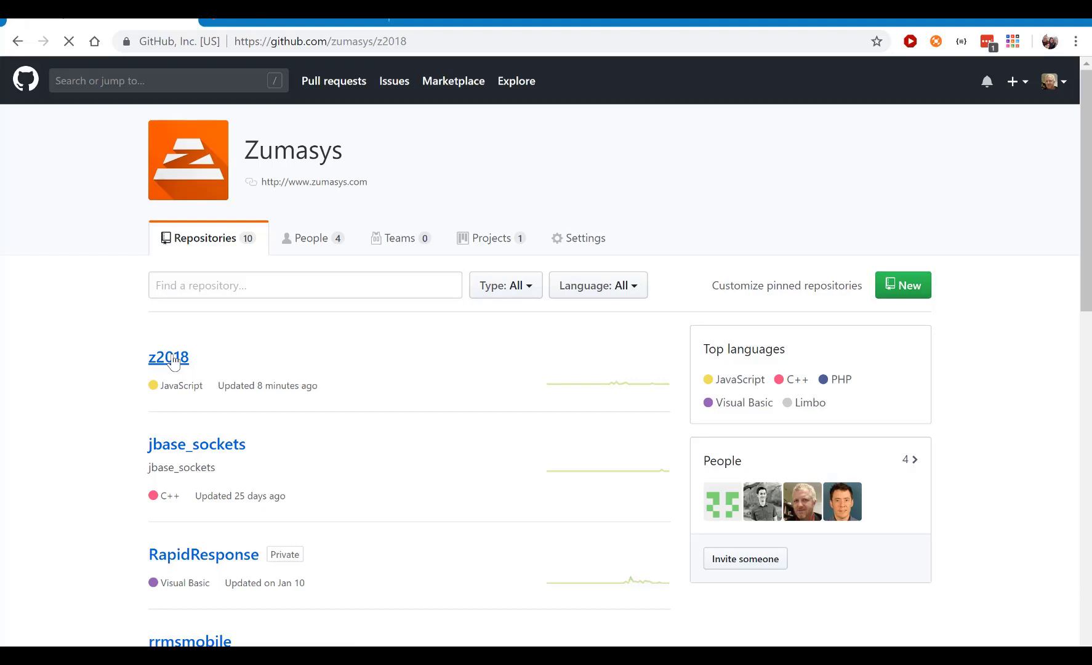
pyautogui.click(167, 357)
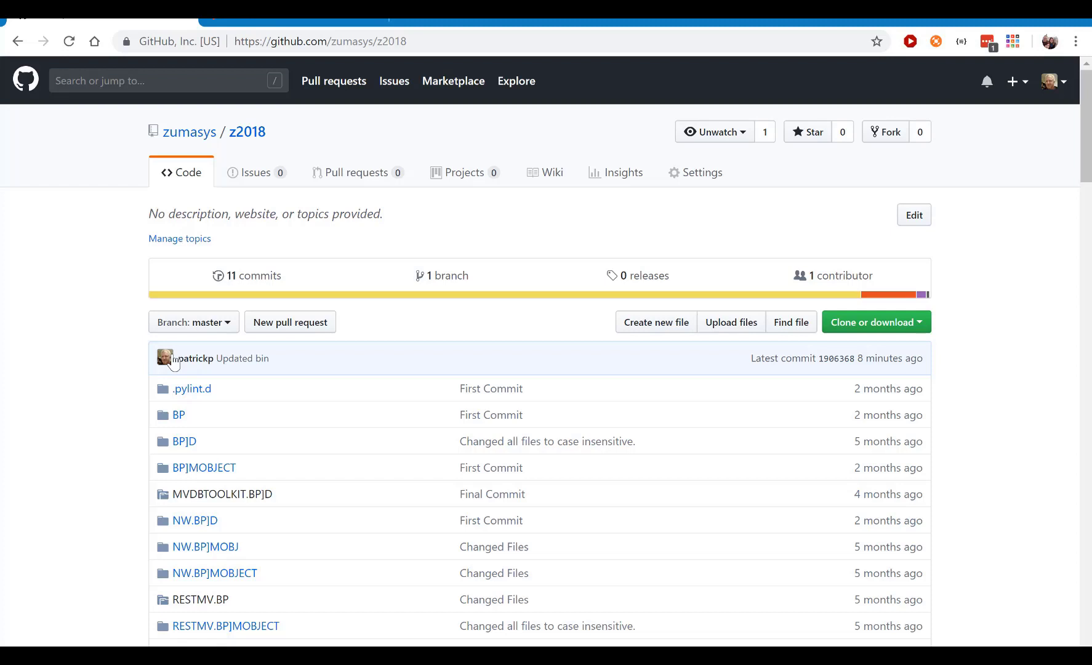
pyautogui.moveTo(901, 342)
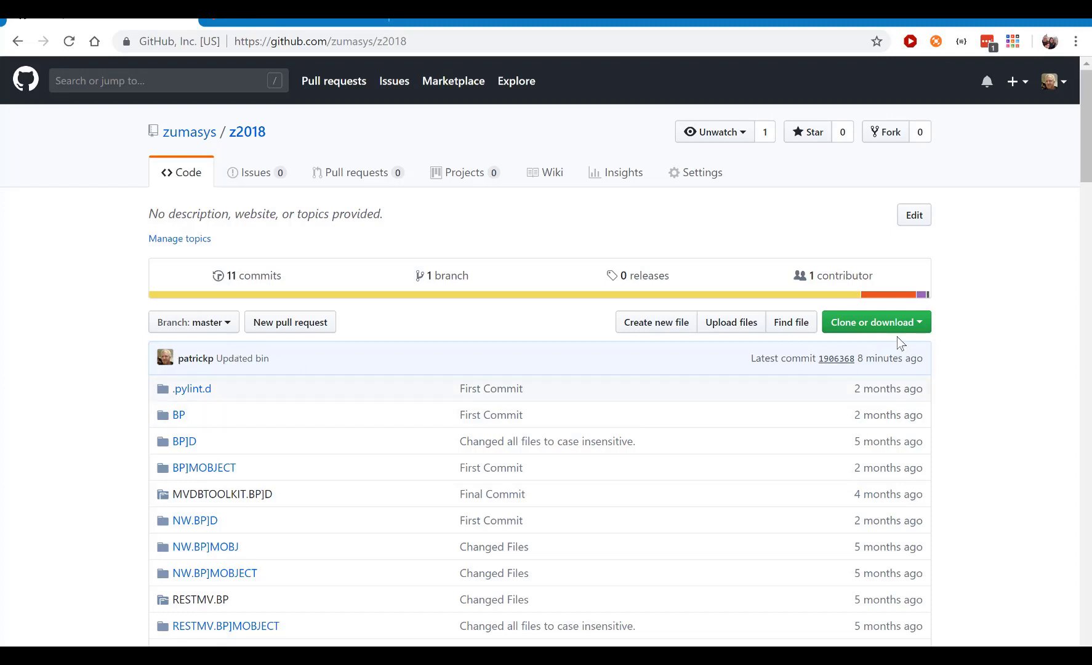
pyautogui.click(870, 322)
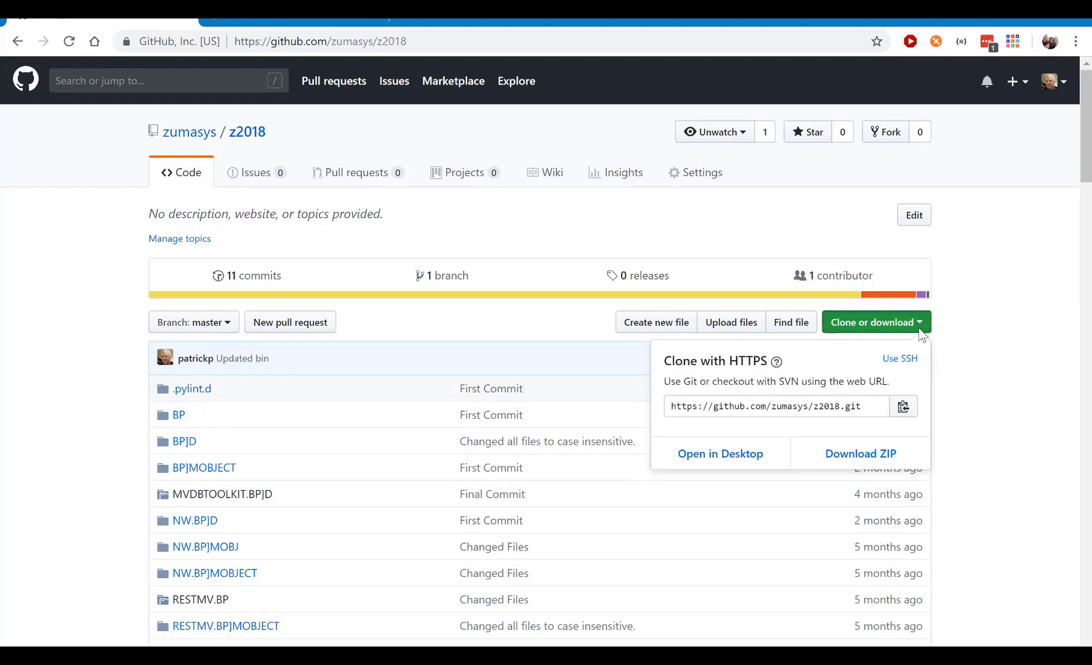
pyautogui.moveTo(860, 453)
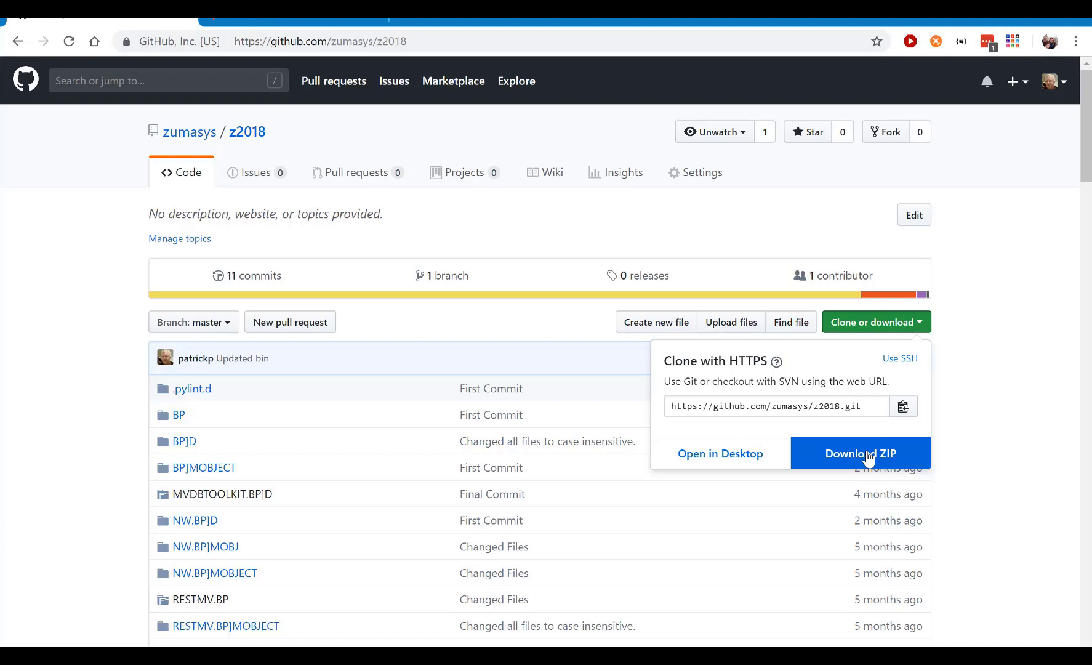
pyautogui.moveTo(861, 406)
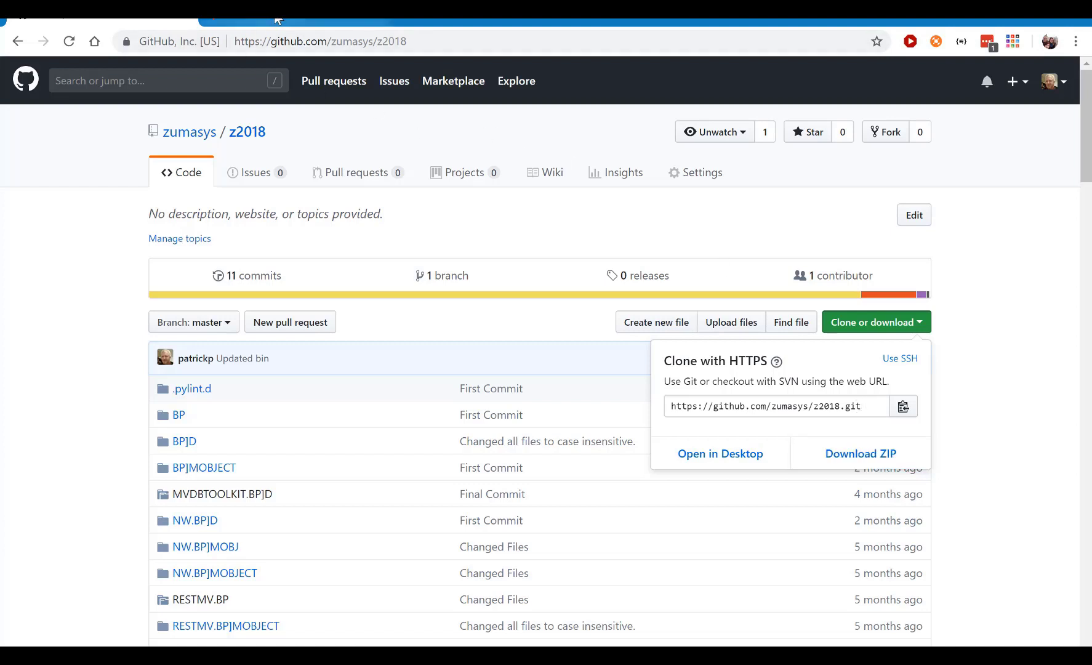
pyautogui.moveTo(278, 19)
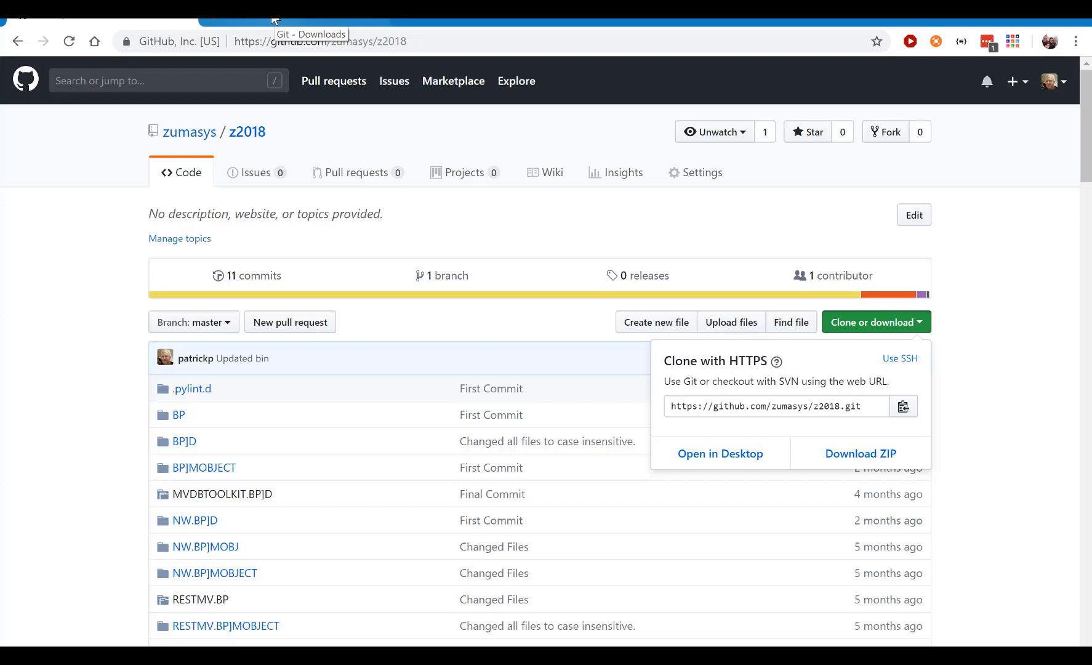
pyautogui.moveTo(557, 178)
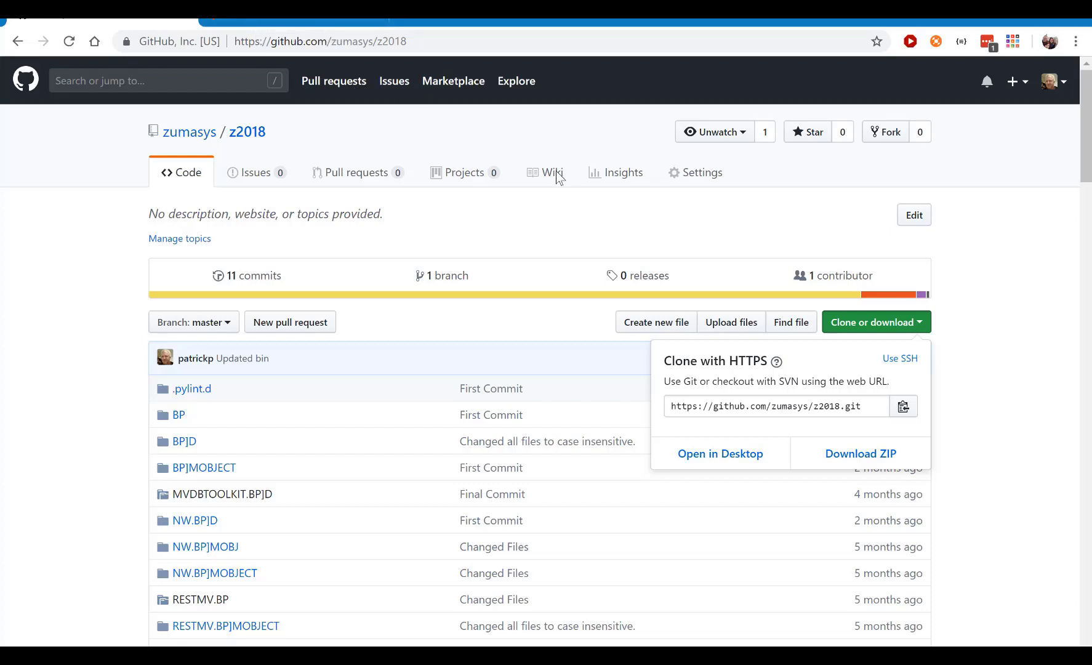
pyautogui.moveTo(298, 23)
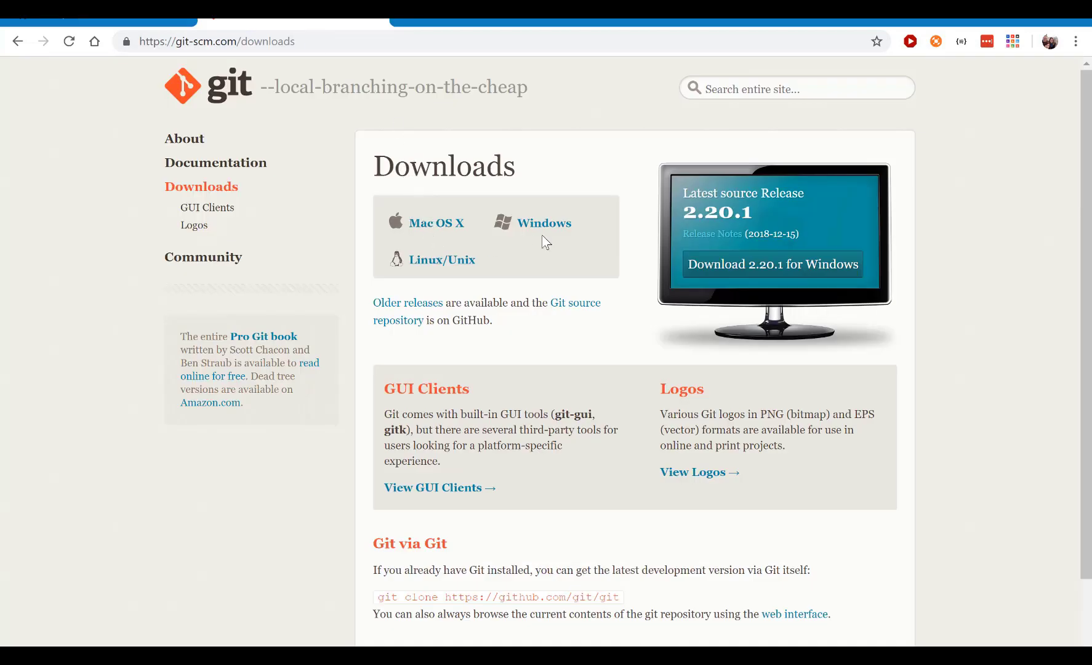
pyautogui.moveTo(512, 224)
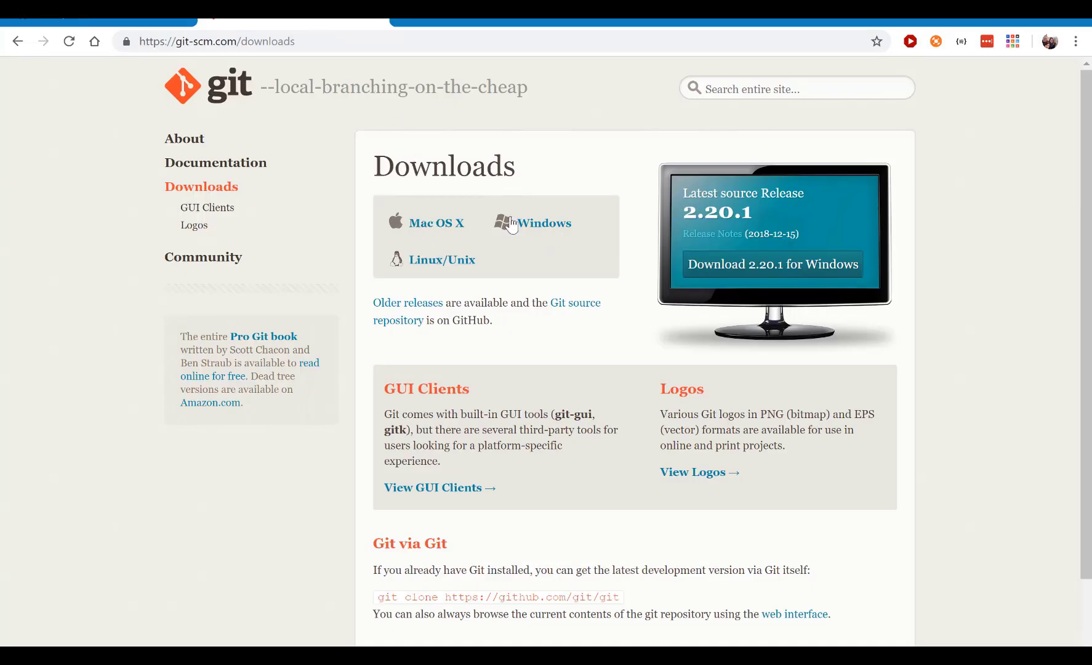
pyautogui.moveTo(135, 36)
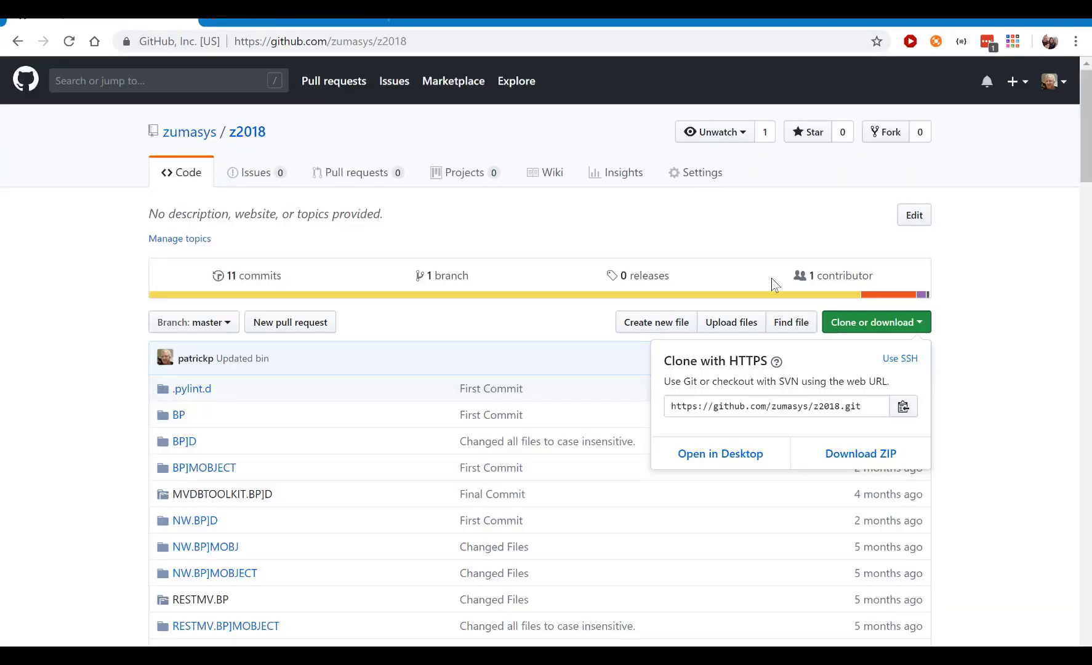
pyautogui.moveTo(903, 406)
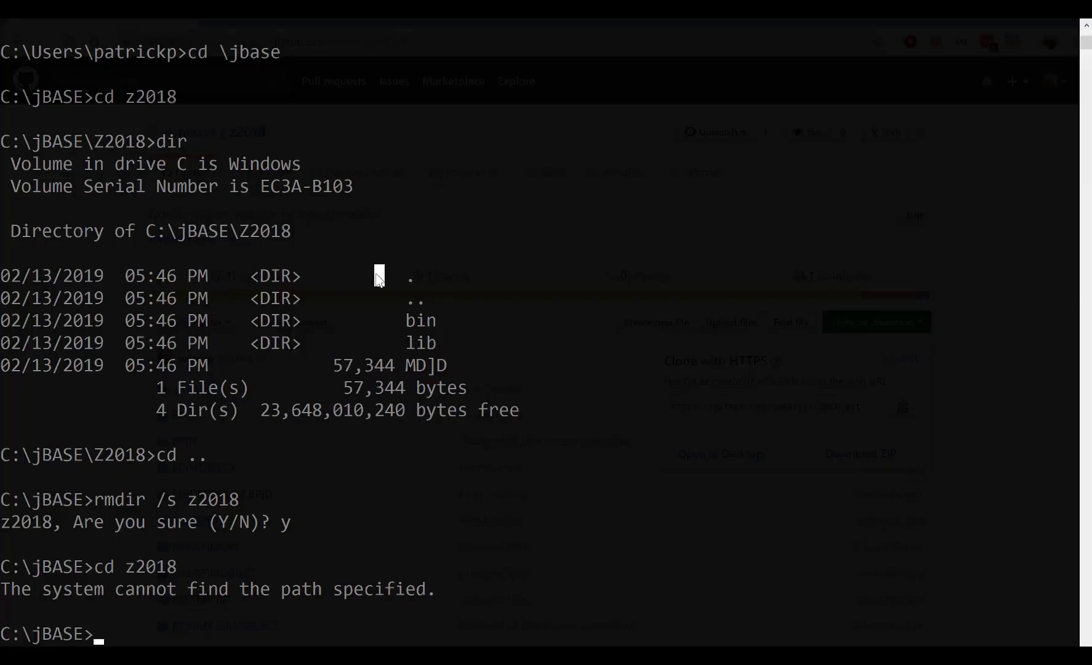
pyautogui.write('g')
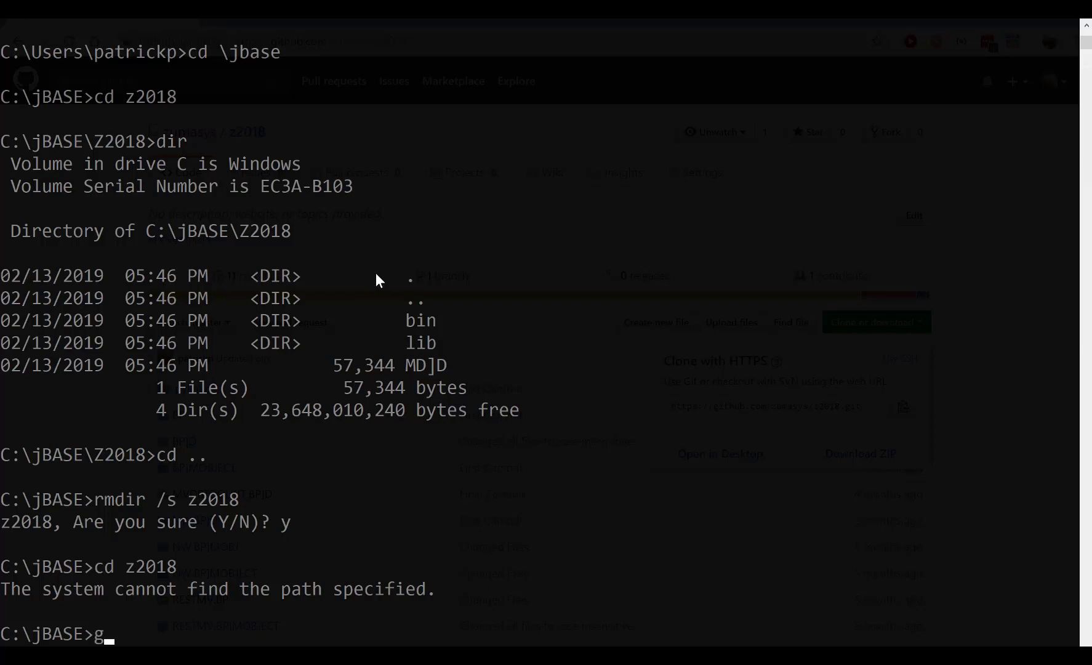
pyautogui.write('it')
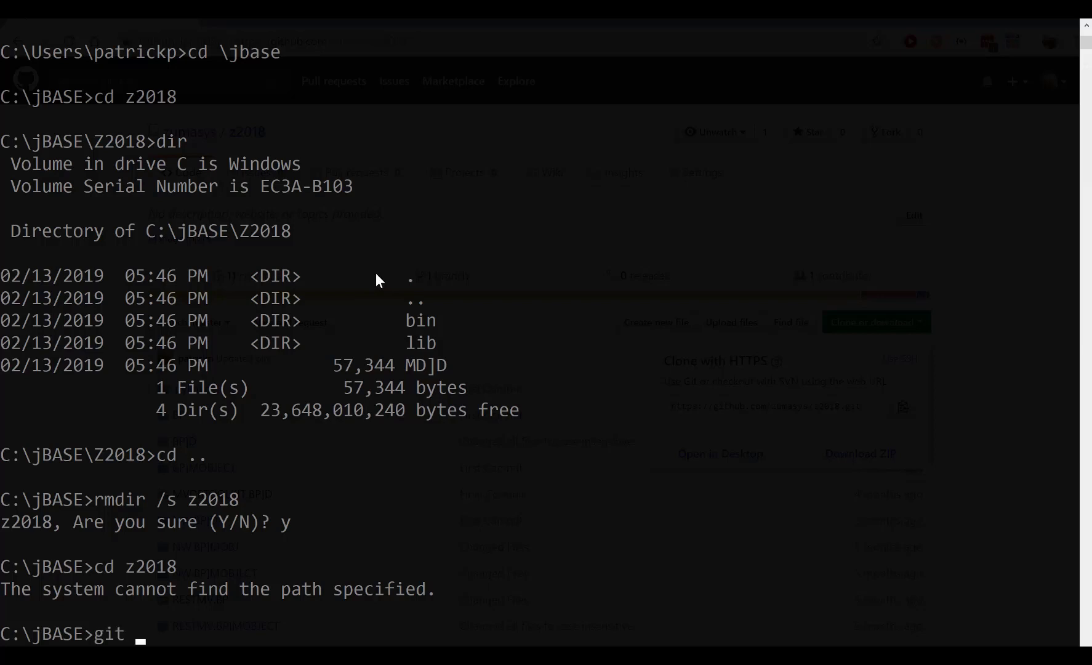
pyautogui.write('clone')
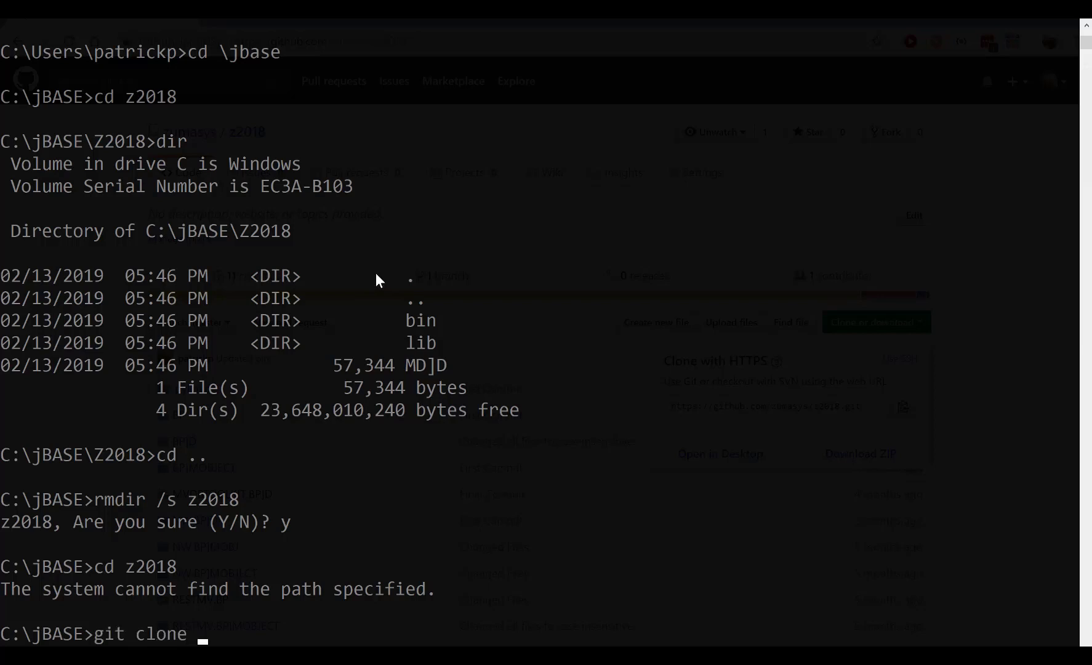
pyautogui.write('https://github.com/zumasys/z2018.git')
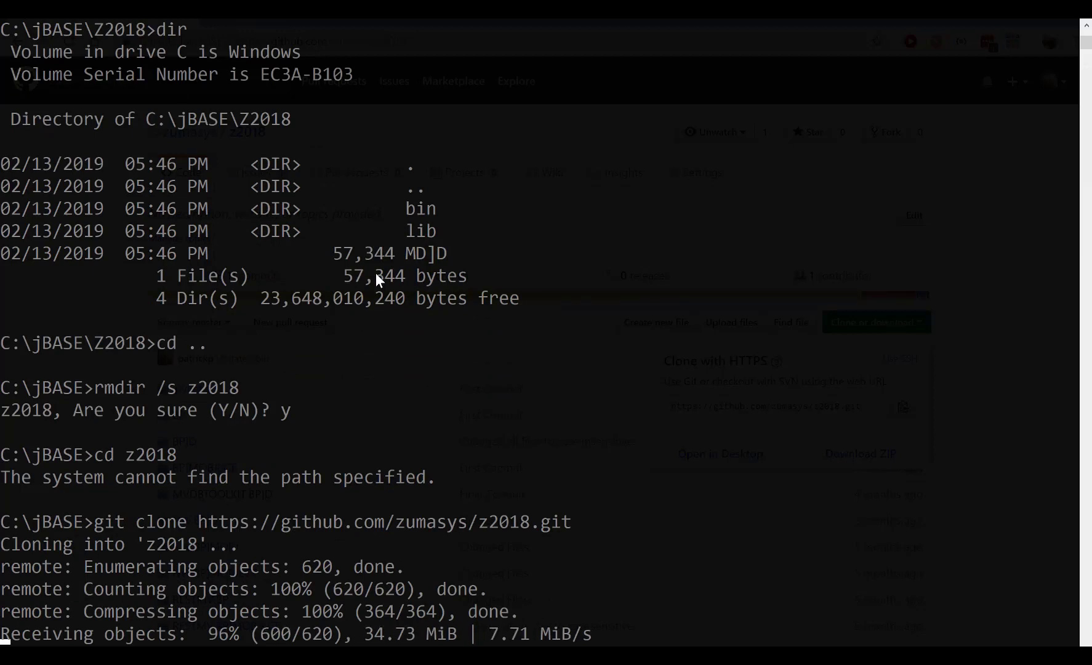
pyautogui.scroll(-3)
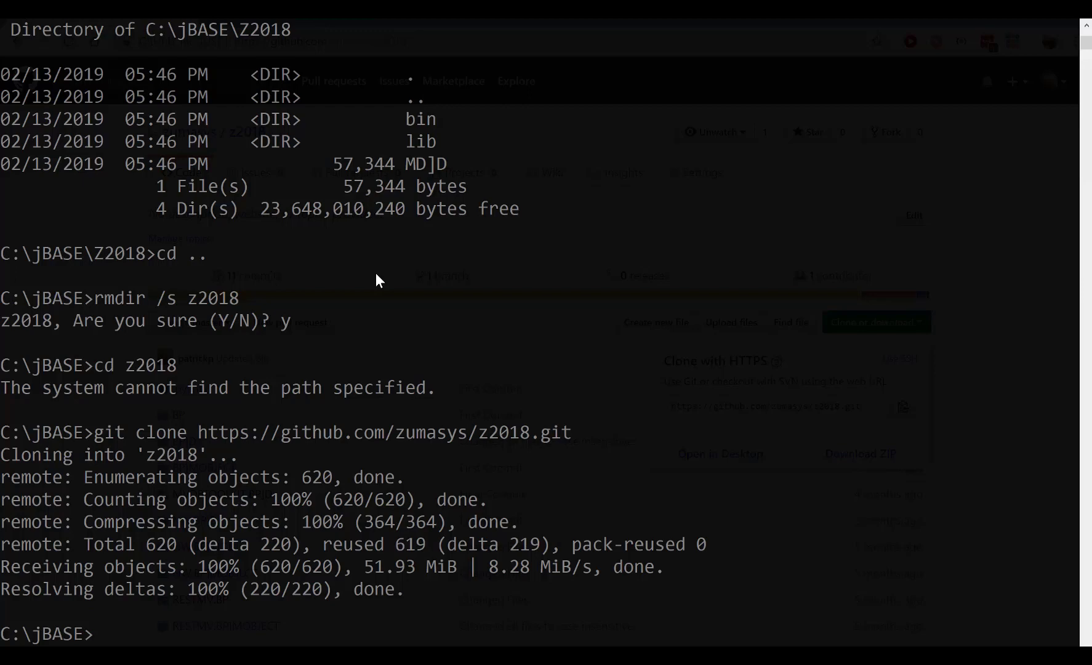
pyautogui.press('Return')
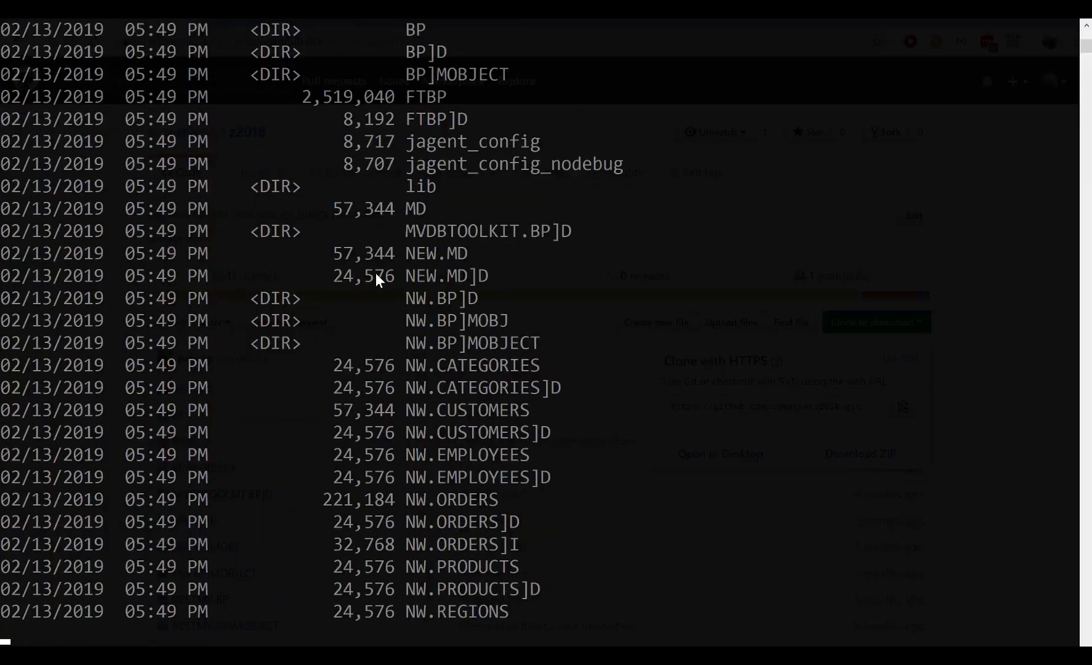
pyautogui.scroll(-3)
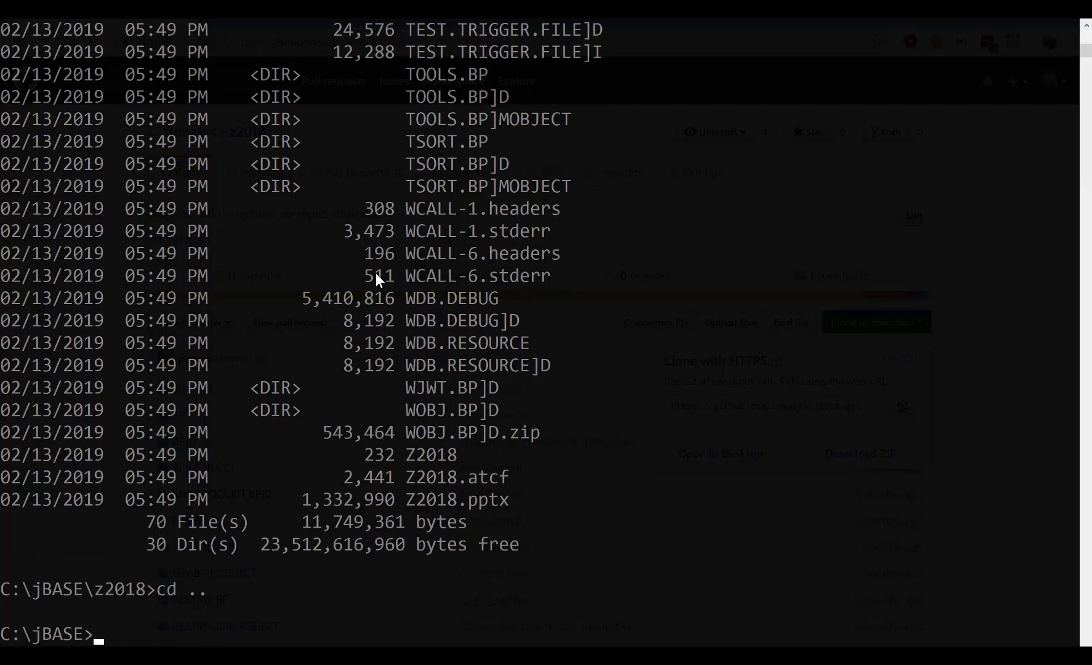
# Step: Log into the Z2018 account via jb and confirm it with WHO
pyautogui.write('jb')
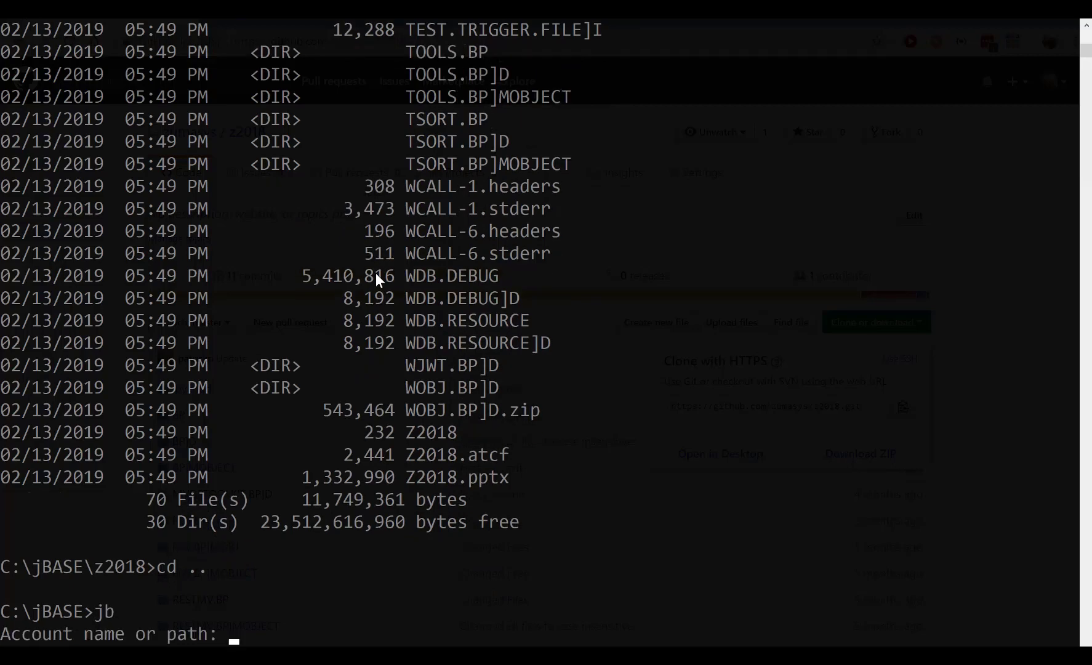
pyautogui.write('Z2018')
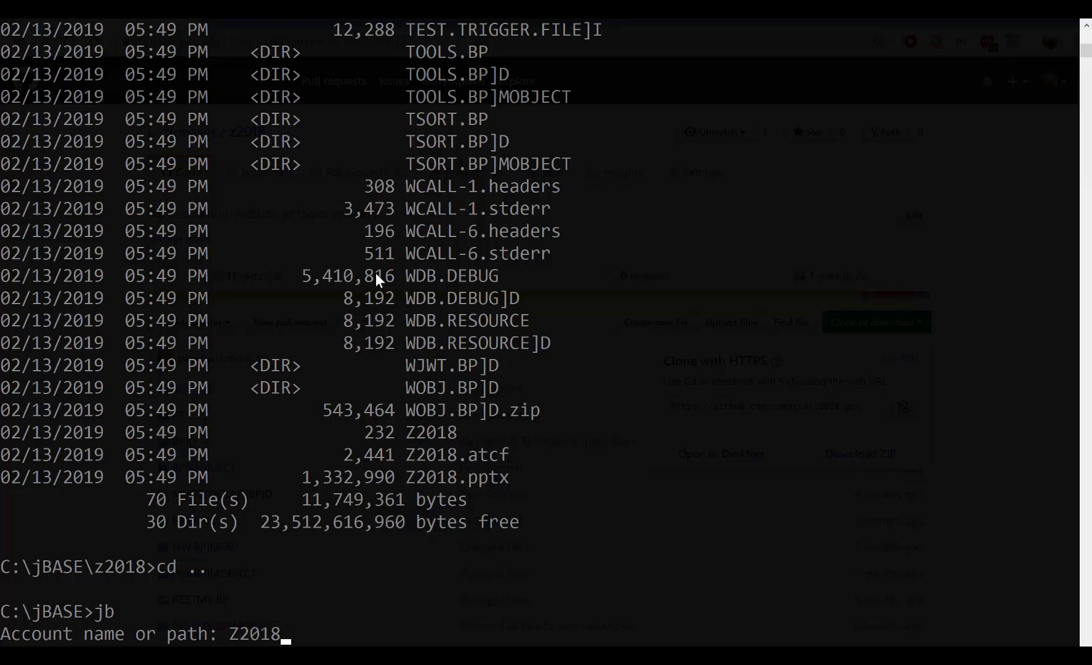
pyautogui.press('Return')
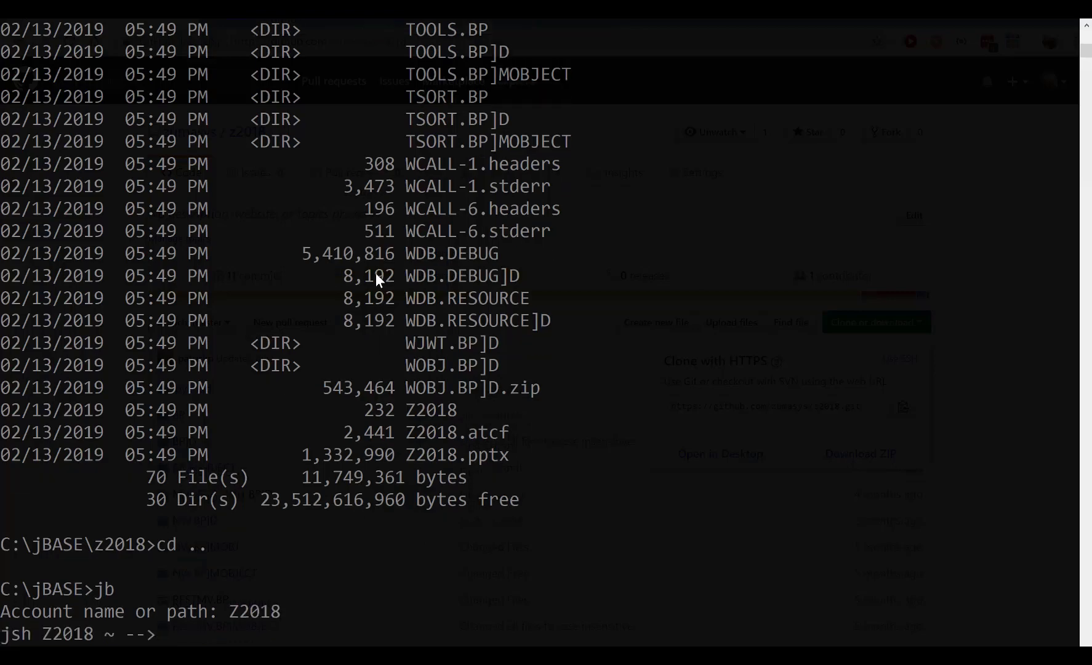
pyautogui.write('WHO')
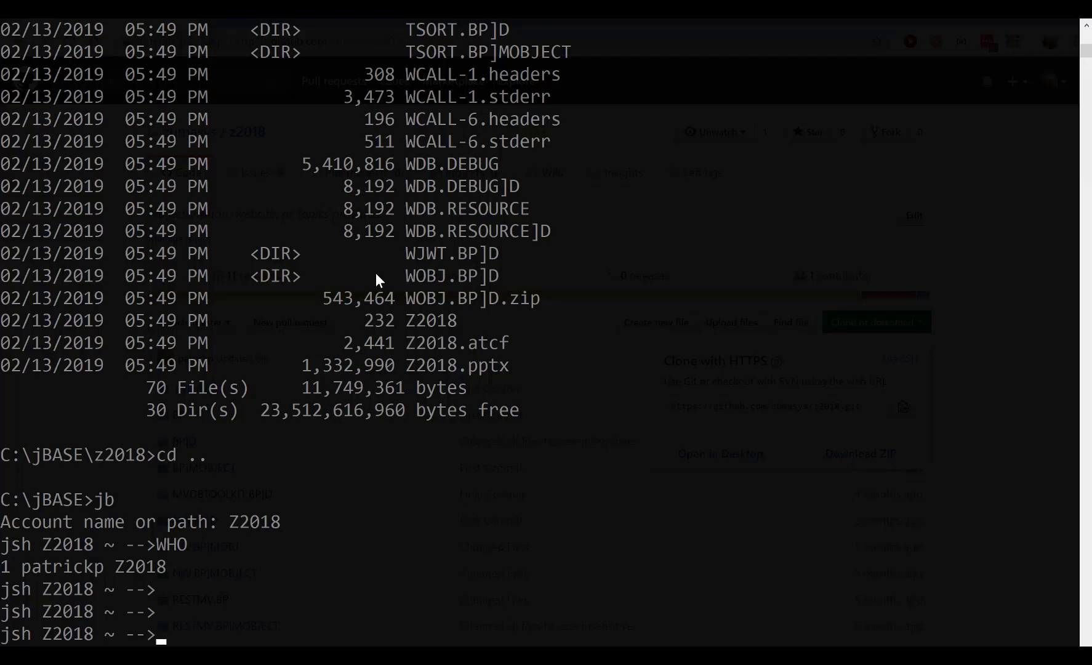
pyautogui.moveTo(366, 70)
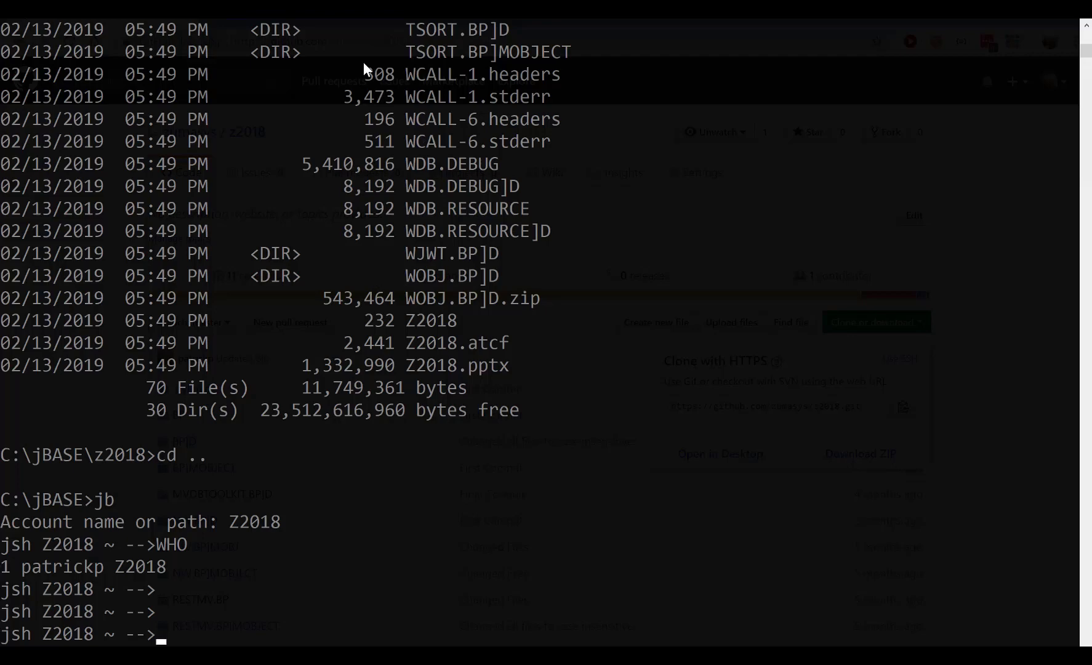
pyautogui.moveTo(641, 206)
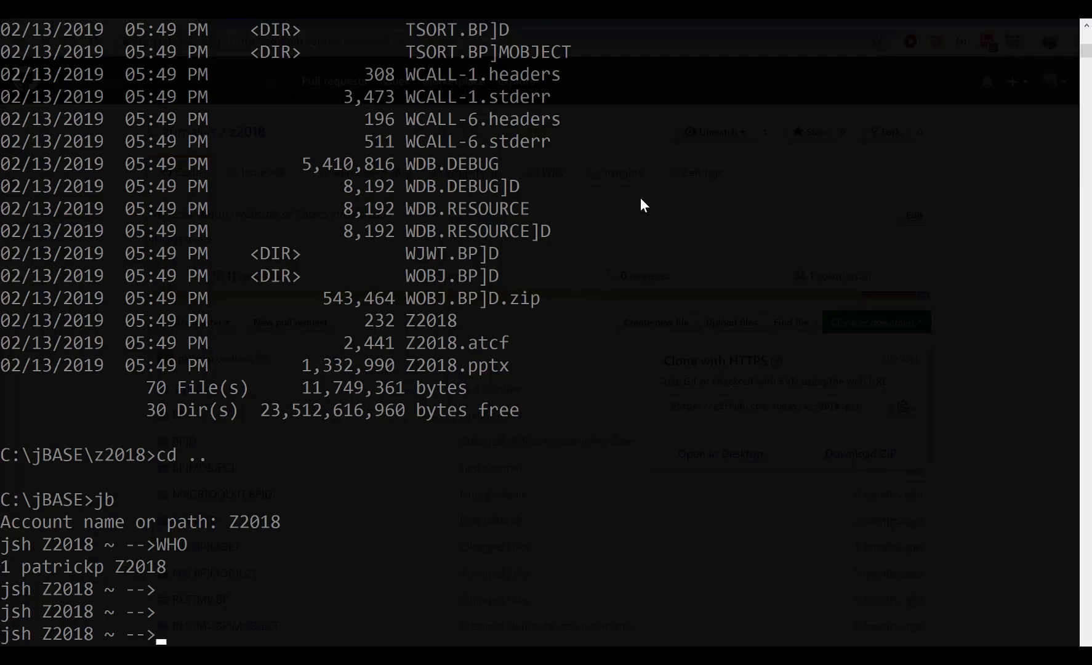
pyautogui.moveTo(497, 297)
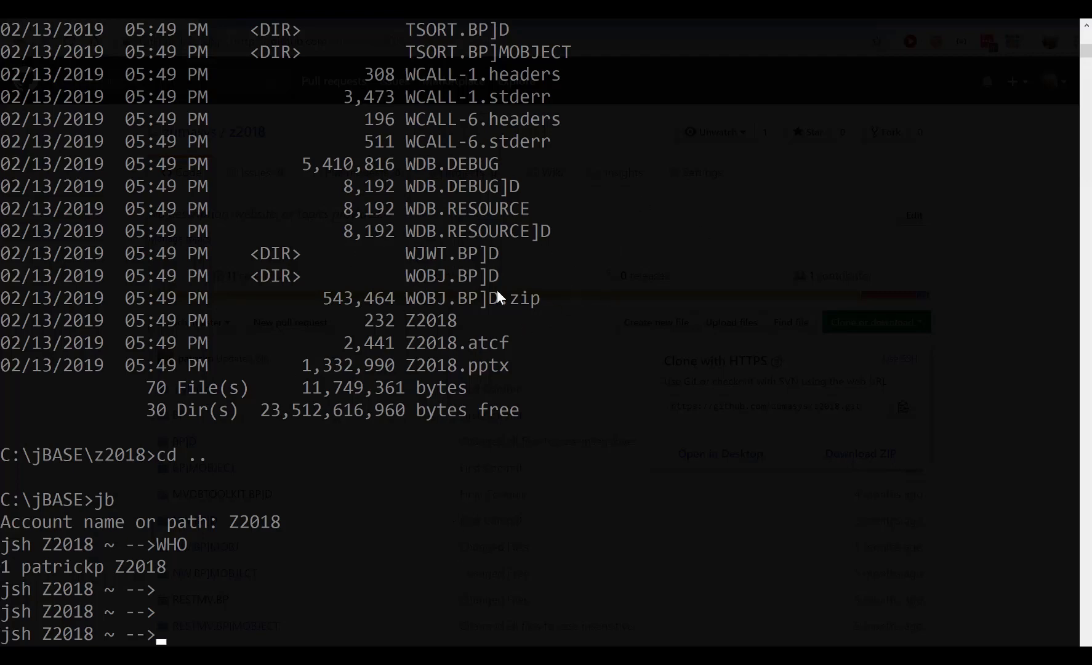
pyautogui.moveTo(511, 459)
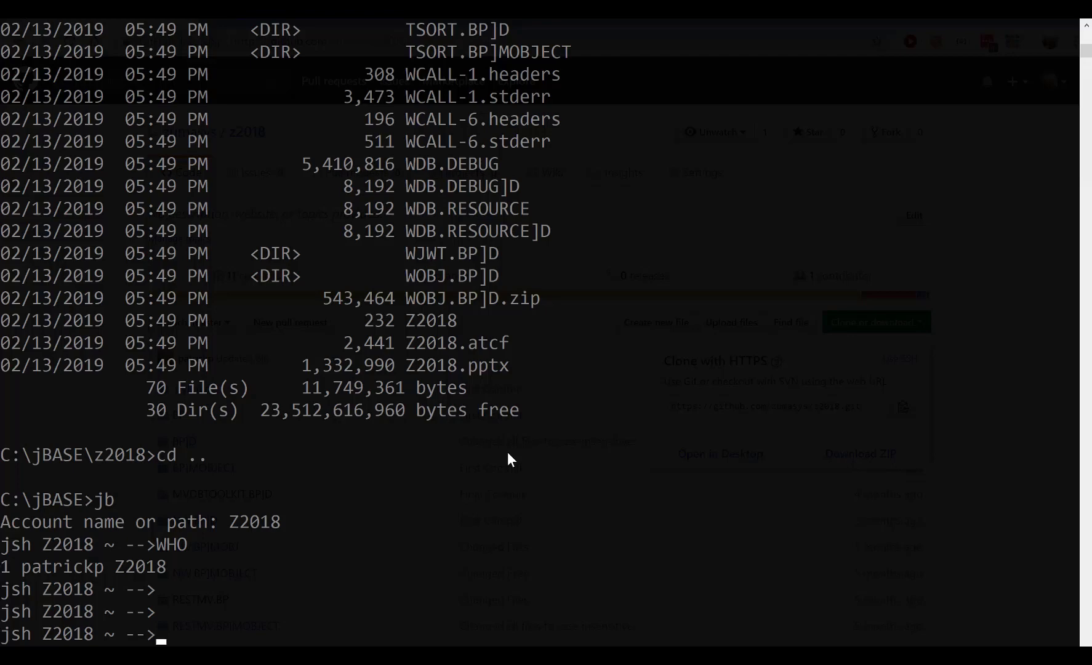
pyautogui.moveTo(450, 568)
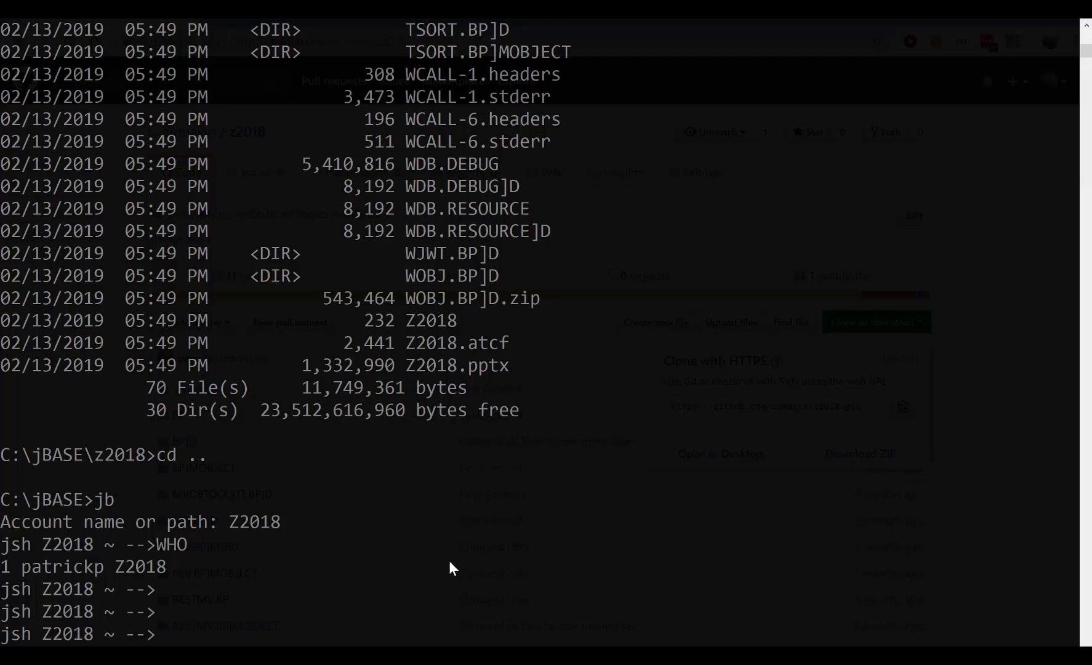
pyautogui.moveTo(462, 624)
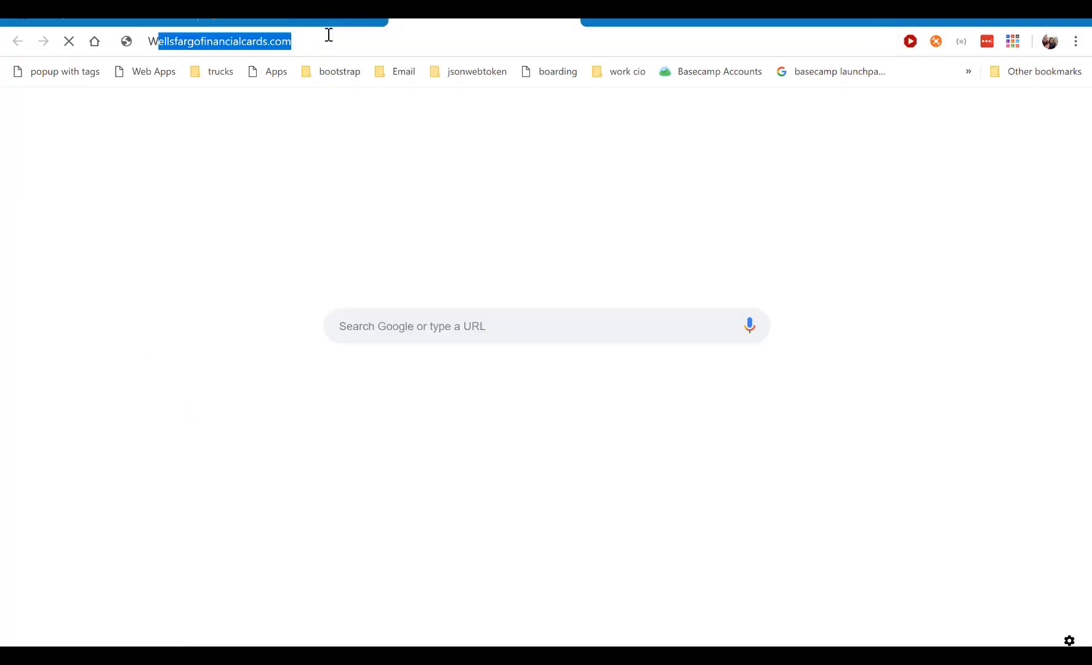
pyautogui.write('WWW.zumasys.com')
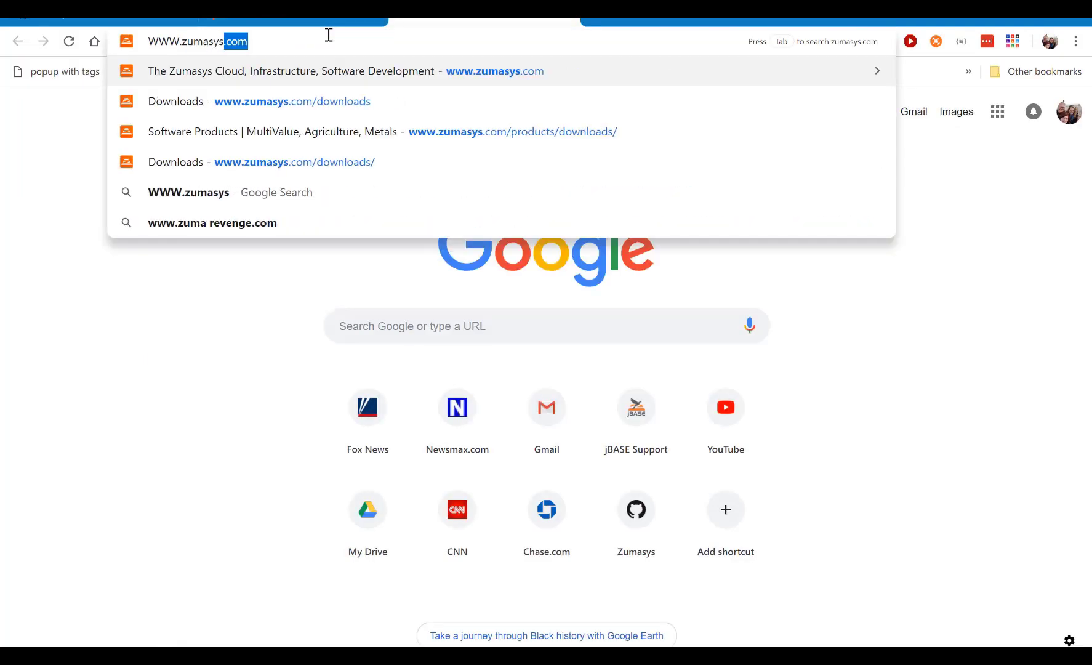
pyautogui.write('/downloads/')
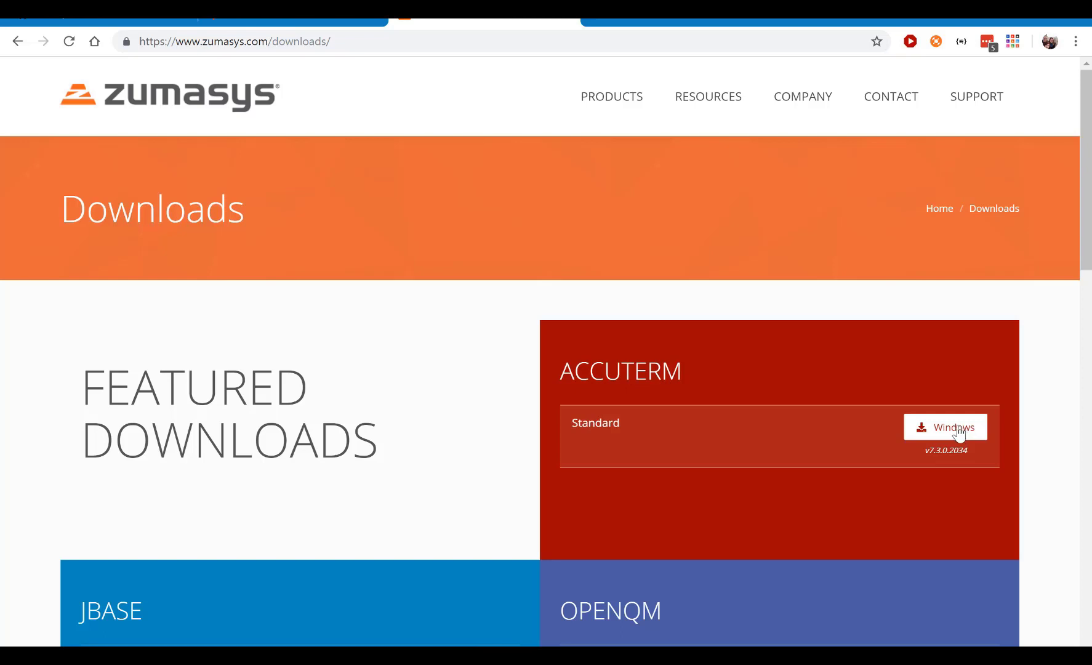
pyautogui.moveTo(828, 391)
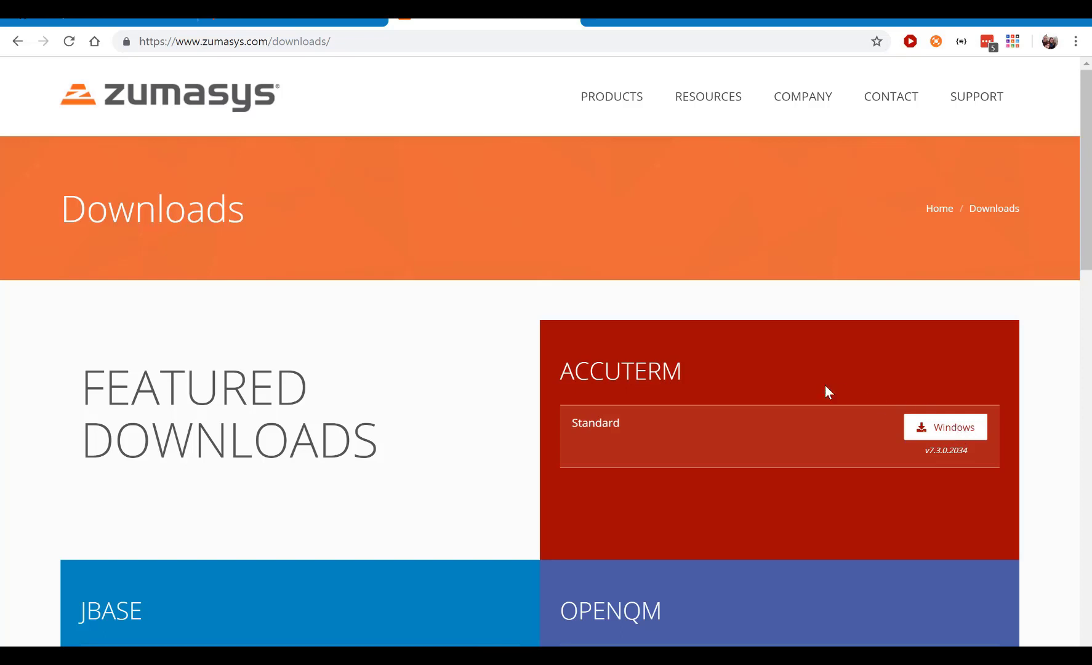
pyautogui.moveTo(271, 156)
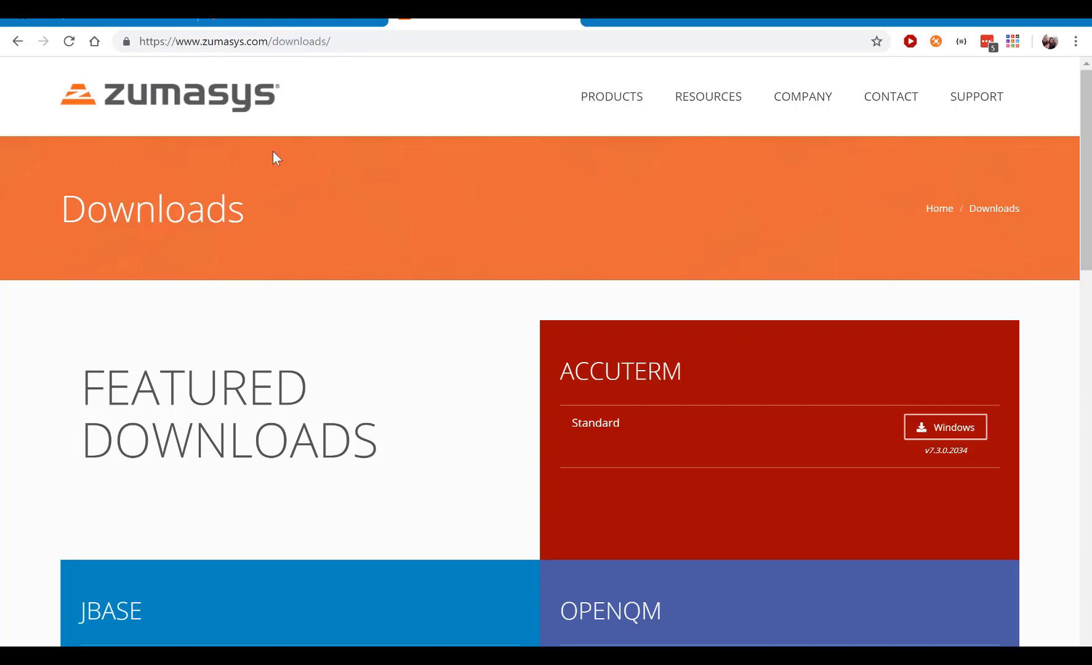
pyautogui.moveTo(448, 174)
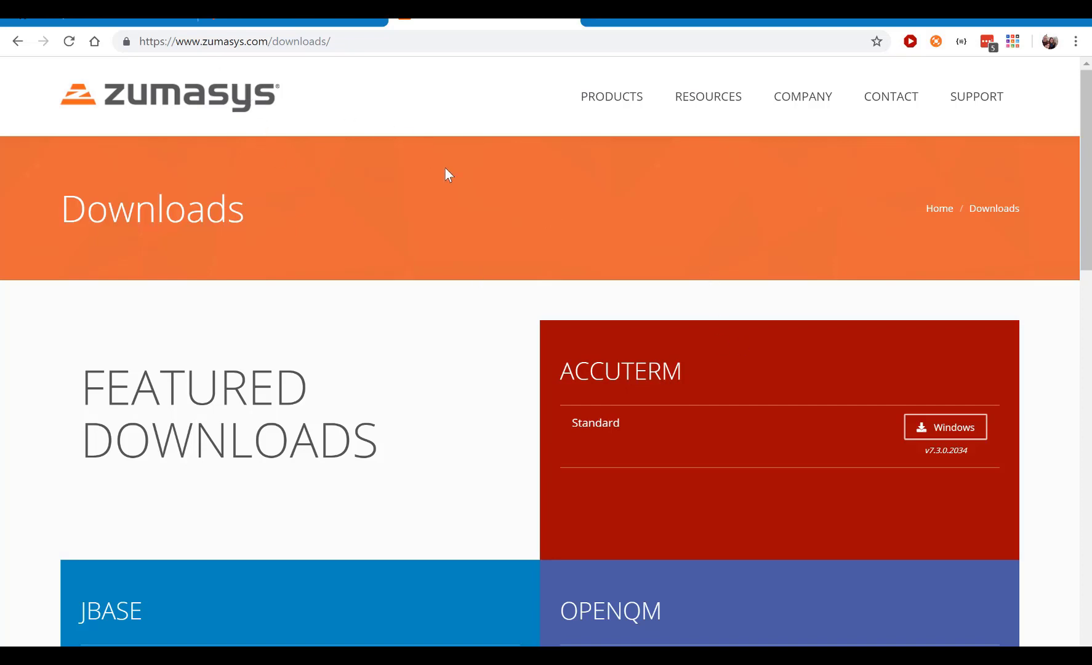
pyautogui.moveTo(582, 375)
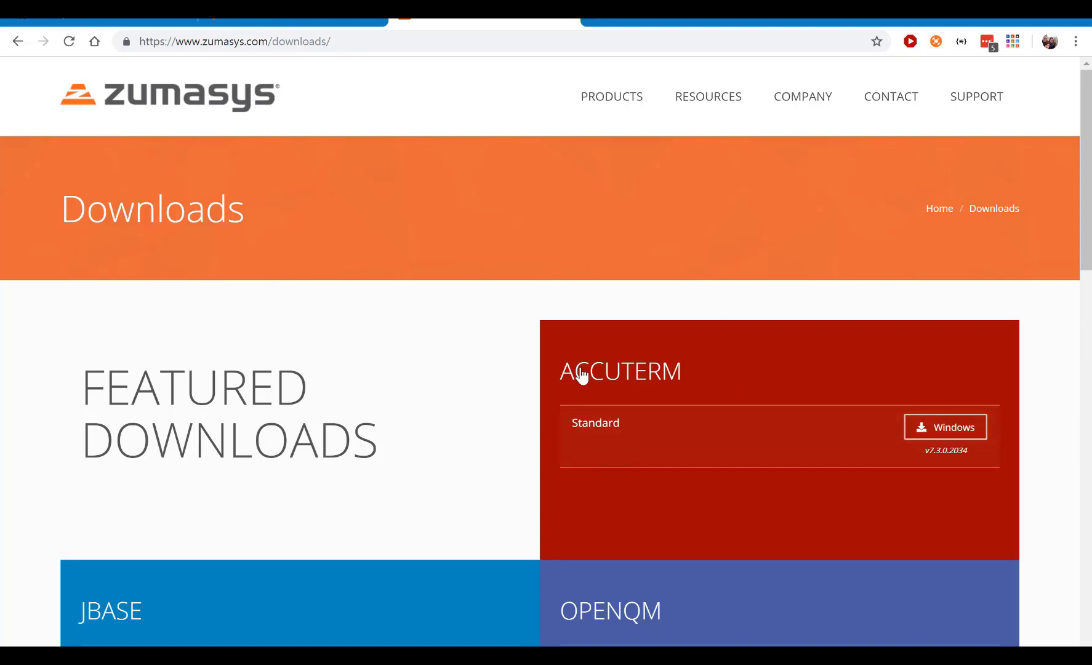
pyautogui.moveTo(679, 349)
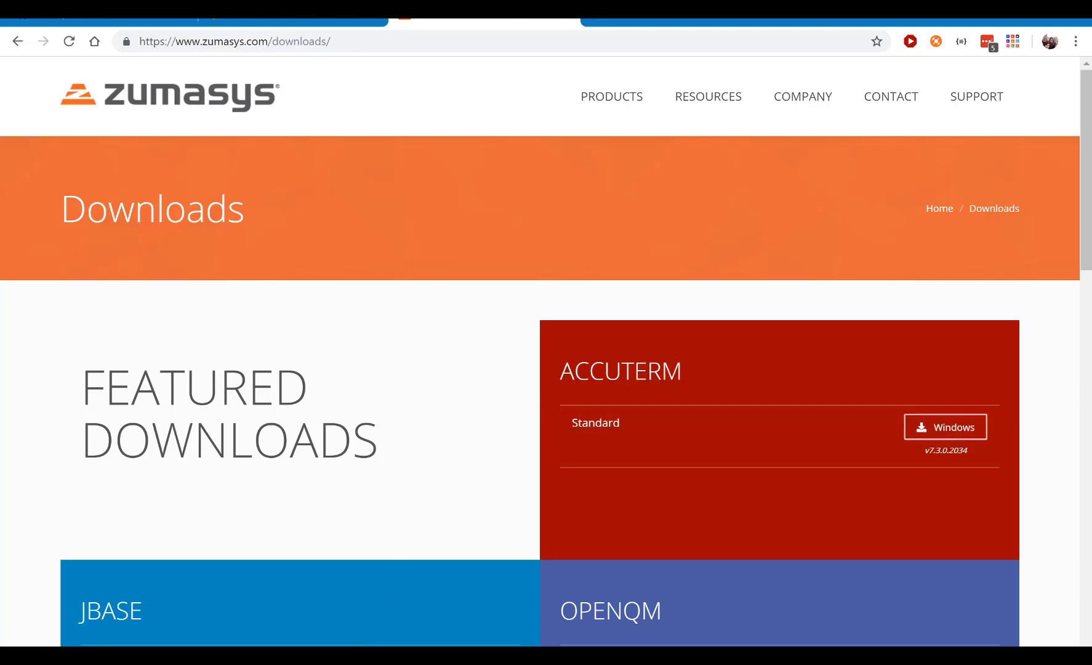
pyautogui.moveTo(373, 230)
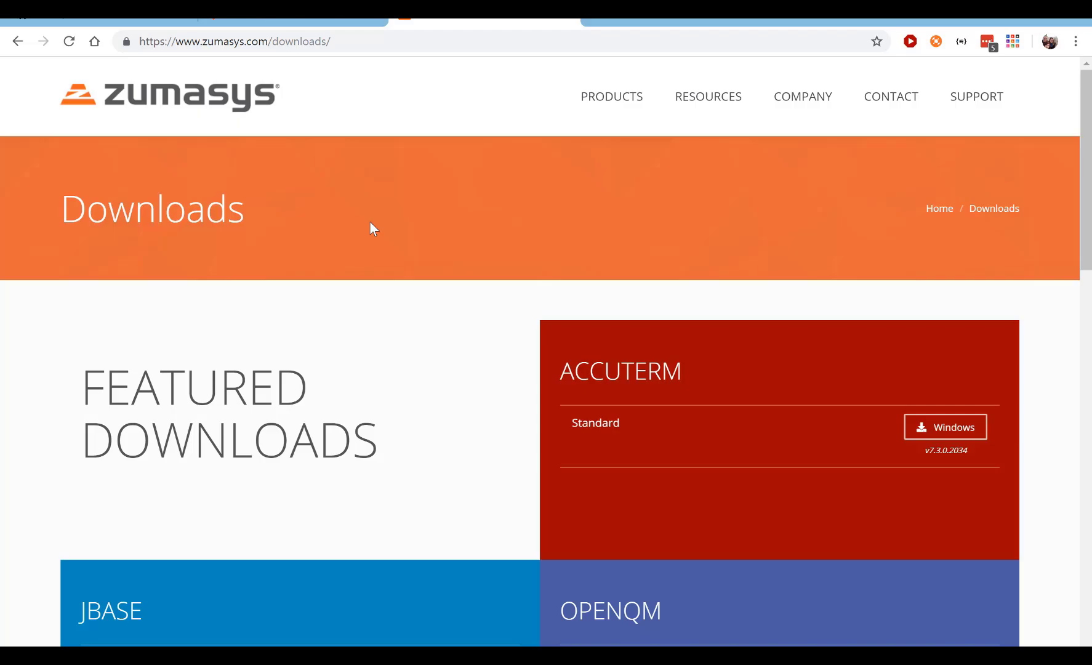
# Step: Start opening a session file and browse into the jBASE folder on the C drive
pyautogui.click(10, 26)
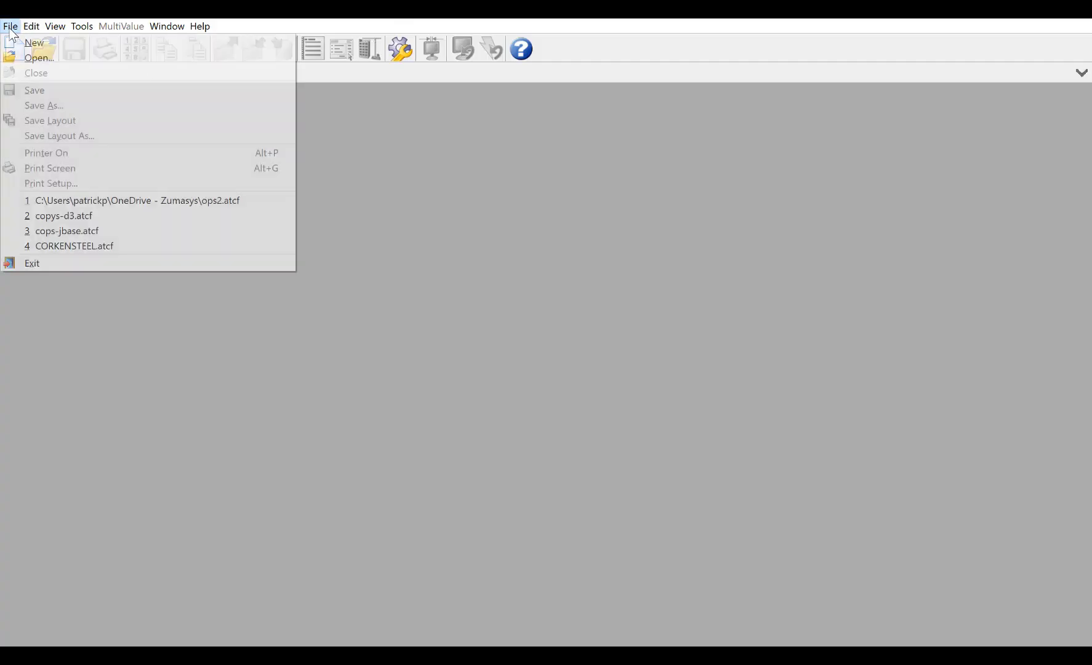
pyautogui.click(39, 58)
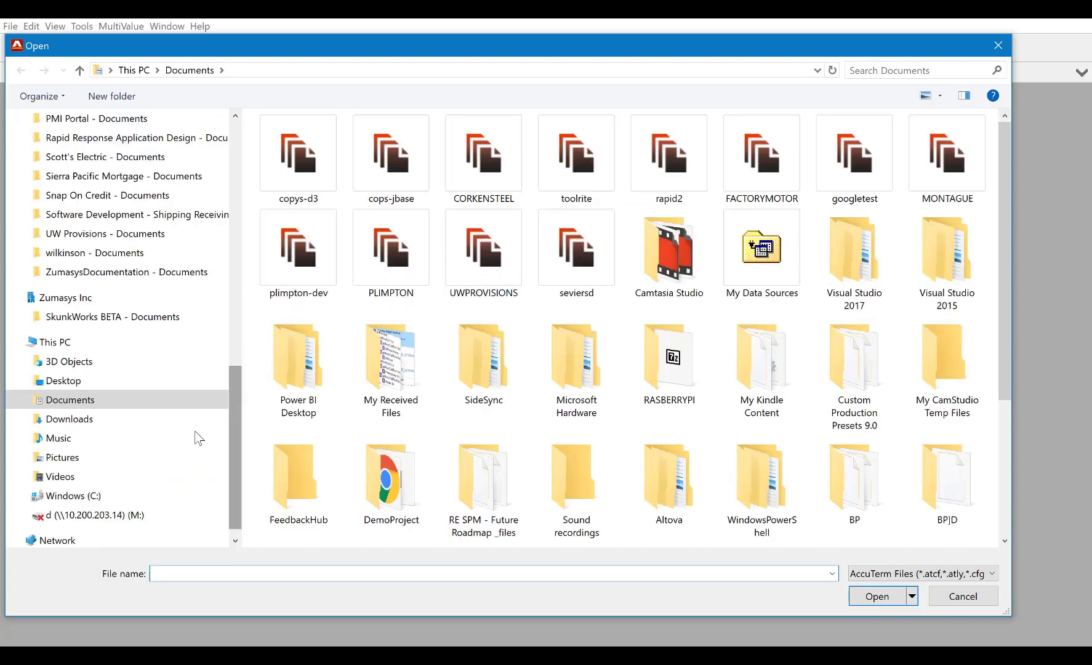
pyautogui.click(73, 495)
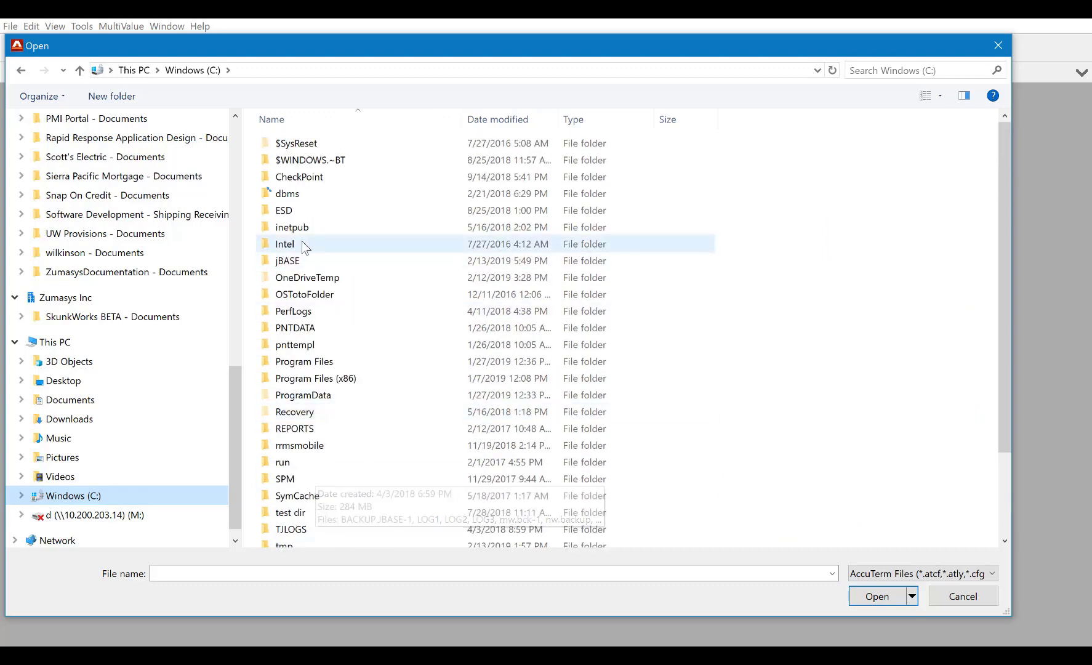
pyautogui.click(288, 259)
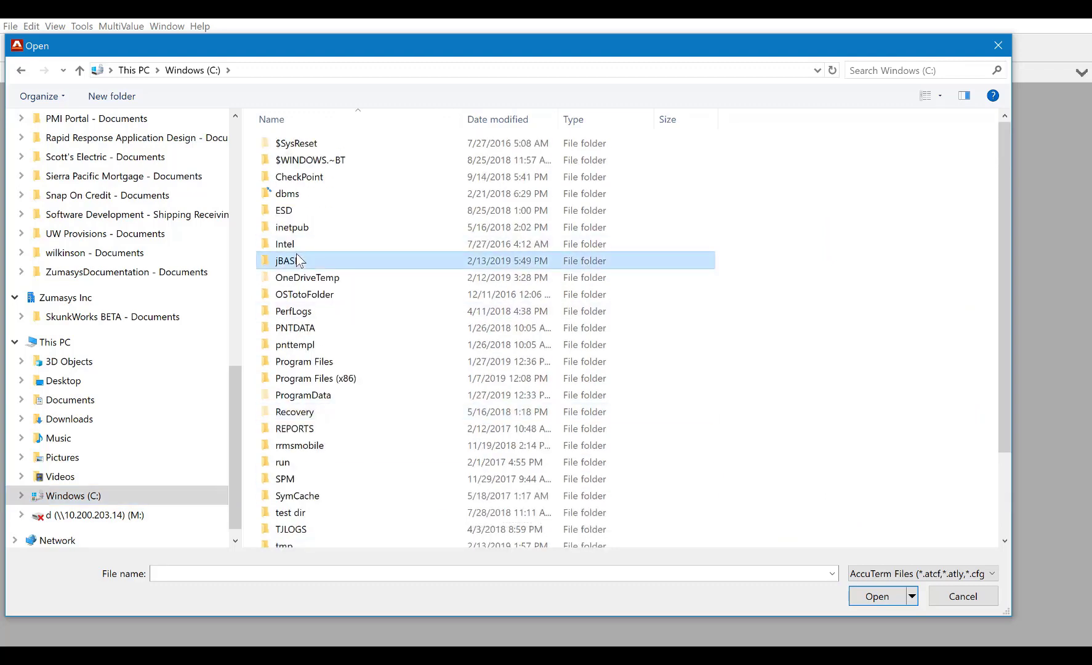
pyautogui.doubleClick(289, 260)
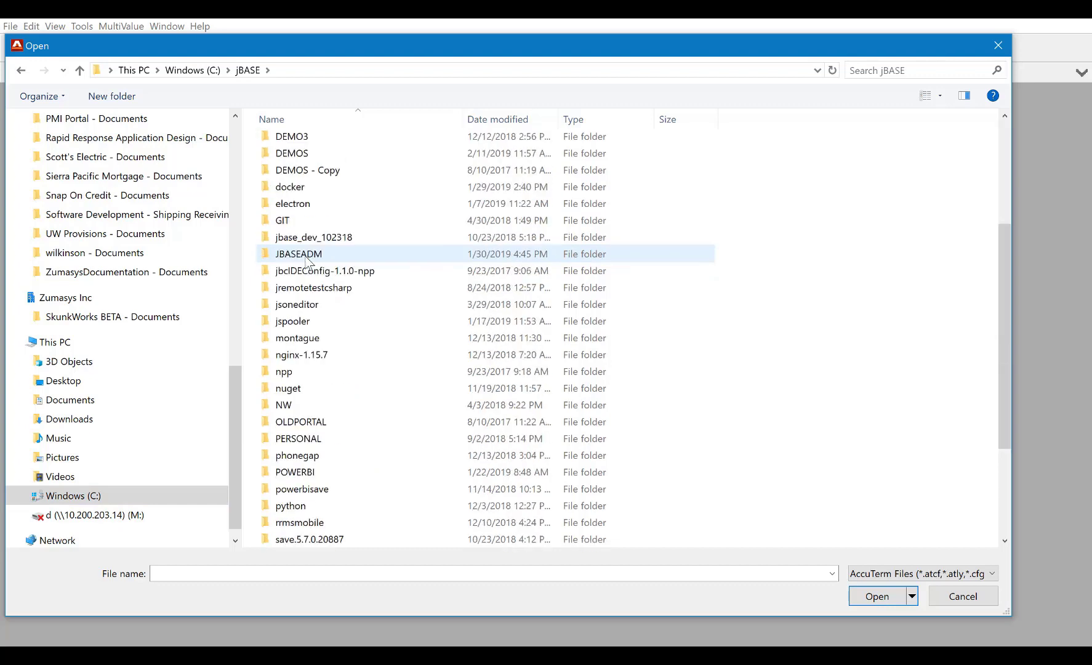
# Step: Enter the z2018 folder and load the Z2018 AccuTerm session file
pyautogui.scroll(-3)
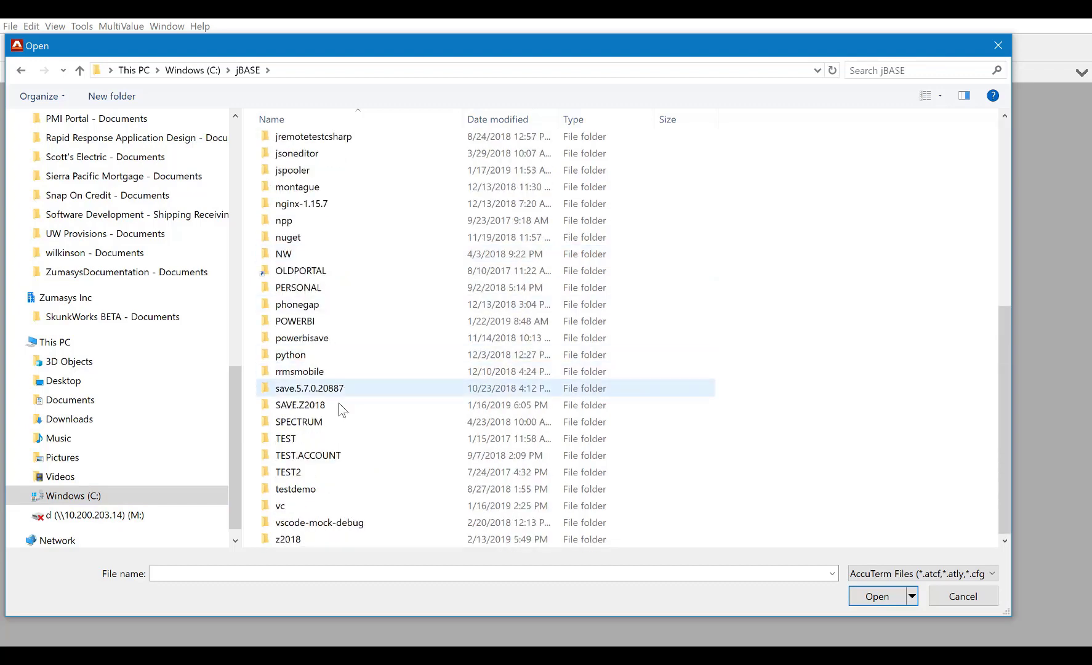
pyautogui.click(299, 421)
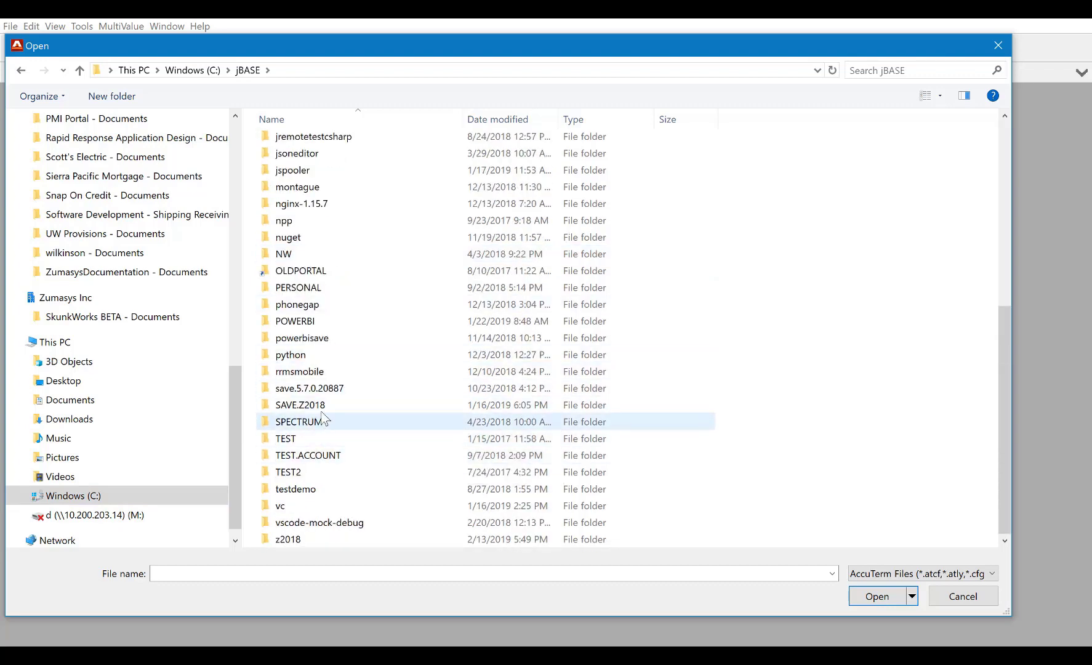
pyautogui.click(288, 539)
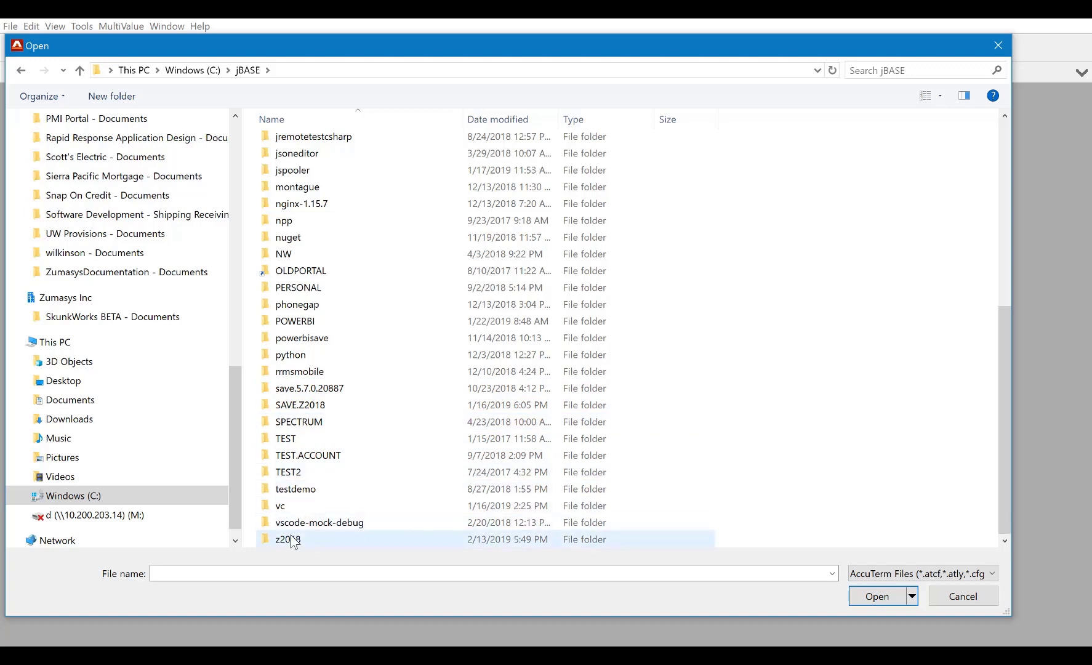
pyautogui.doubleClick(288, 539)
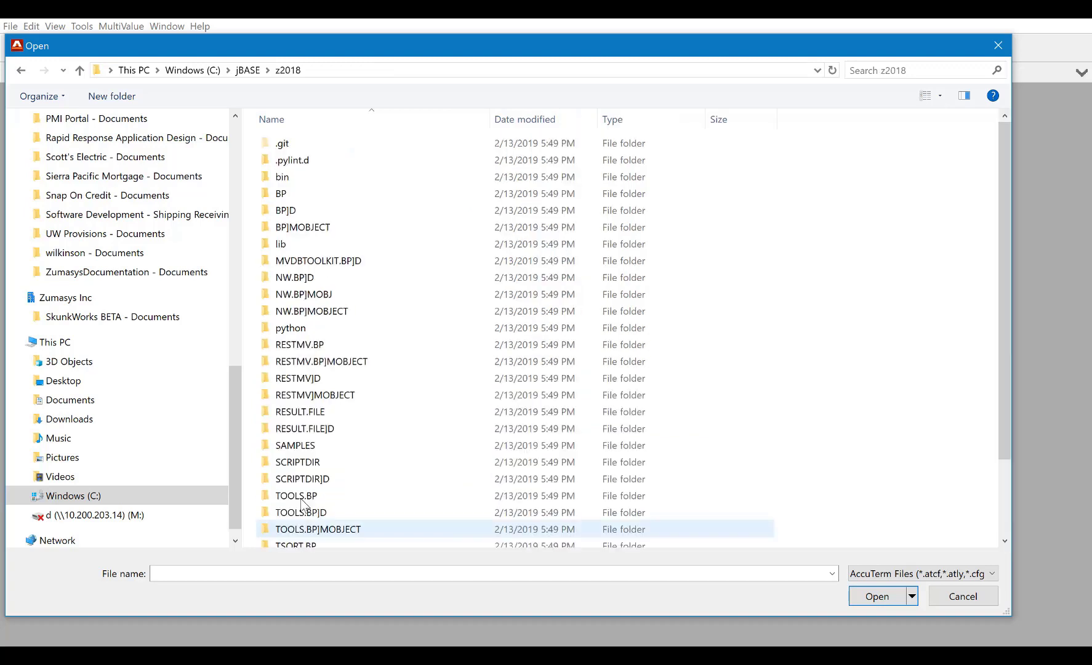
pyautogui.scroll(-3)
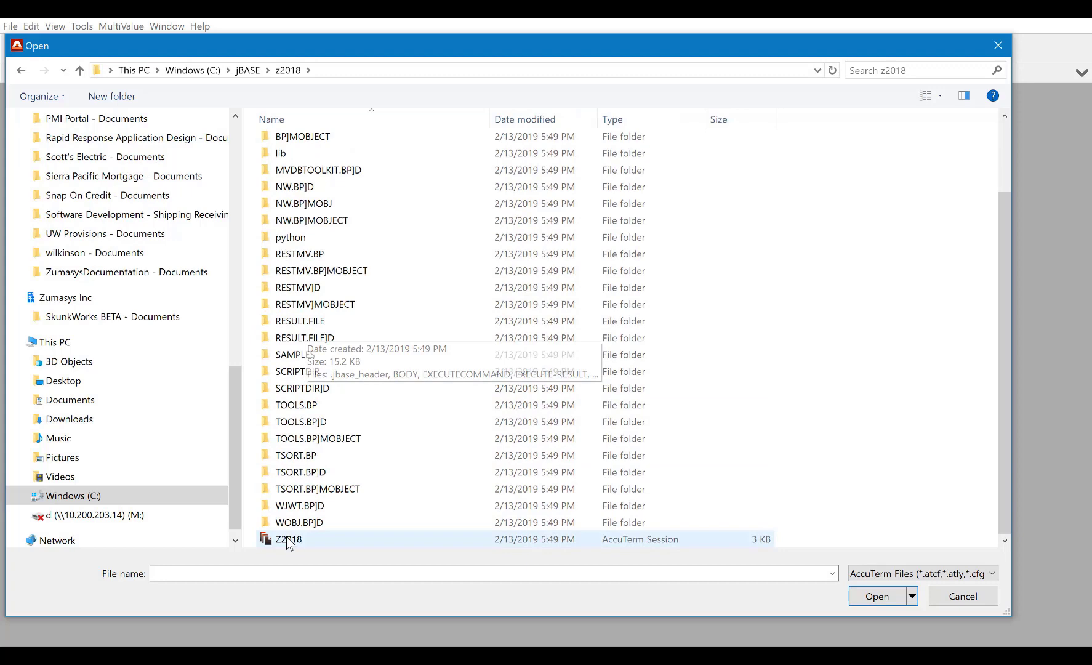
pyautogui.doubleClick(288, 539)
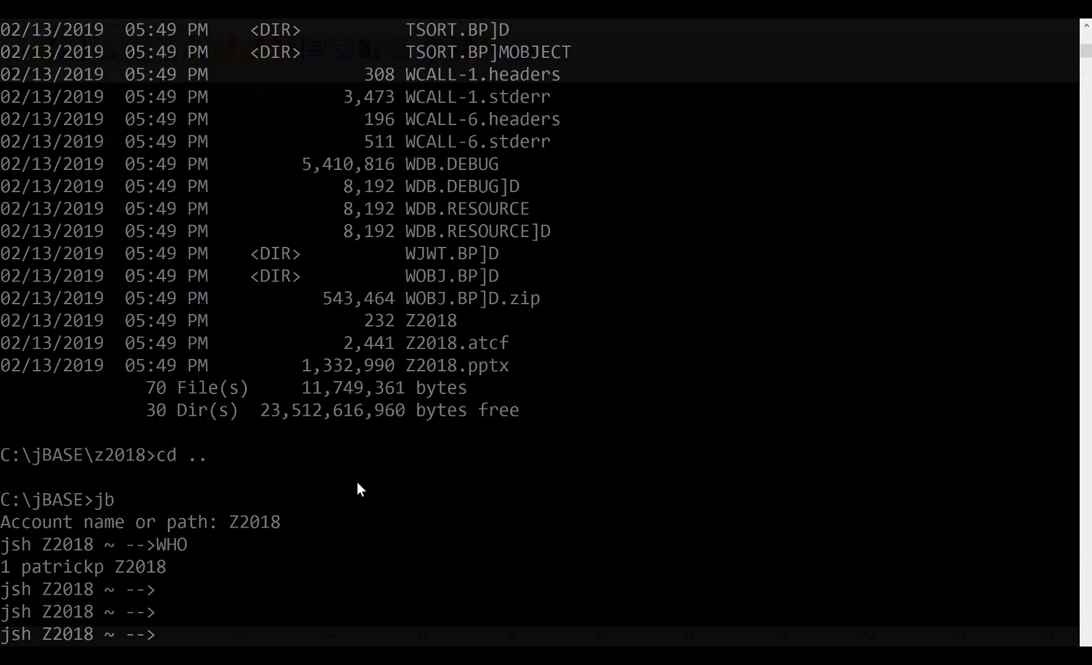
# Step: Exit the Z2018 jBASE shell in Command Prompt, leaving AccuTerm awaiting login
pyautogui.write('exit')
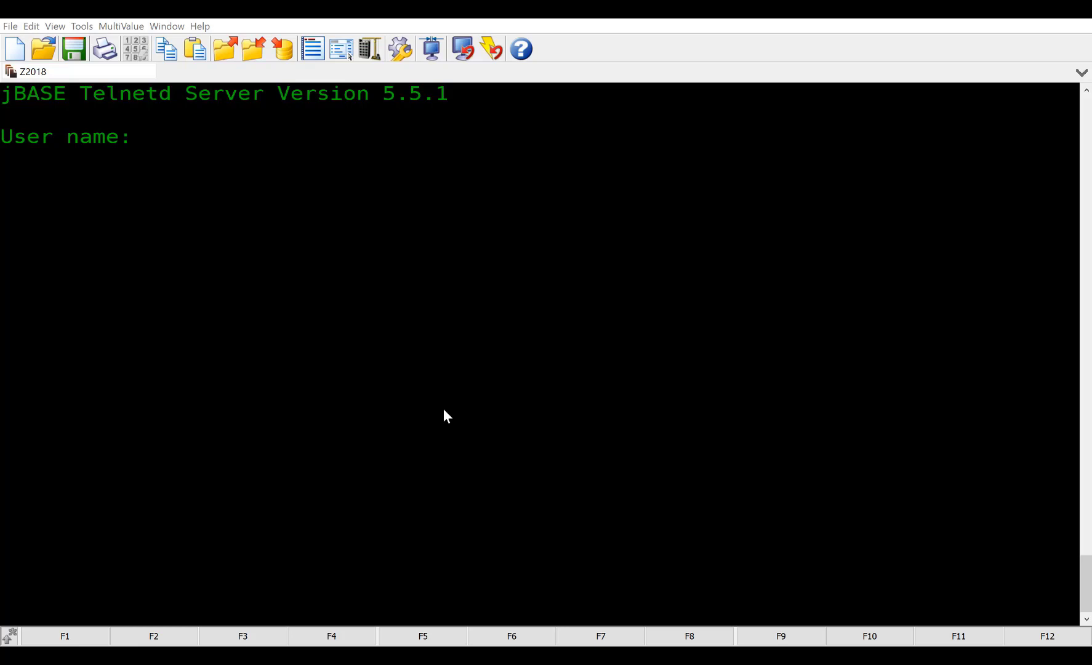
pyautogui.moveTo(519, 315)
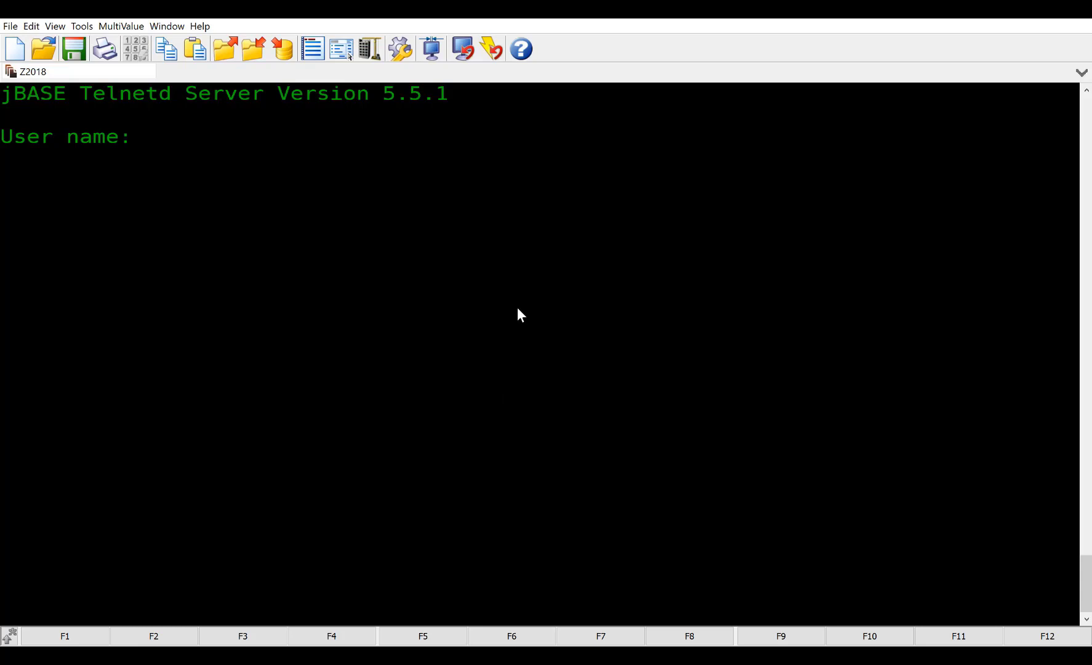
# Step: Log into the AccuTerm session as jbaseadm and check the user with who
pyautogui.write('jbasead')
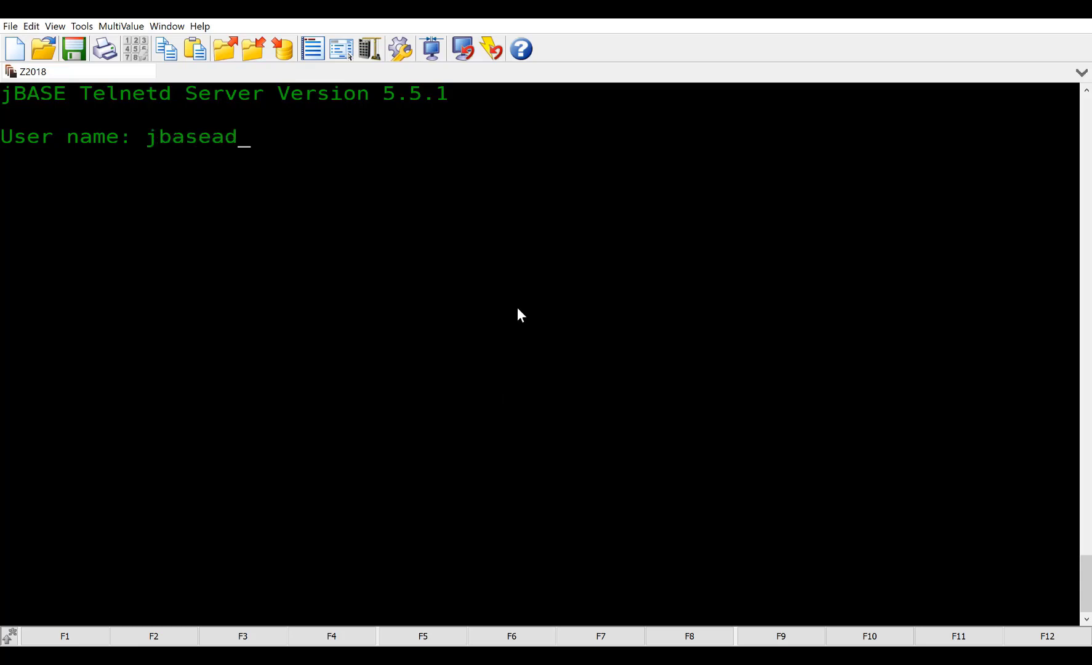
pyautogui.press('BackSpace')
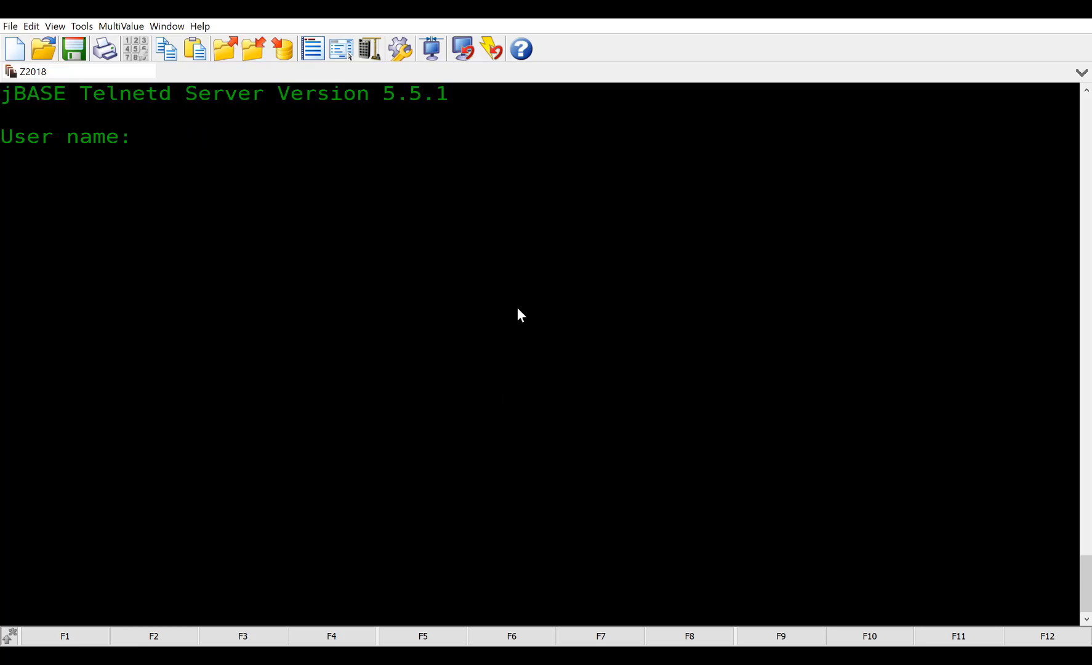
pyautogui.write('jbaseadm')
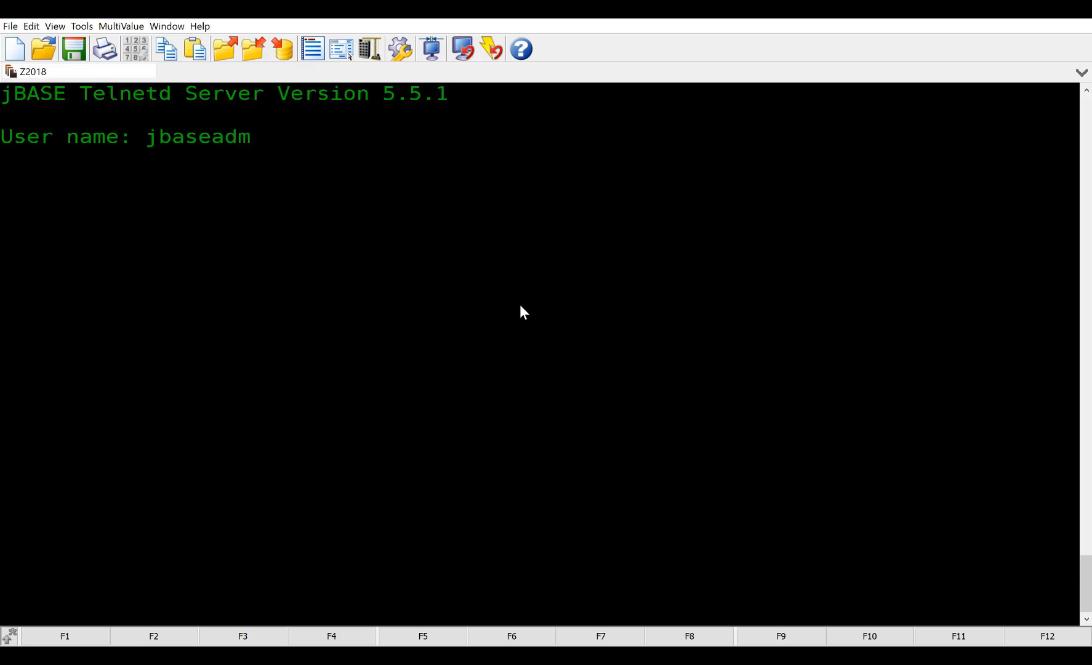
pyautogui.press('Return')
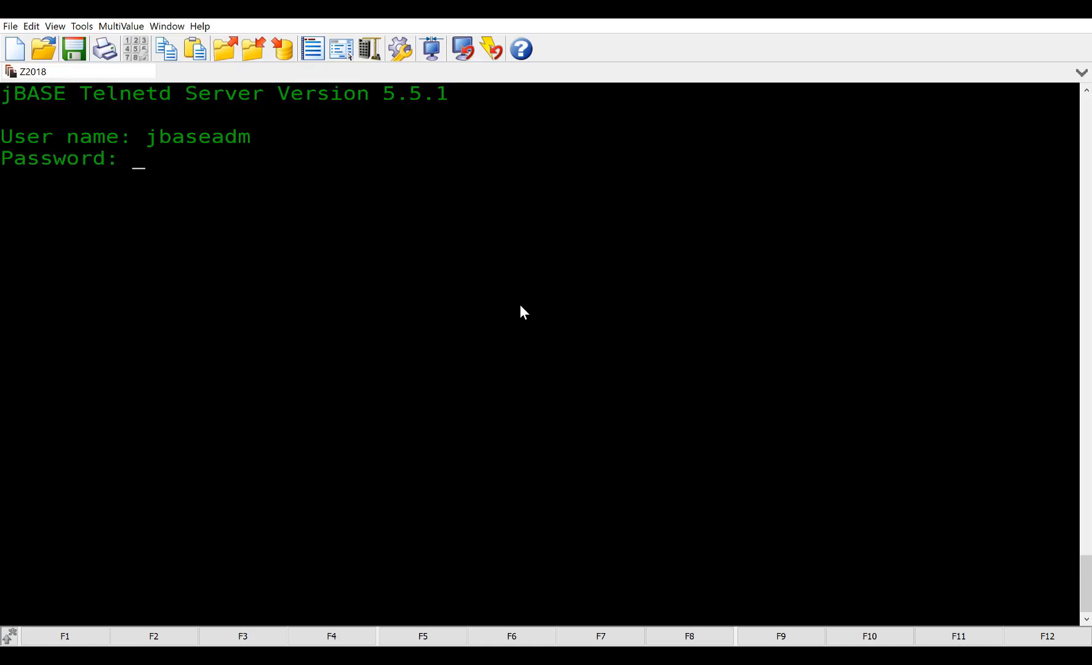
pyautogui.press('Return')
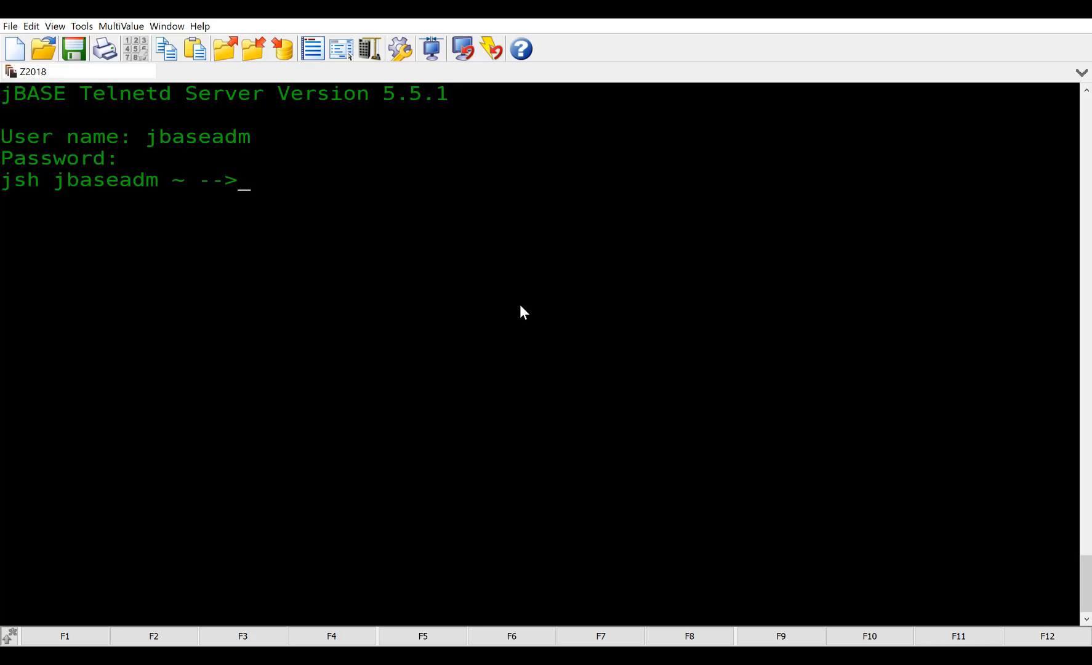
pyautogui.write('who')
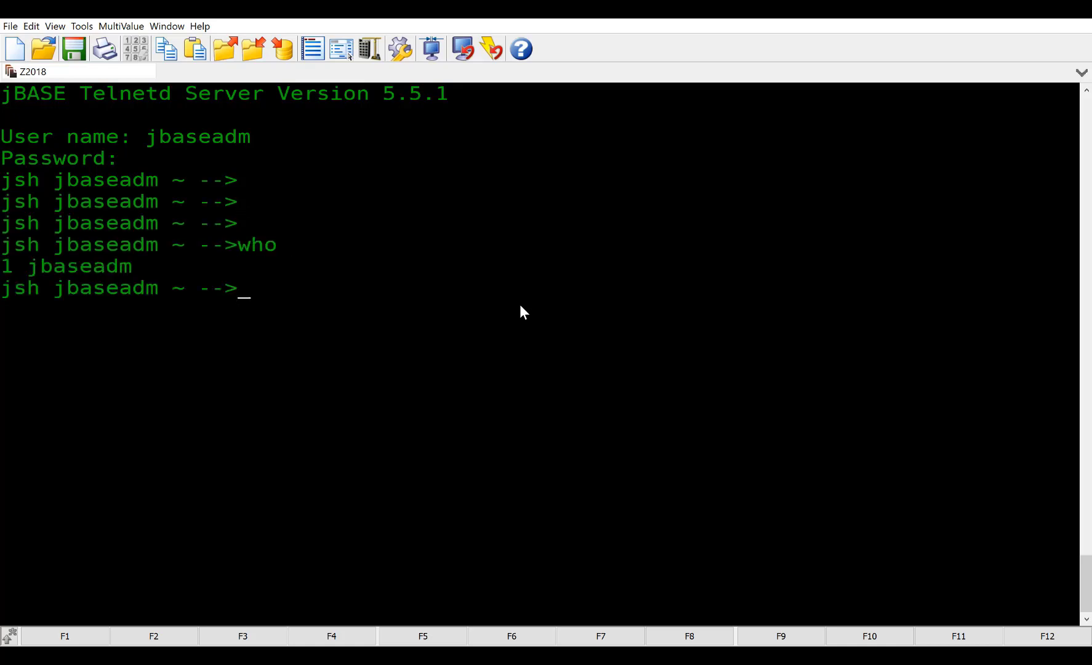
# Step: Switch the session to account Z2018 with LOGTO and confirm with WHO
pyautogui.write('LOGTO Z2018')
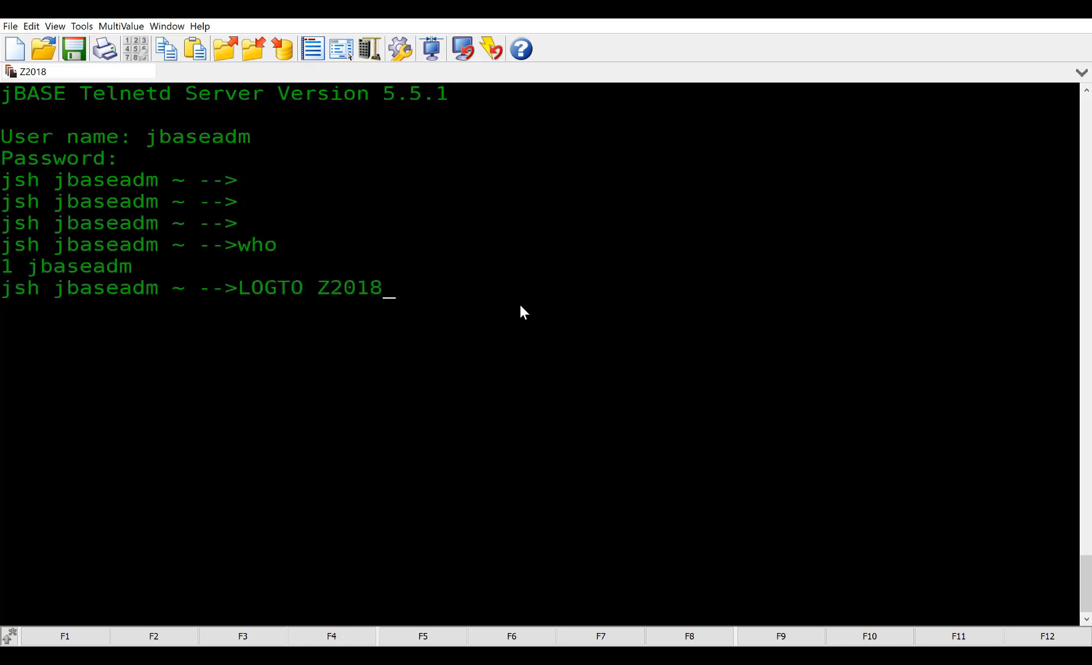
pyautogui.press('Return')
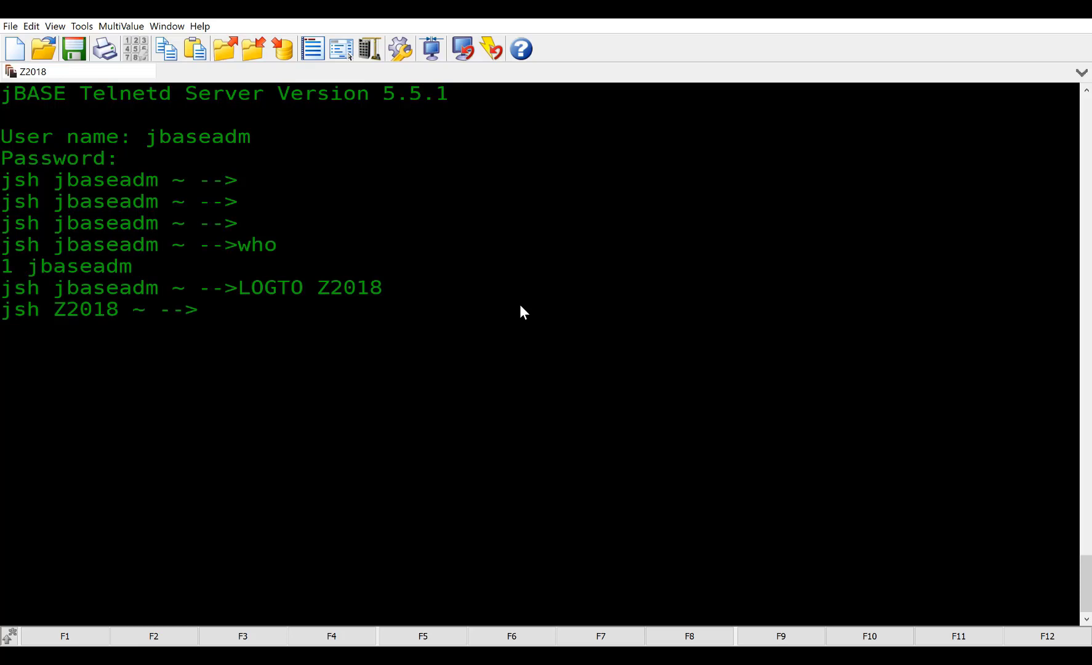
pyautogui.press('Return')
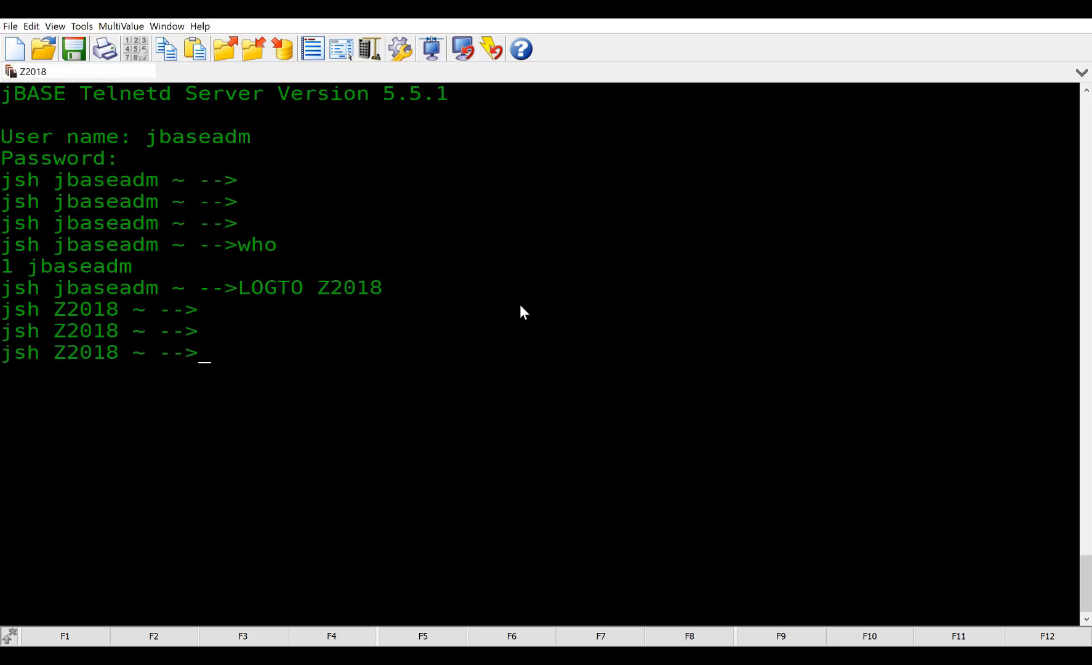
pyautogui.write('WHO')
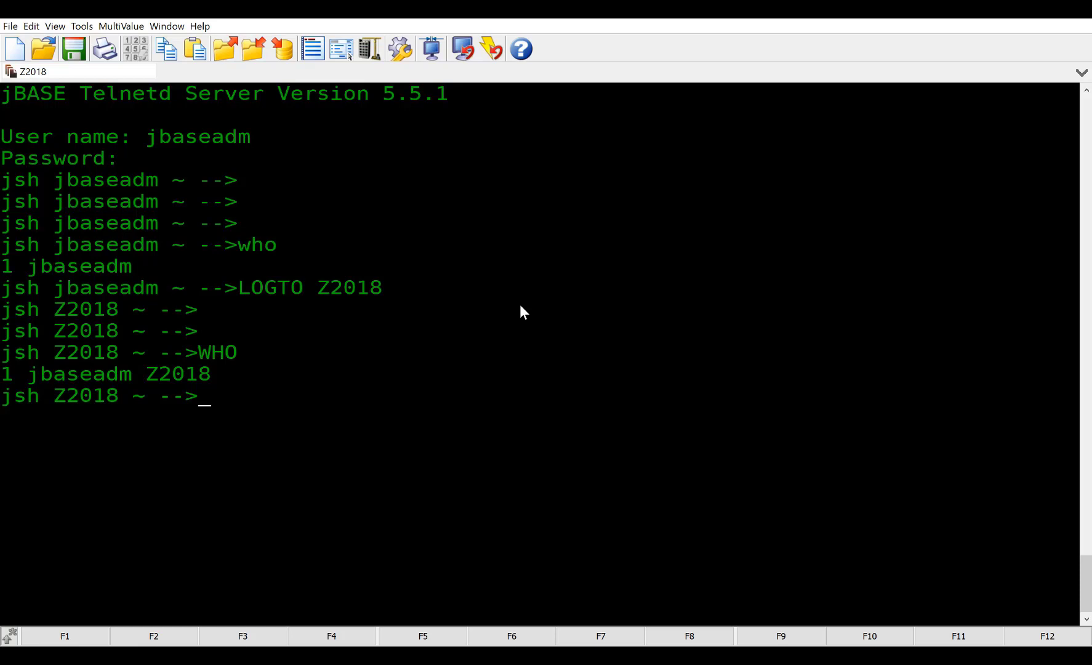
# Step: List TOOLS.BP and review its BC item in the line editor
pyautogui.press('Return')
pyautogui.write('LIST T')
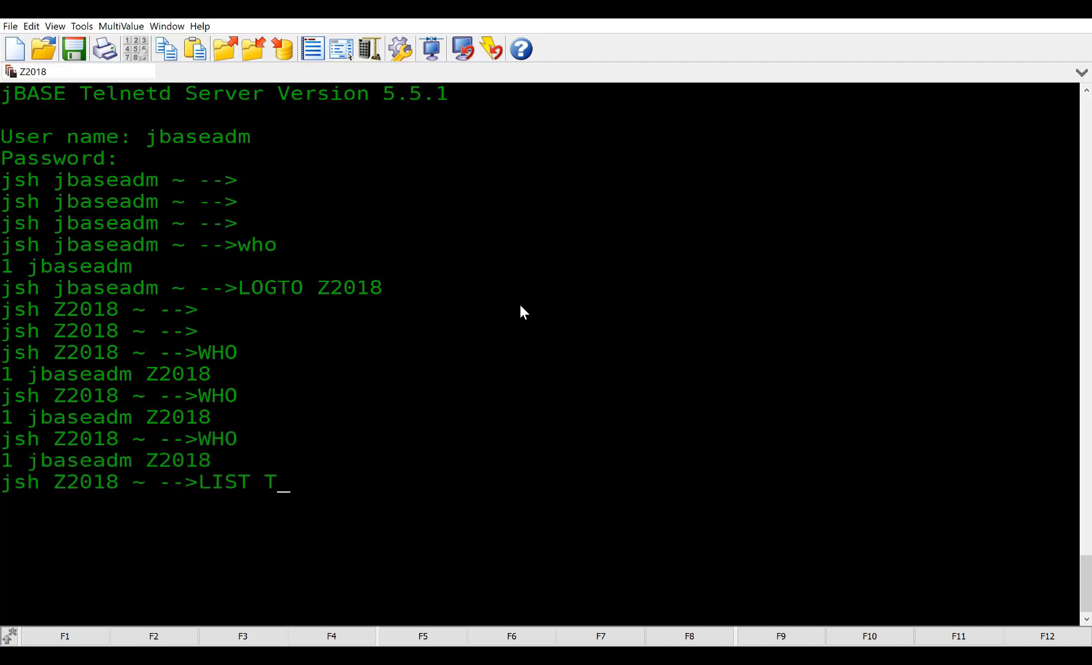
pyautogui.press('Return')
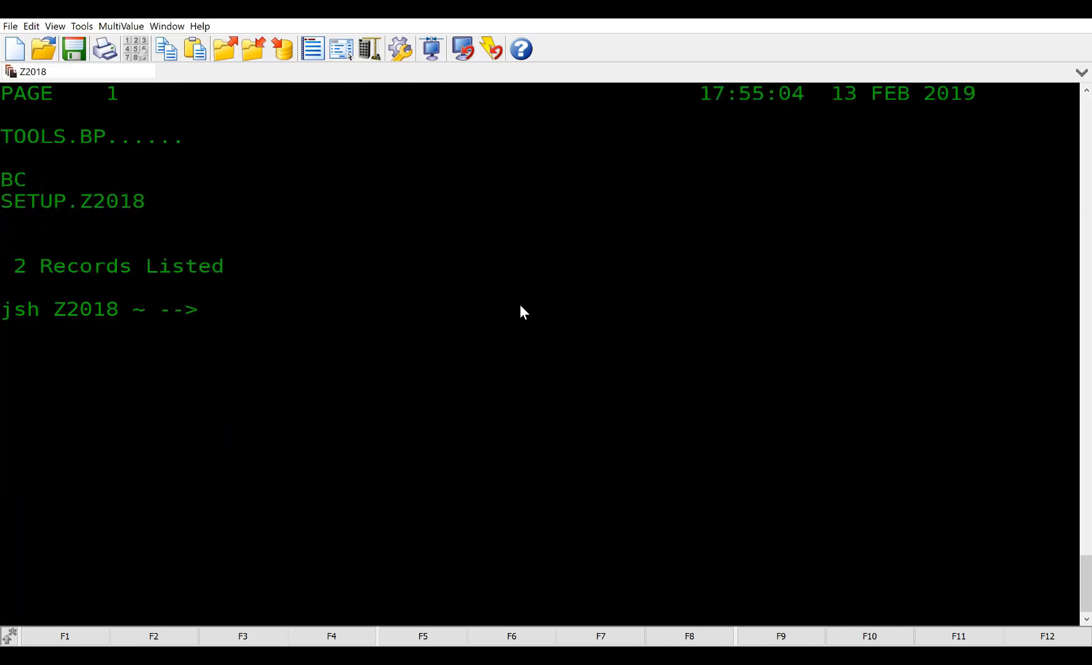
pyautogui.write('E')
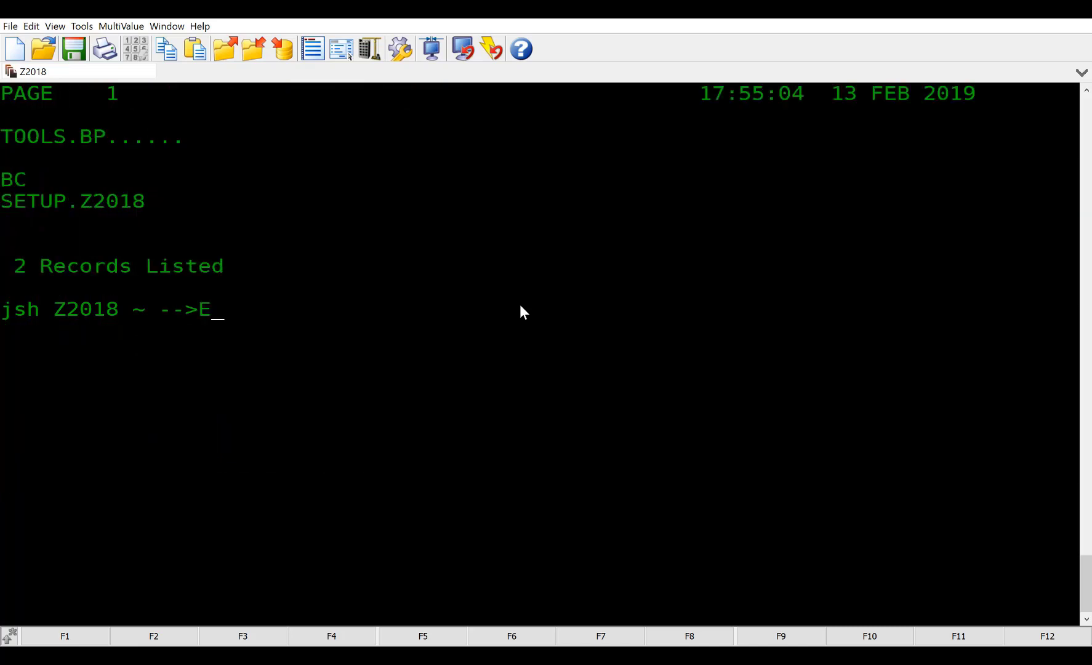
pyautogui.write('D TOOLS.BP BC')
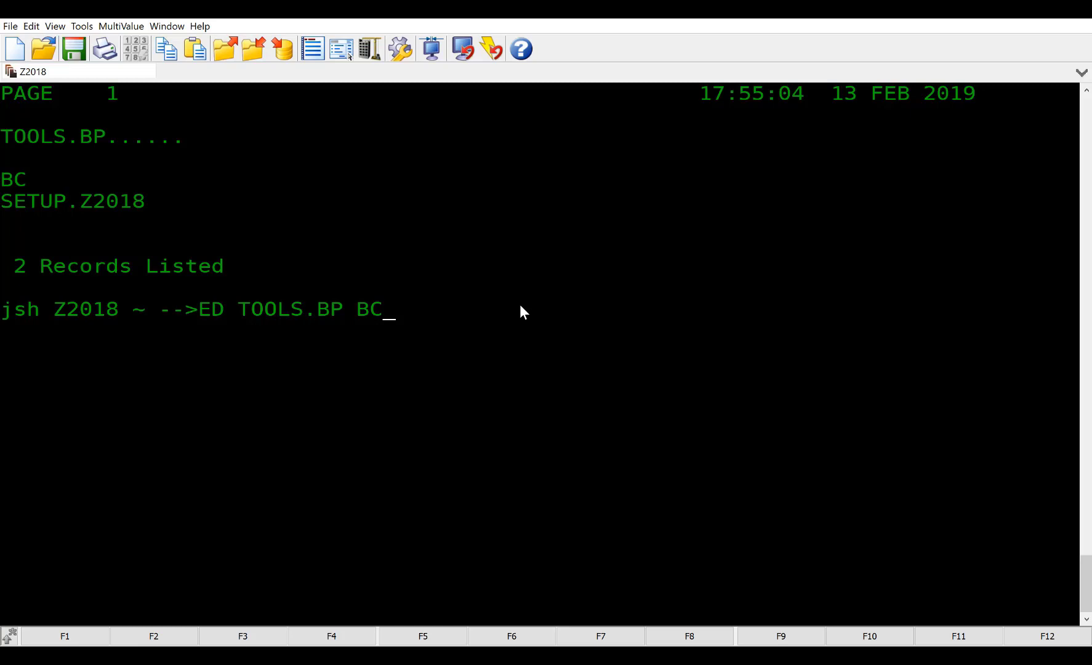
pyautogui.press('Return')
pyautogui.write('WHO')
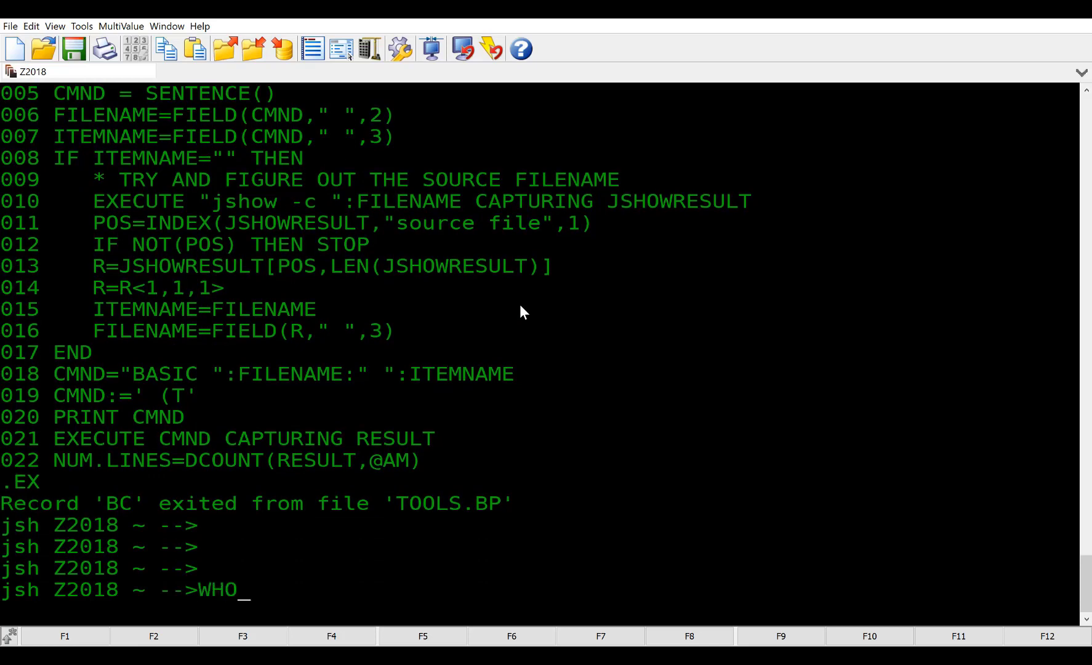
# Step: Open FIRST.TEST from BP in wED, which asks to create the missing item
pyautogui.press('Return')
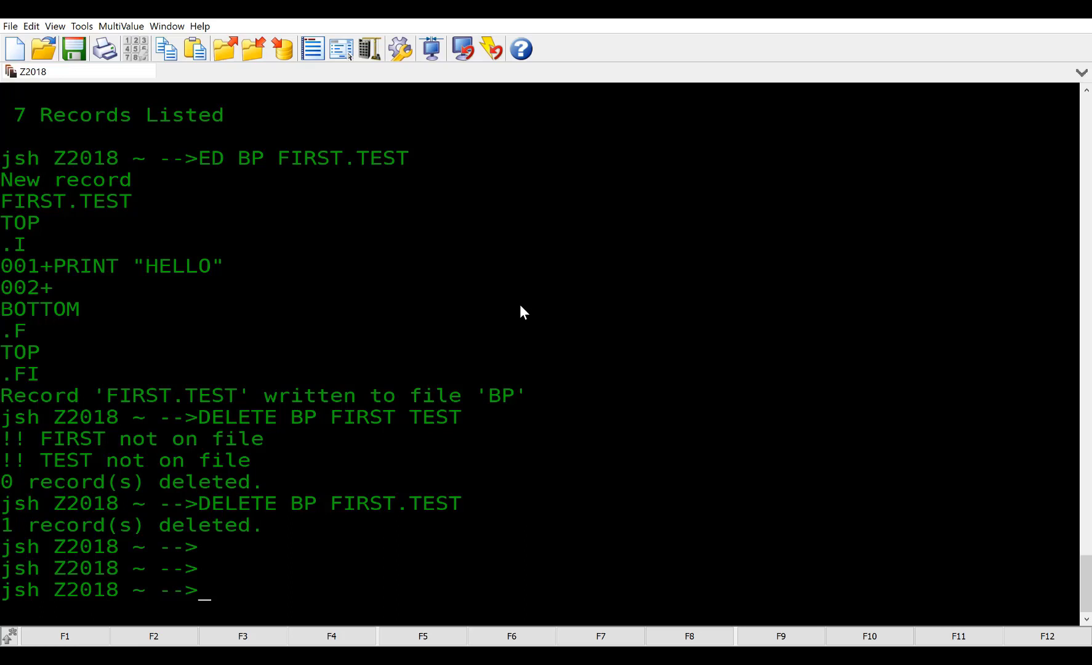
pyautogui.write('WED')
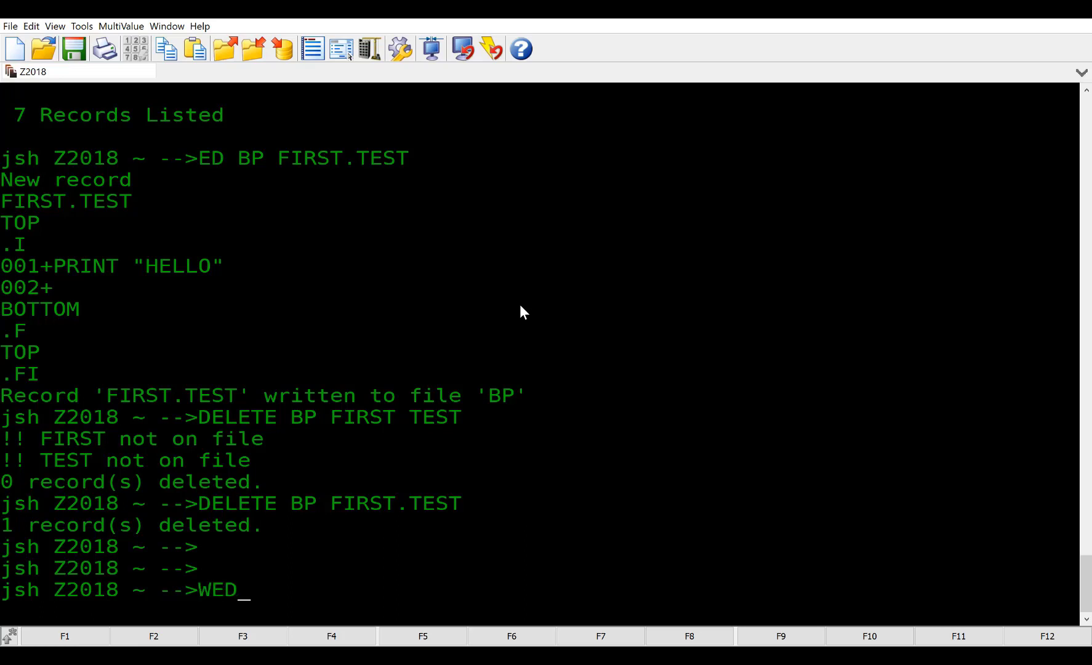
pyautogui.write('BP FIRST.TEST')
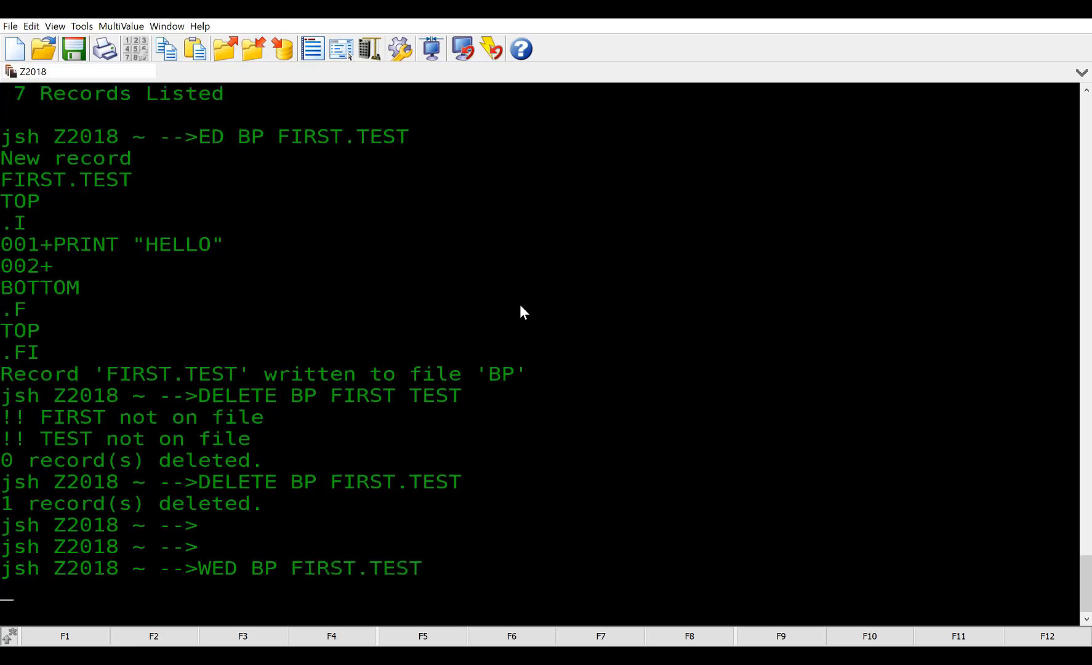
pyautogui.press('Return')
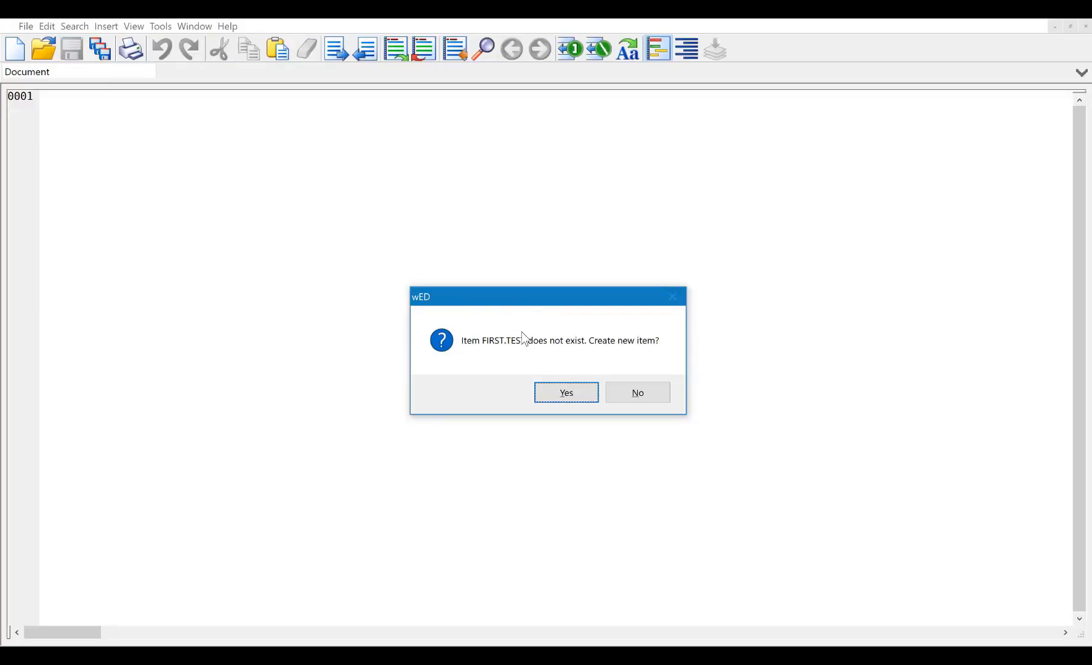
# Step: Create FIRST.TEST containing the line PRINT "HELLO" and save it
pyautogui.click(565, 391)
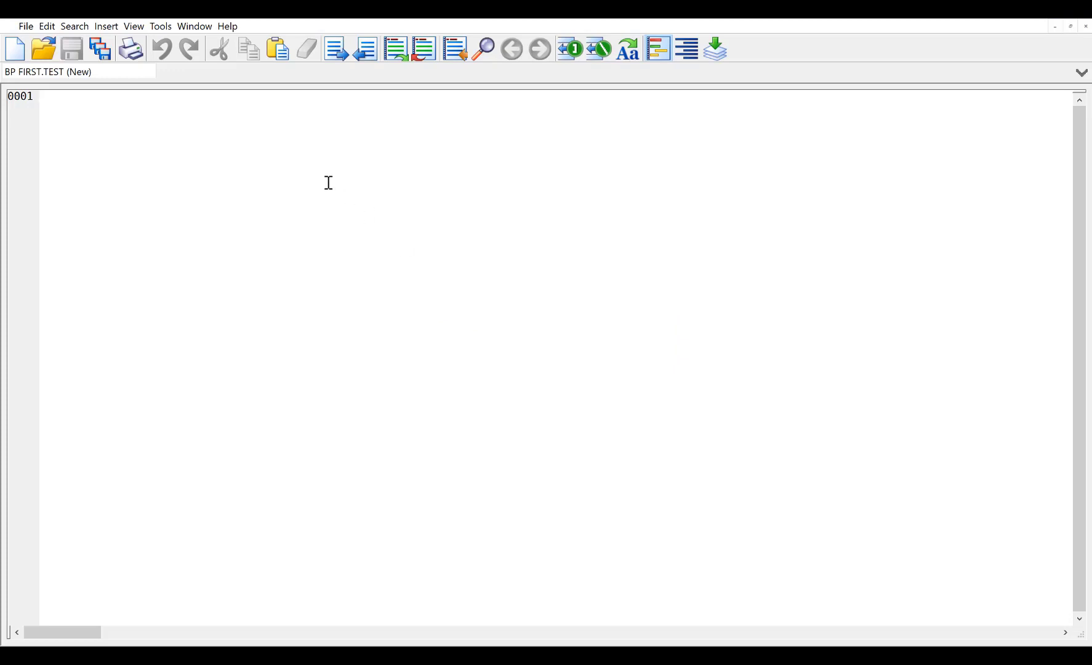
pyautogui.write('prin')
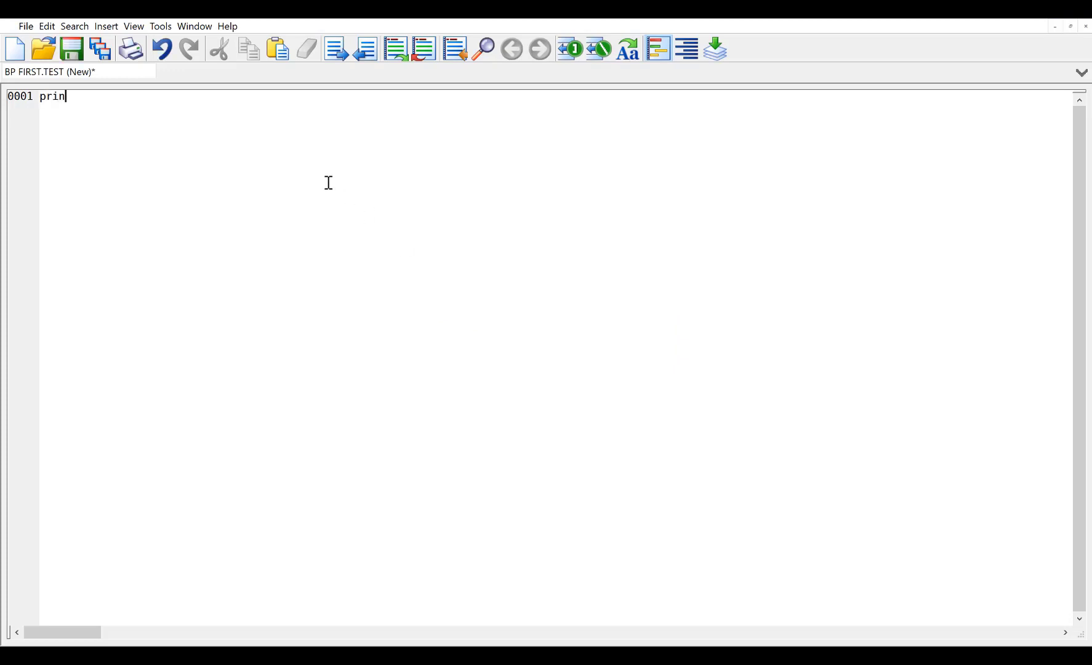
pyautogui.write('T "')
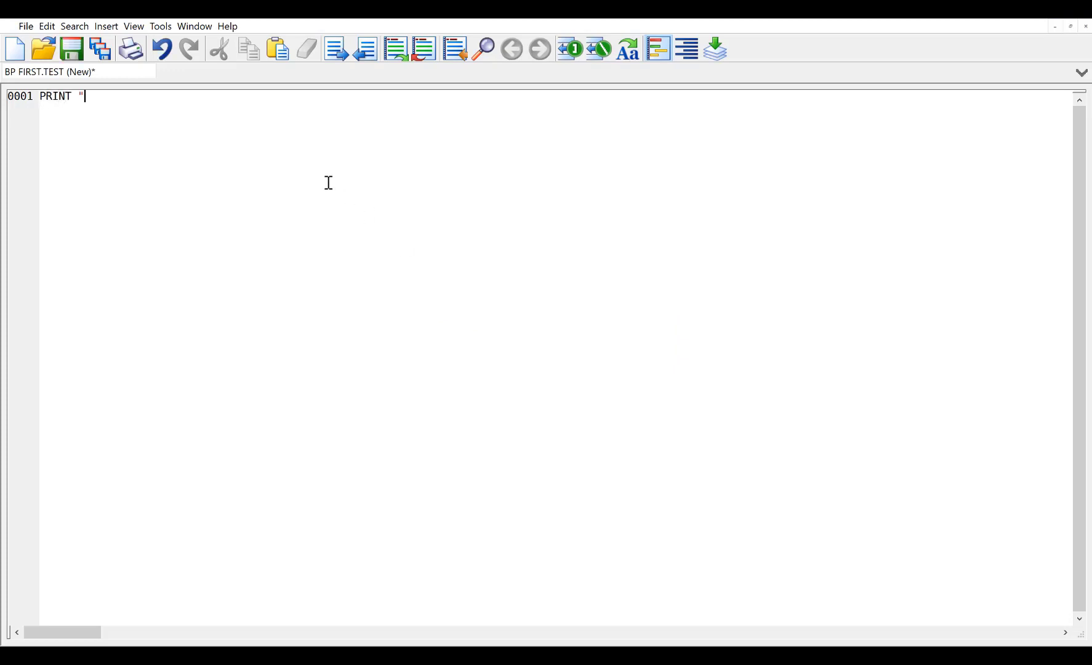
pyautogui.write('HELLO"')
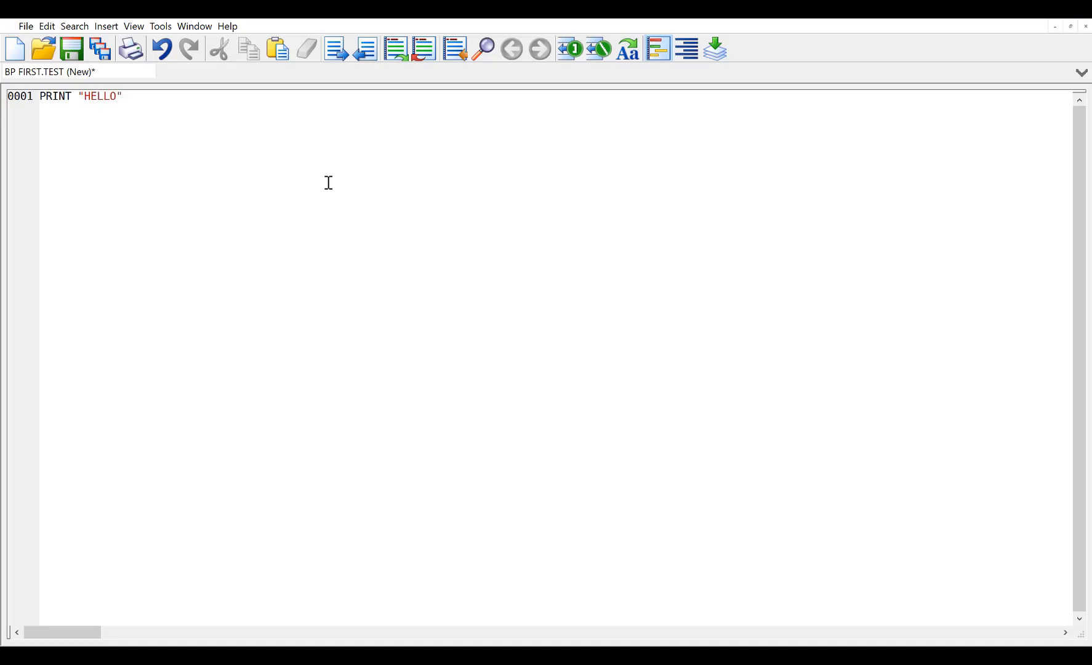
pyautogui.press('Return')
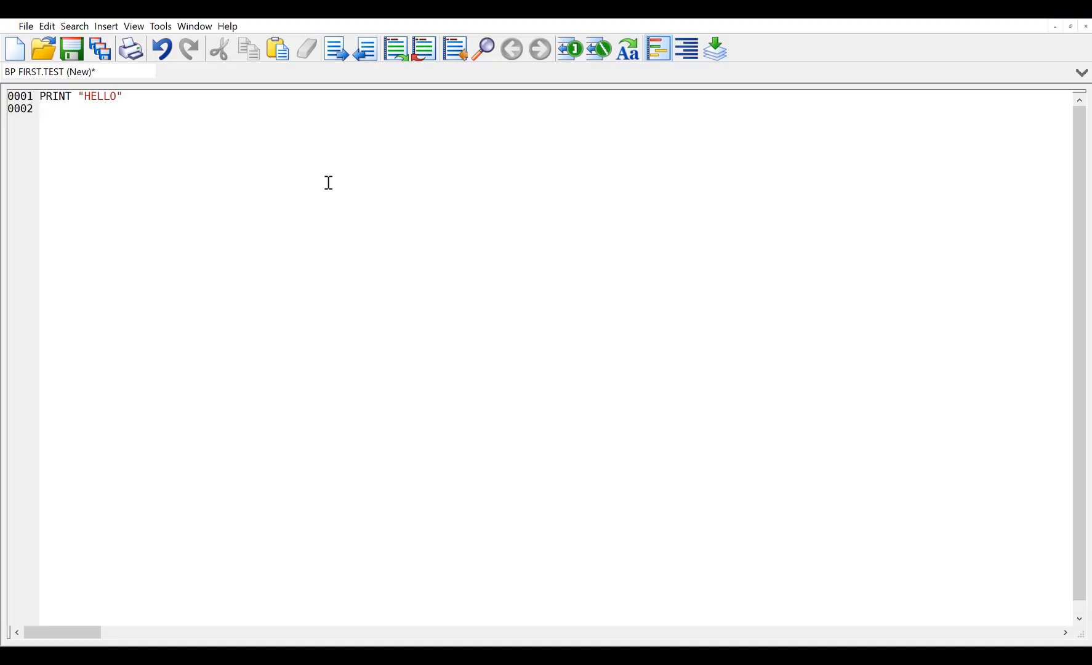
pyautogui.click(25, 26)
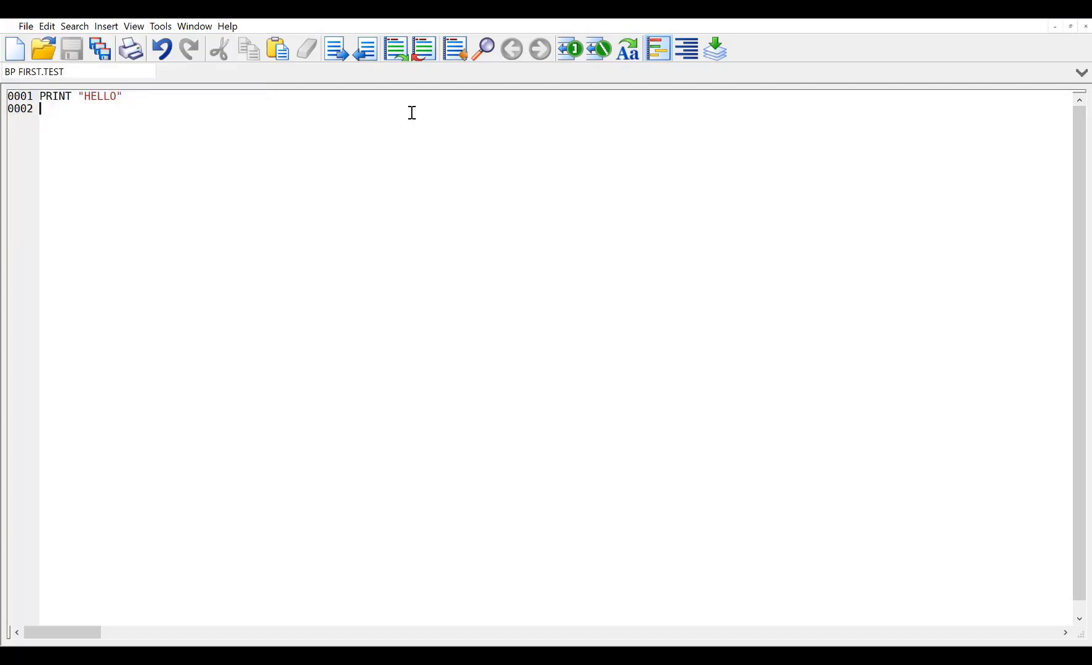
pyautogui.moveTo(714, 50)
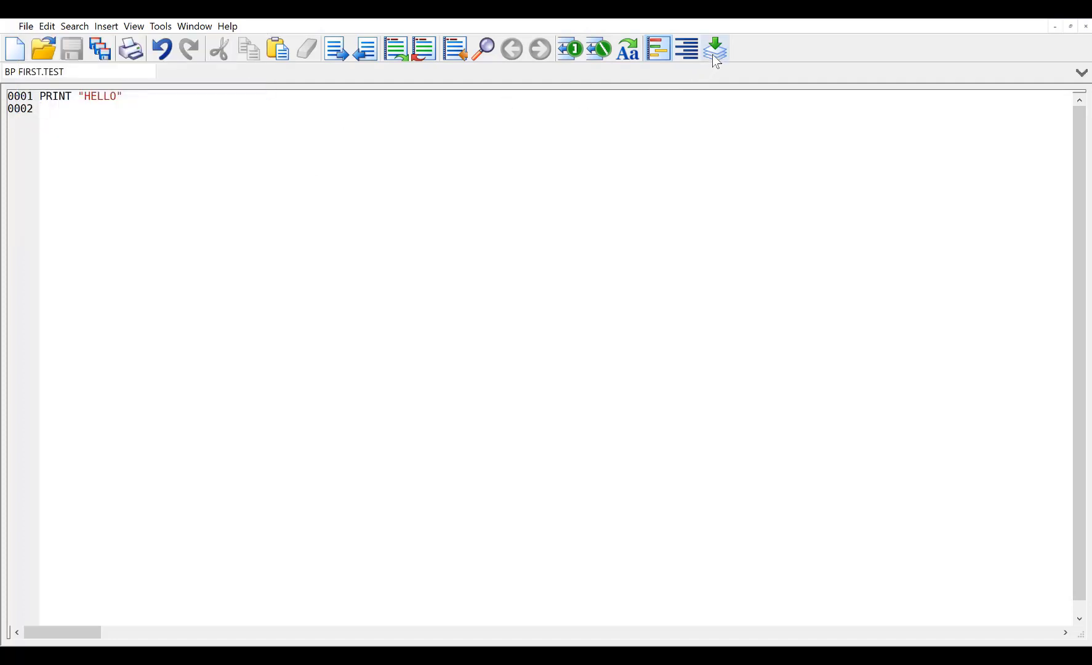
# Step: Attempt a compile of FIRST.TEST that returns empty results and dismiss them
pyautogui.click(714, 49)
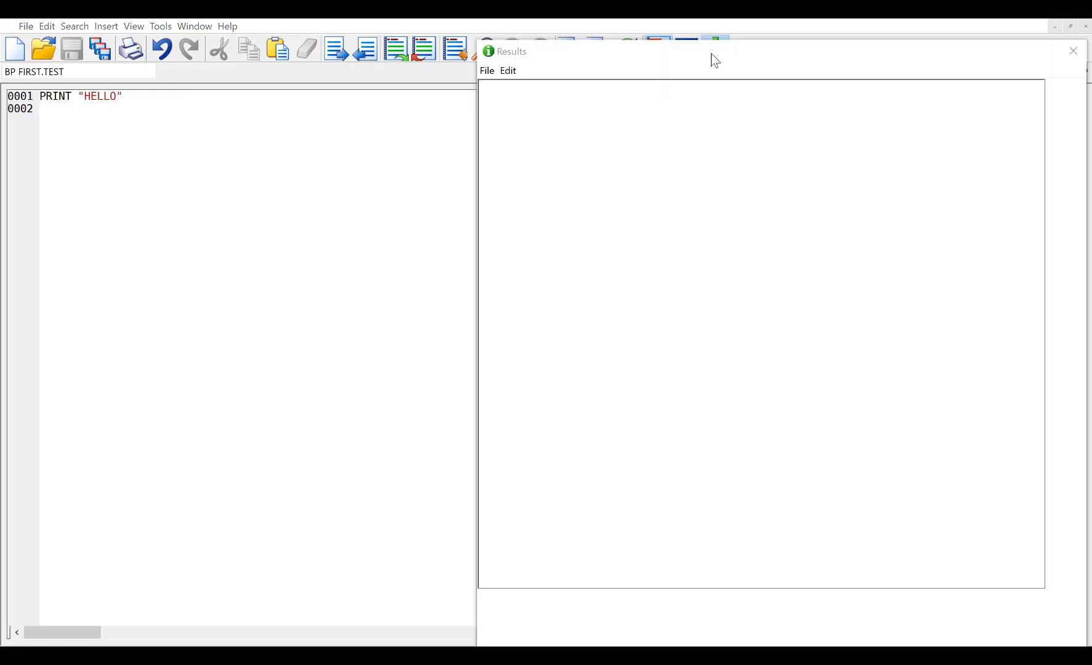
pyautogui.click(679, 198)
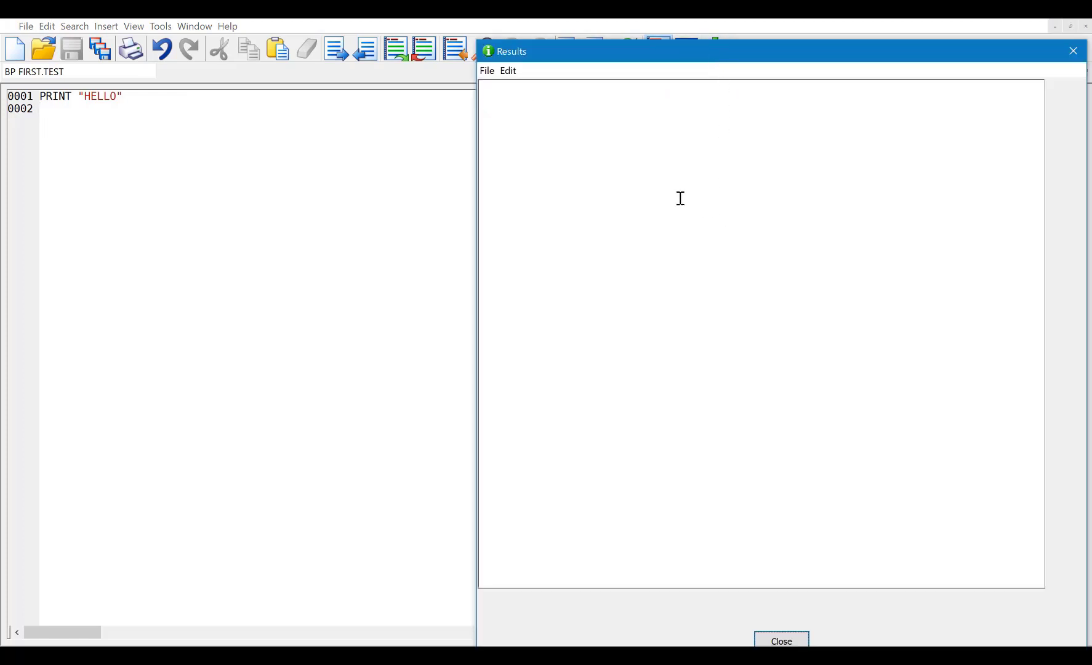
pyautogui.moveTo(796, 637)
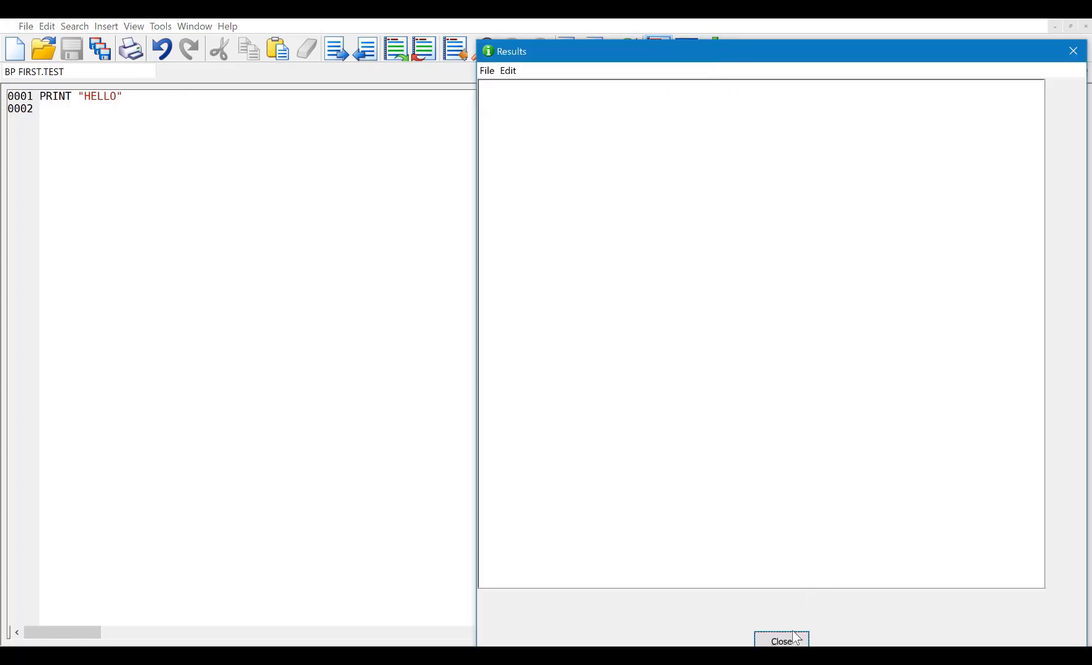
pyautogui.click(781, 640)
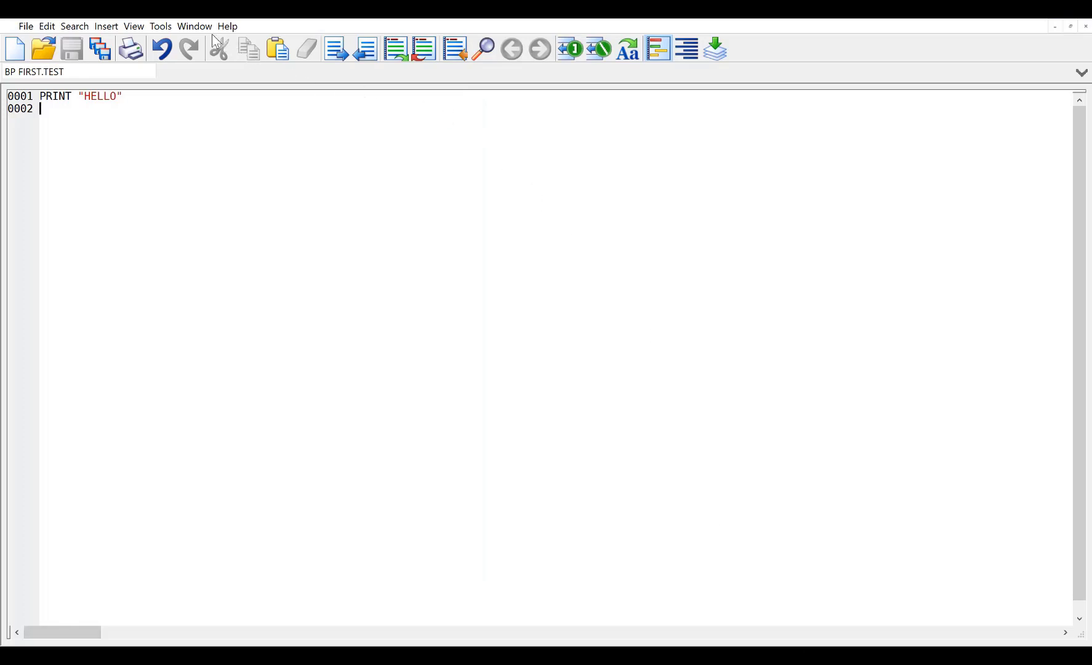
pyautogui.click(160, 26)
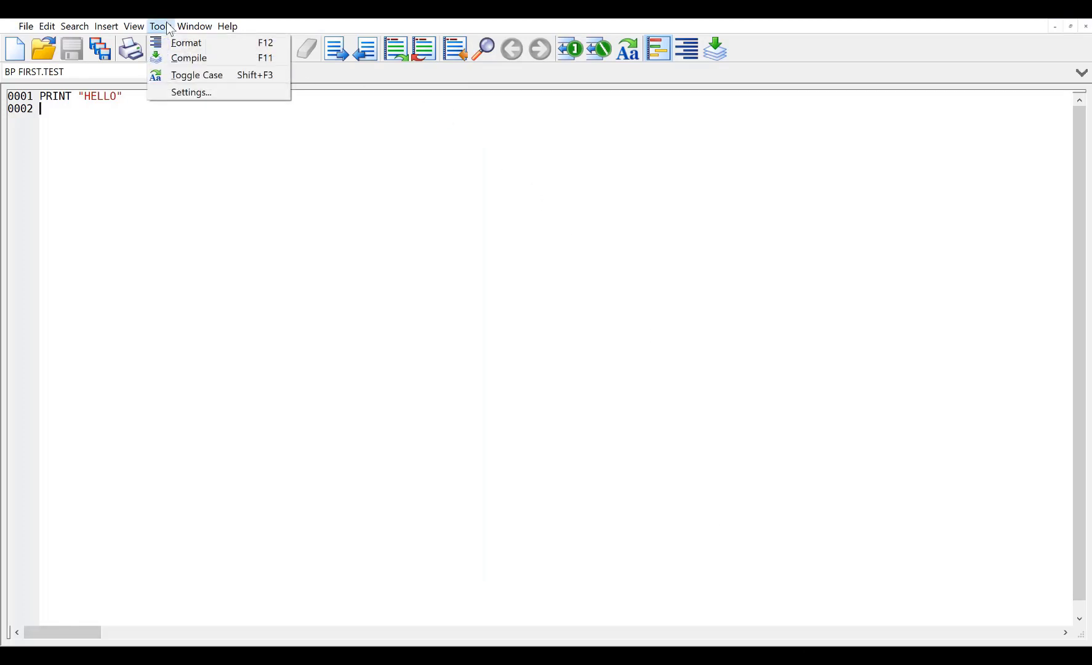
pyautogui.moveTo(190, 92)
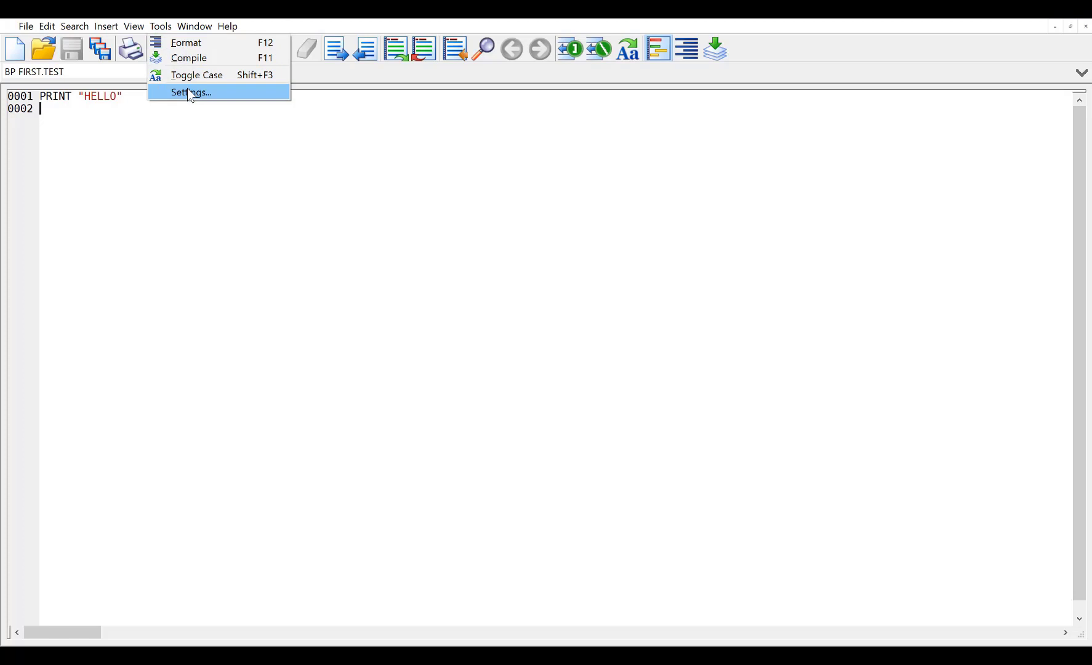
# Step: Replace ZBC with BC in wED's Compile Command setting and confirm
pyautogui.click(191, 92)
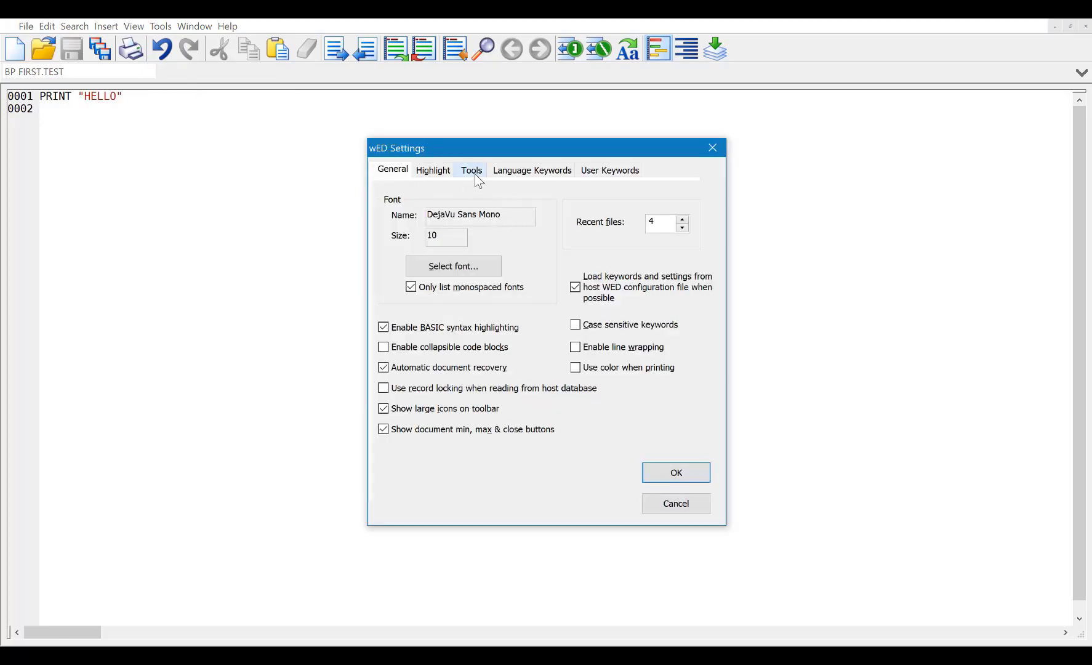
pyautogui.click(471, 170)
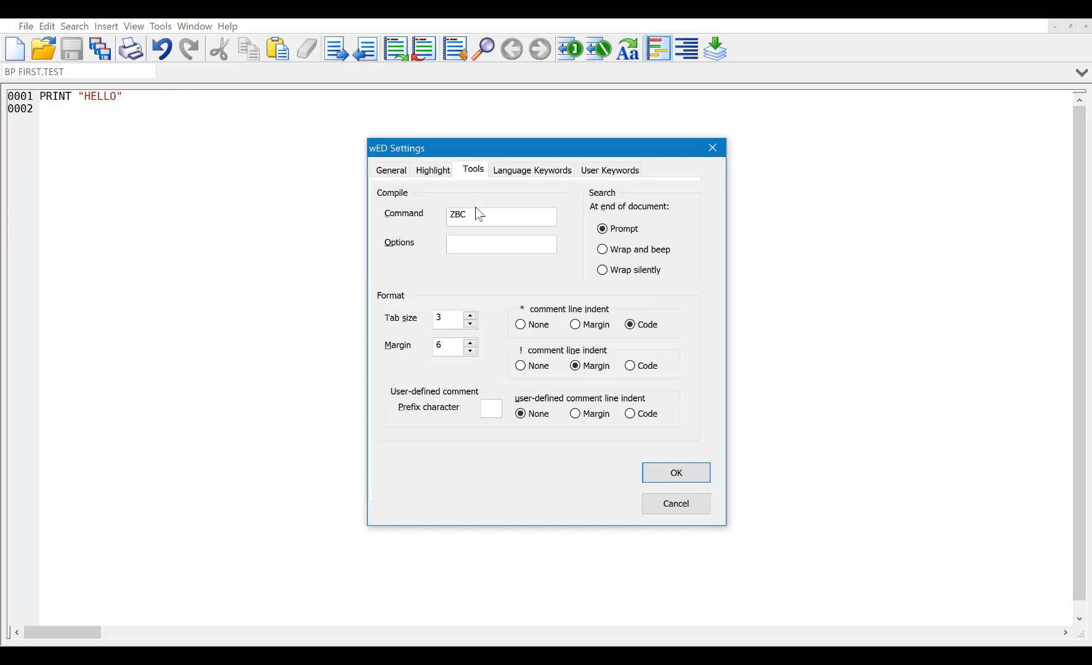
pyautogui.tripleClick(500, 215)
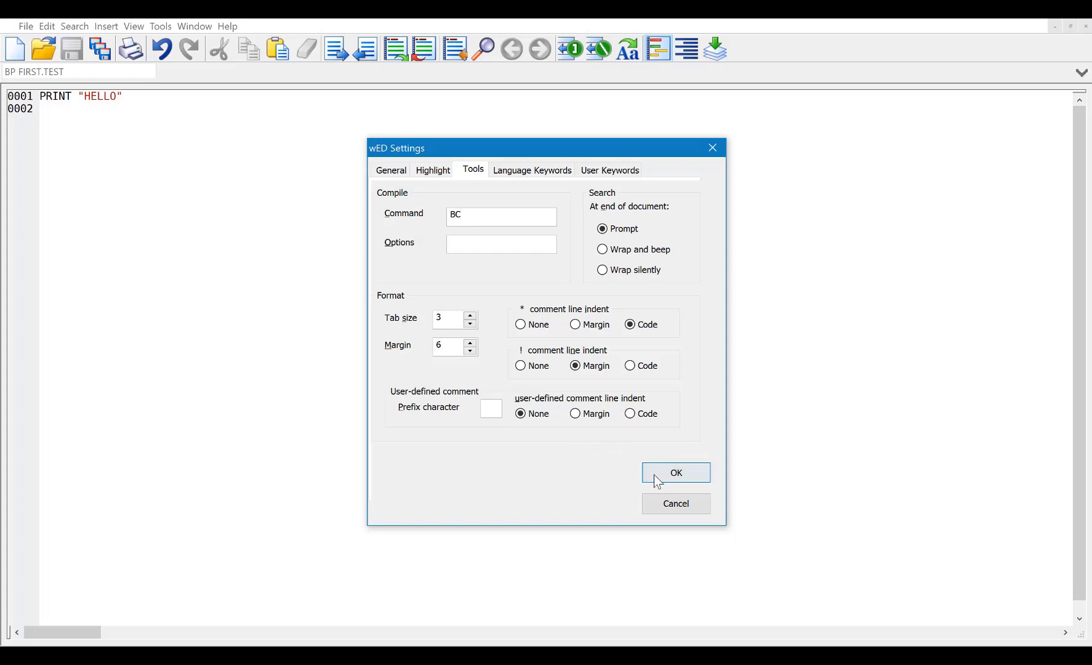
pyautogui.click(675, 473)
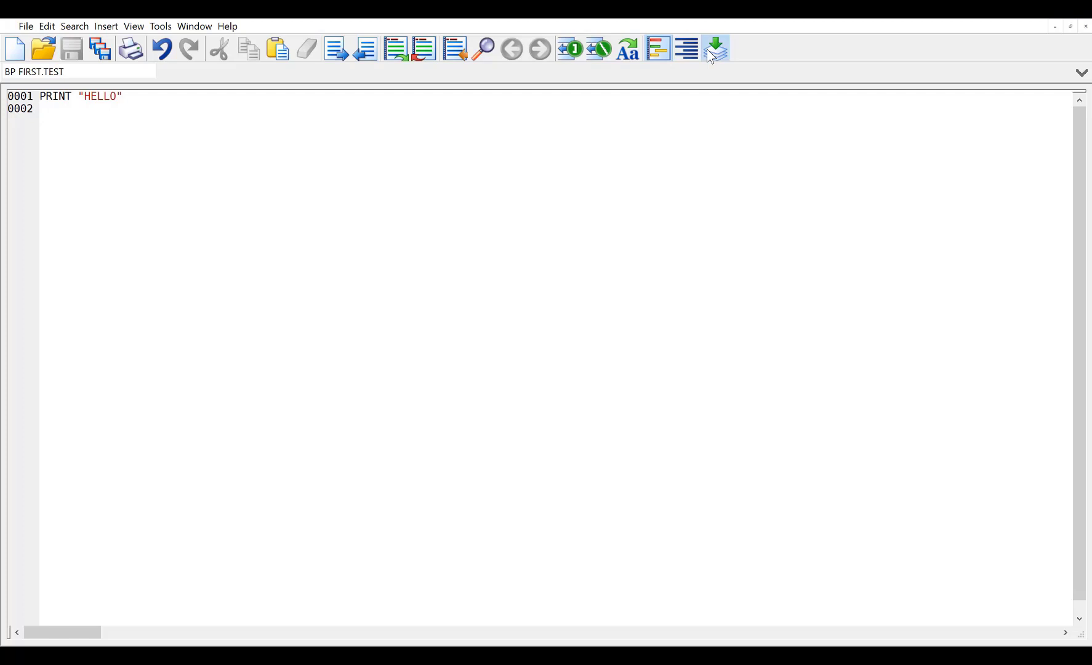
# Step: Compile FIRST.TEST successfully and dismiss the results
pyautogui.click(715, 48)
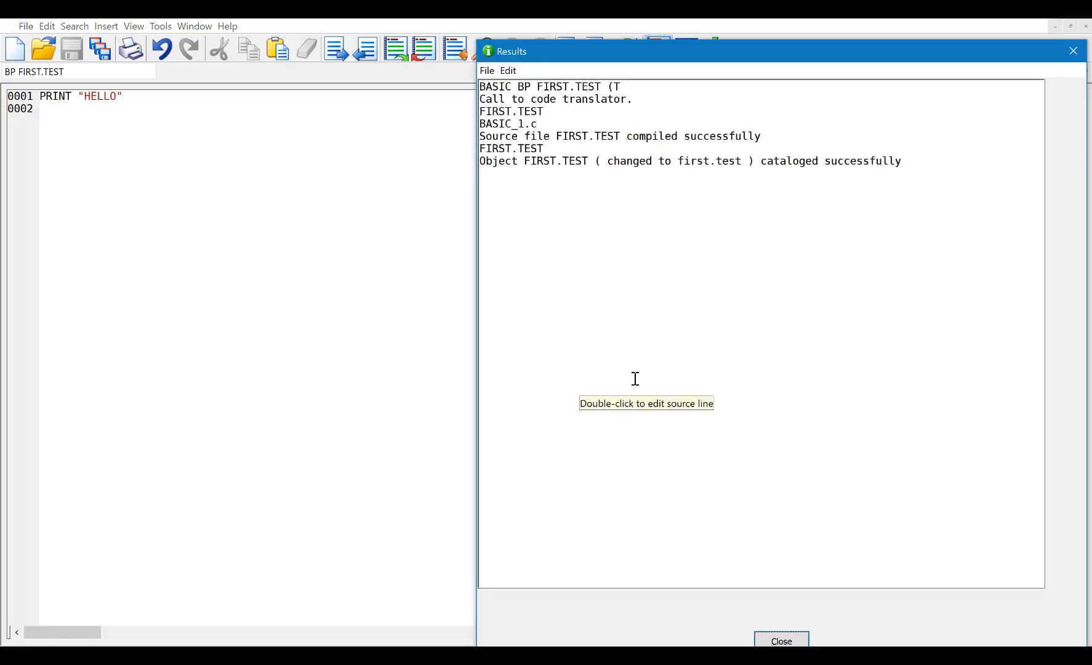
pyautogui.click(780, 641)
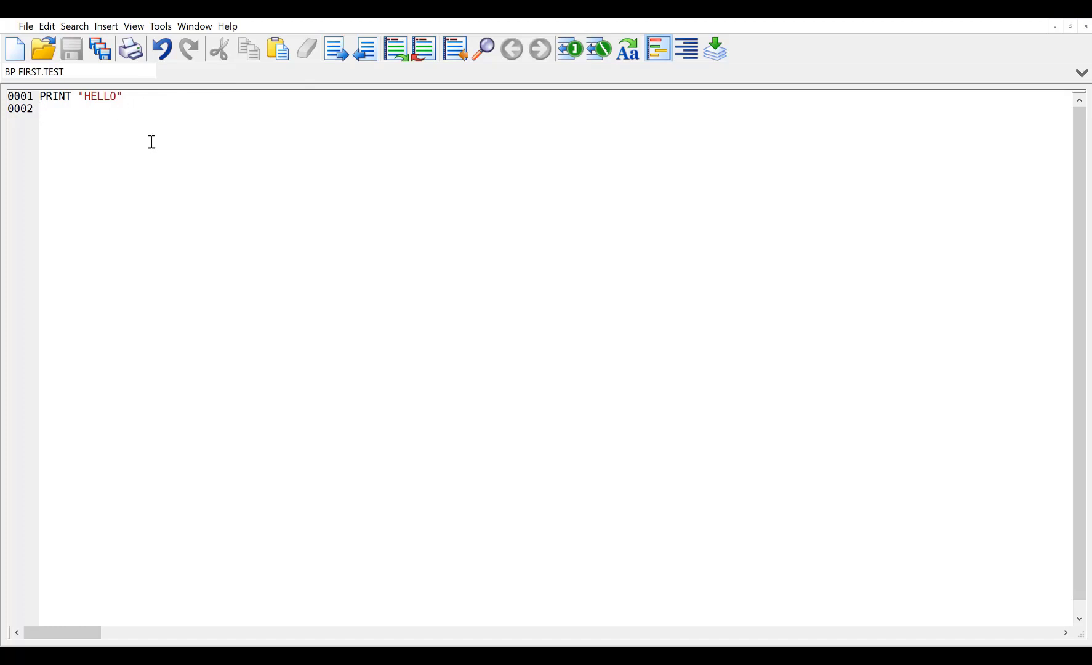
# Step: Add line PRINTX "HELLO AGAIN", save and compile, getting a failure result
pyautogui.write('PRINT')
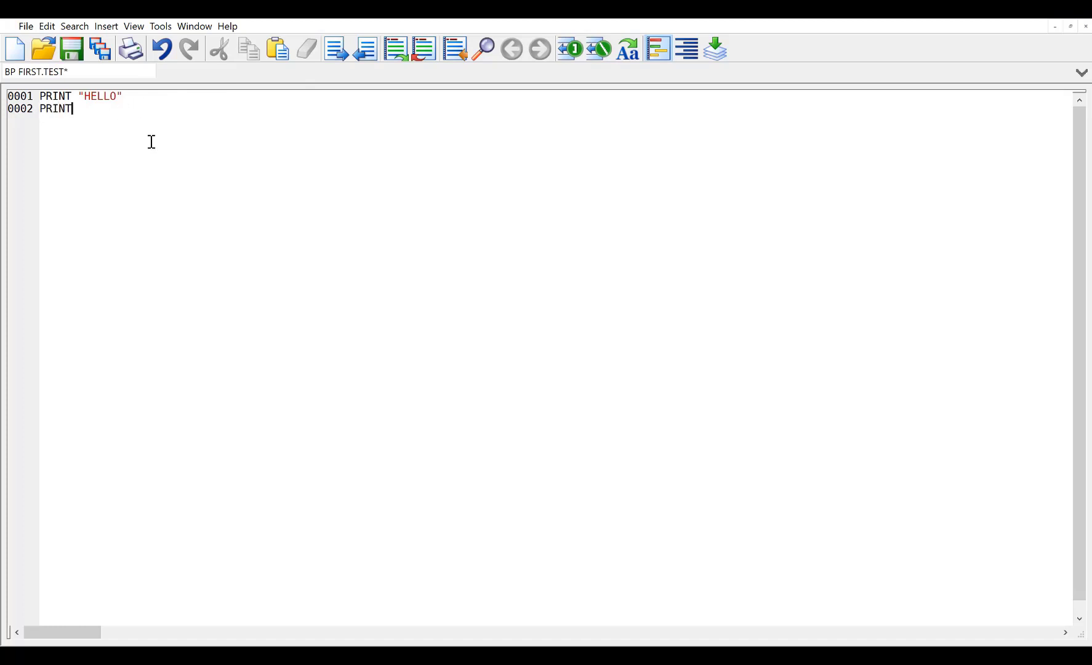
pyautogui.write('X "')
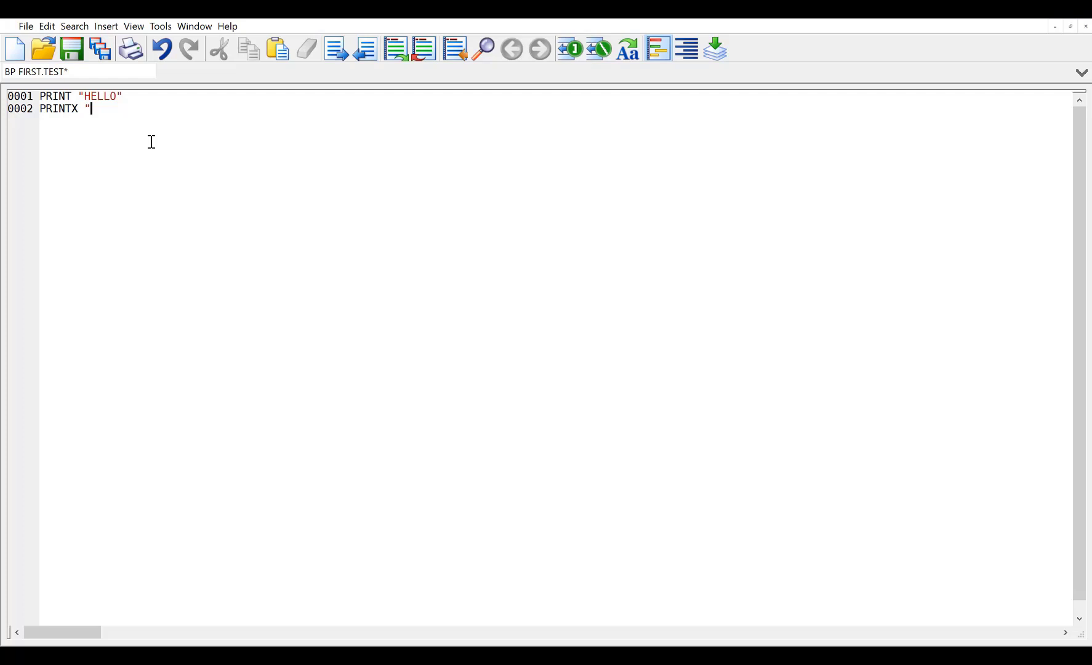
pyautogui.write('HELLO A')
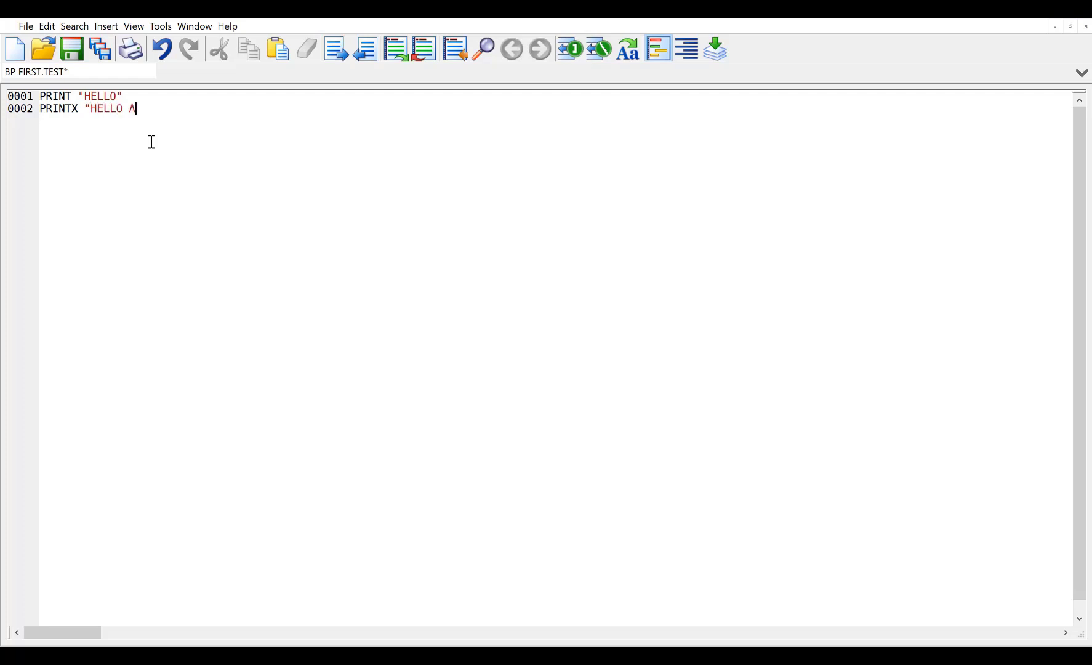
pyautogui.write('GAIN"')
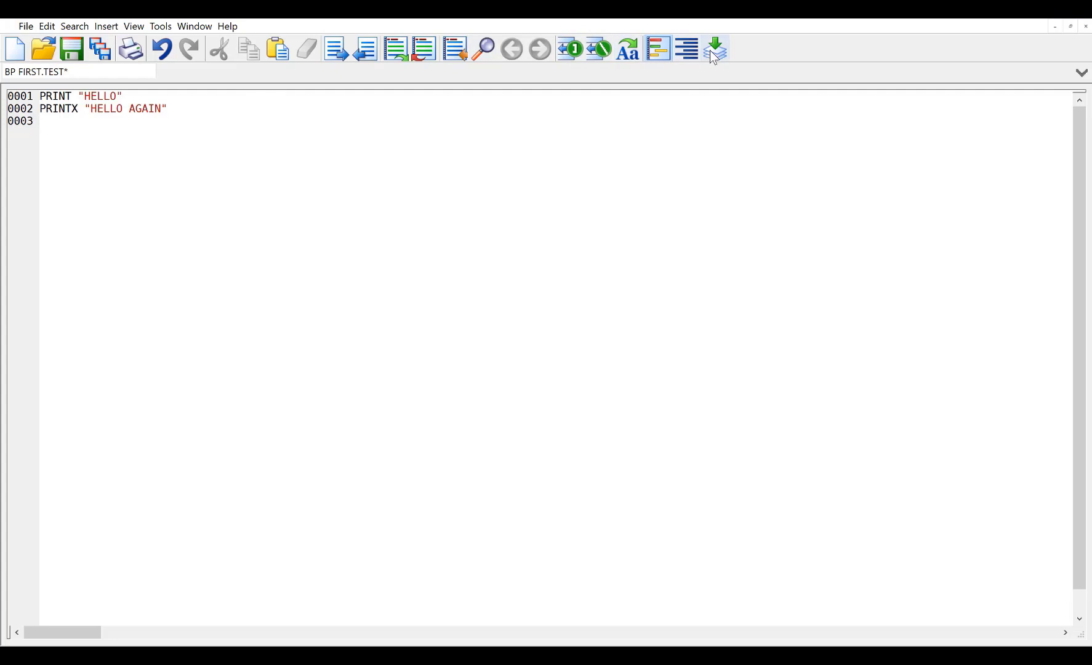
pyautogui.click(714, 49)
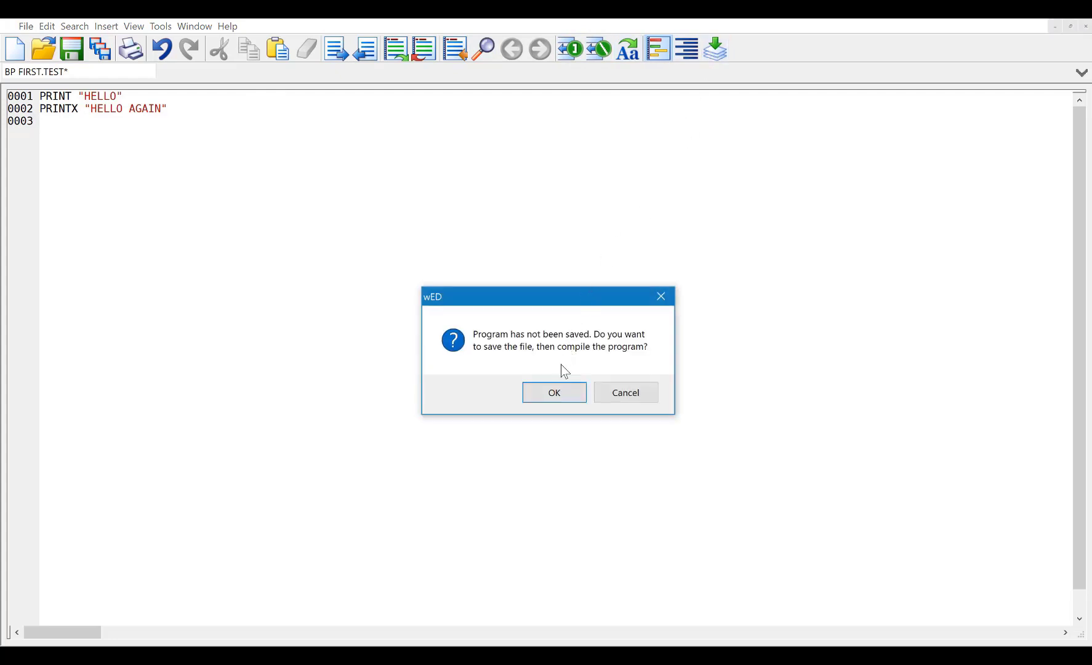
pyautogui.click(554, 392)
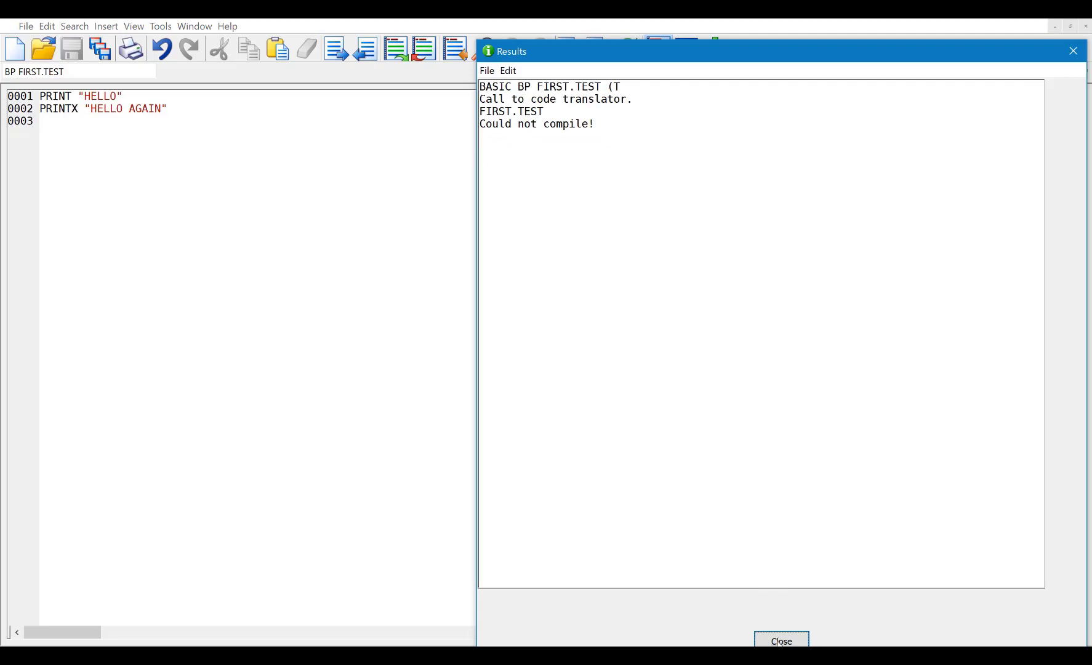
pyautogui.click(780, 641)
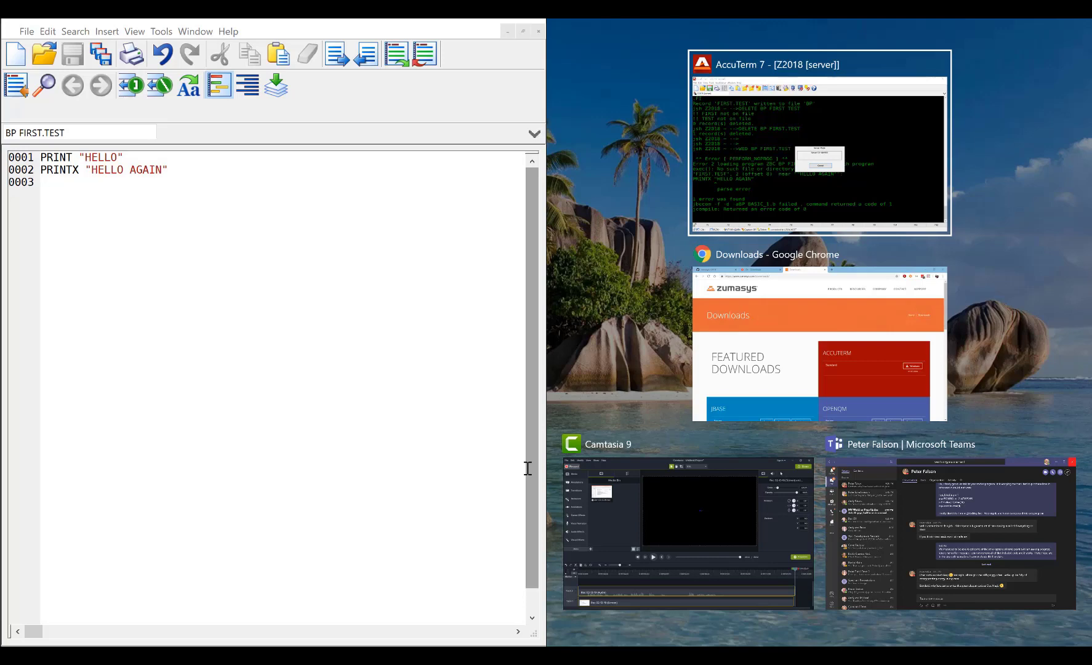
pyautogui.moveTo(655, 97)
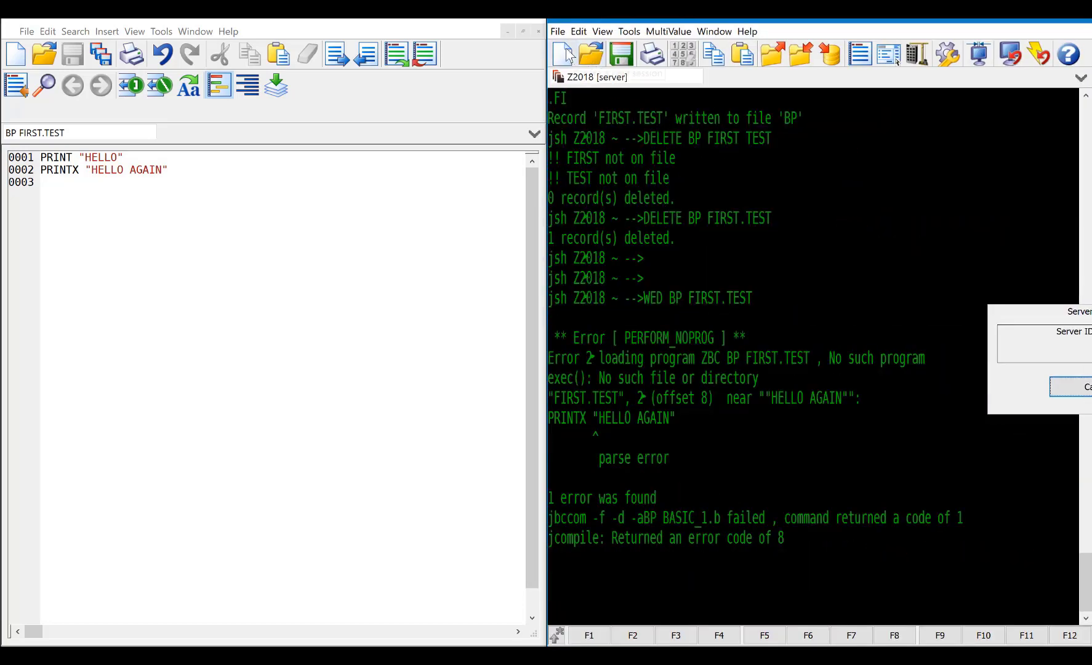
# Step: Start a second AccuTerm session and log in as jbaseadm under Z2018
pyautogui.click(557, 31)
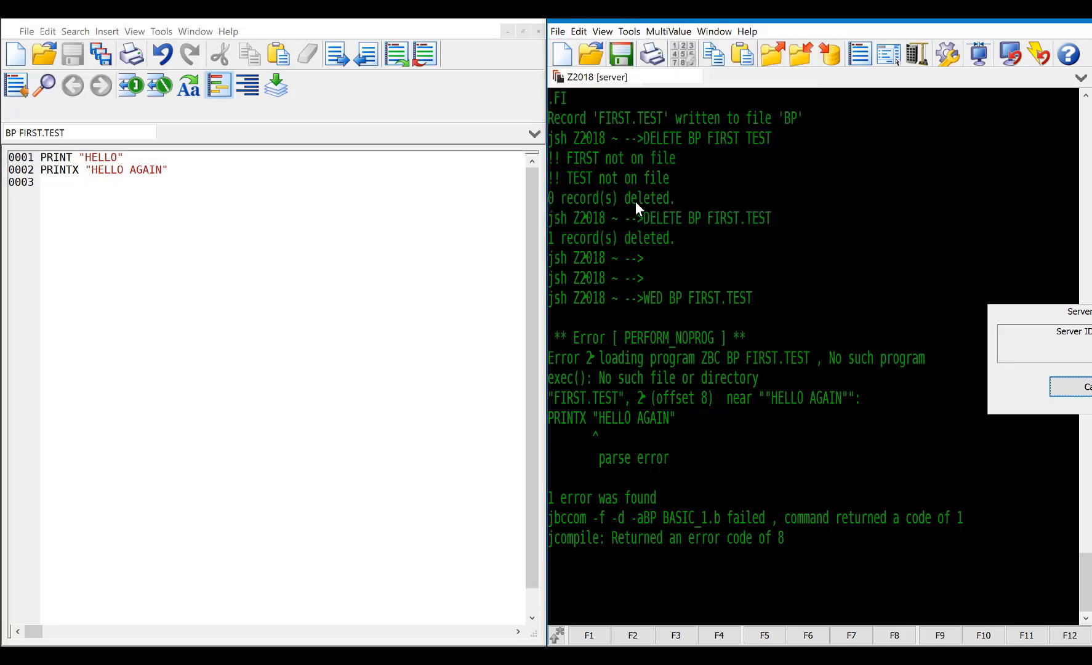
pyautogui.click(737, 76)
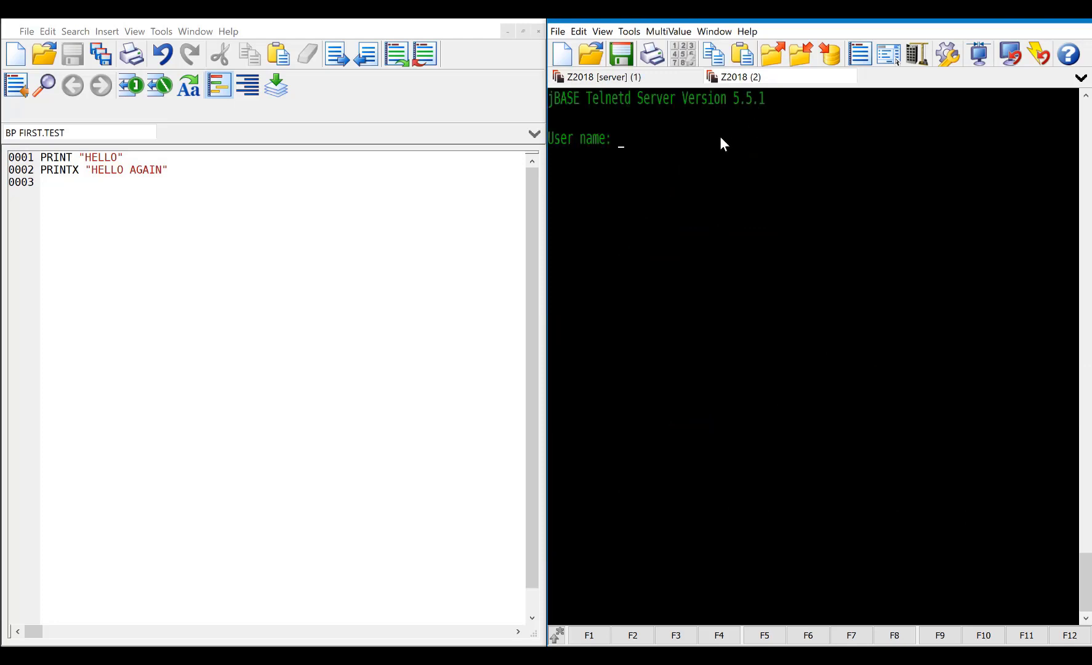
pyautogui.write('jbaseadm')
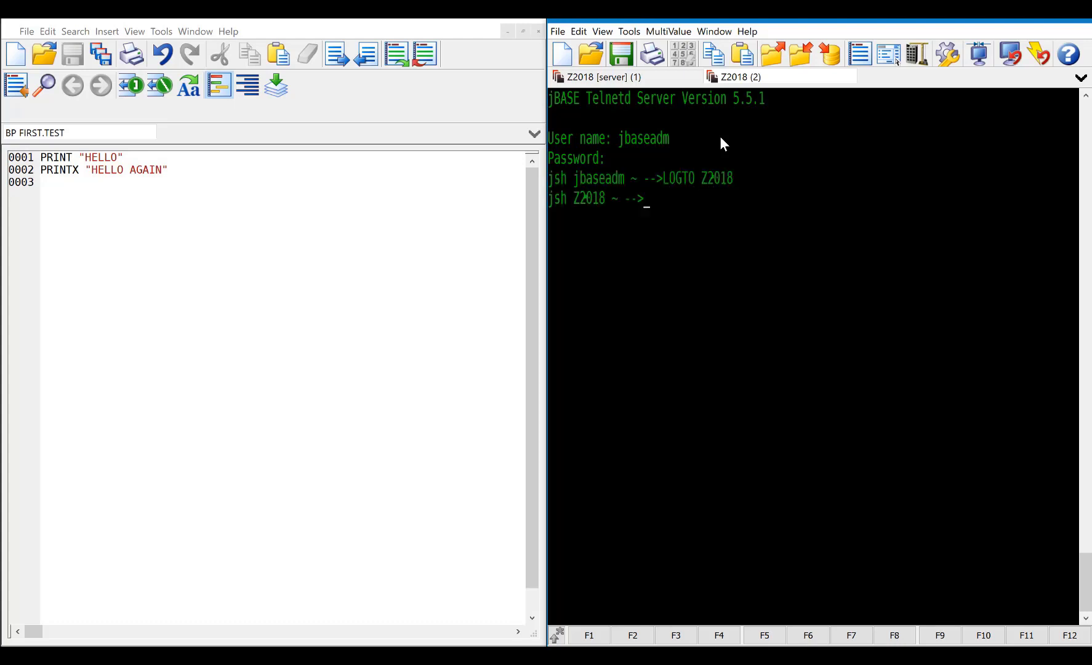
pyautogui.press('Return')
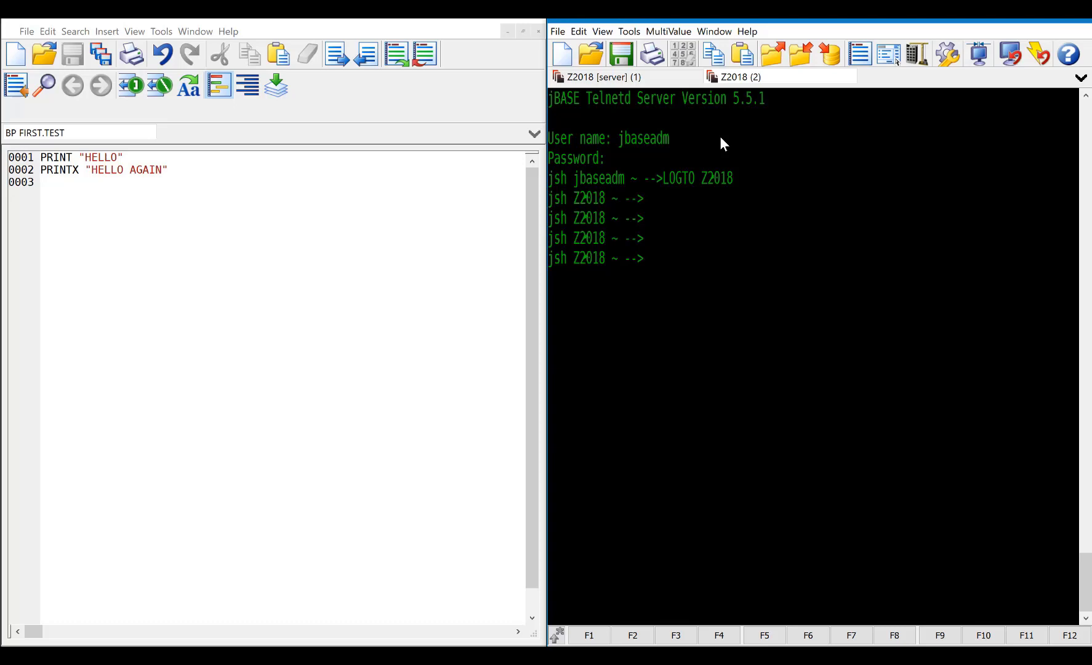
pyautogui.moveTo(610, 102)
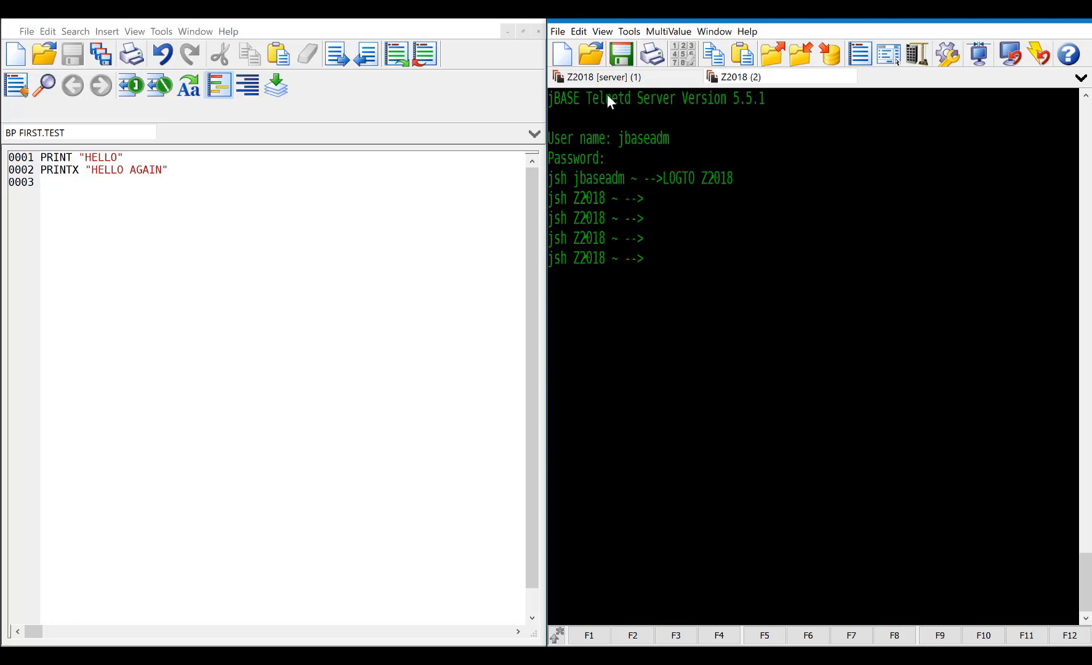
pyautogui.moveTo(749, 107)
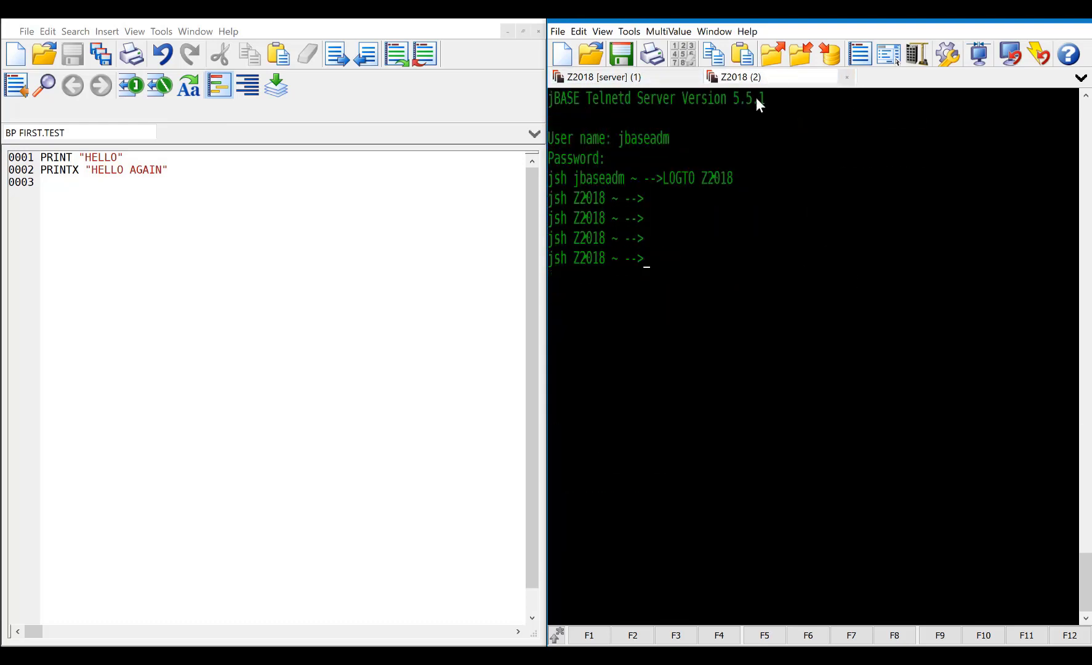
# Step: Run WHO and LIST BP to show the eight programs
pyautogui.press('Return')
pyautogui.write('WHO')
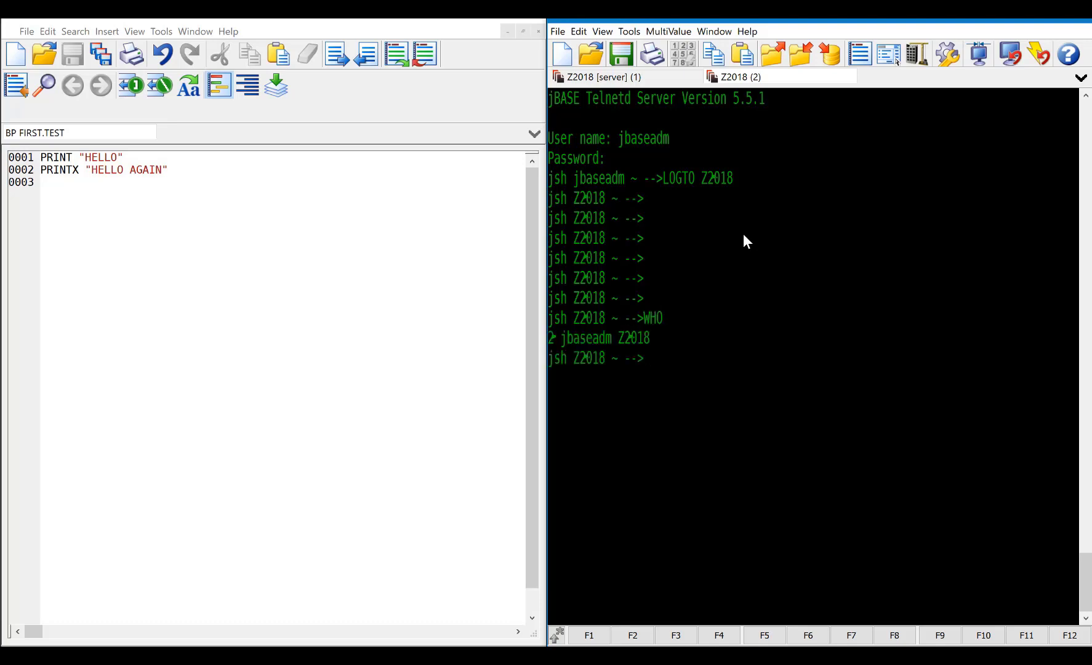
pyautogui.press('Return')
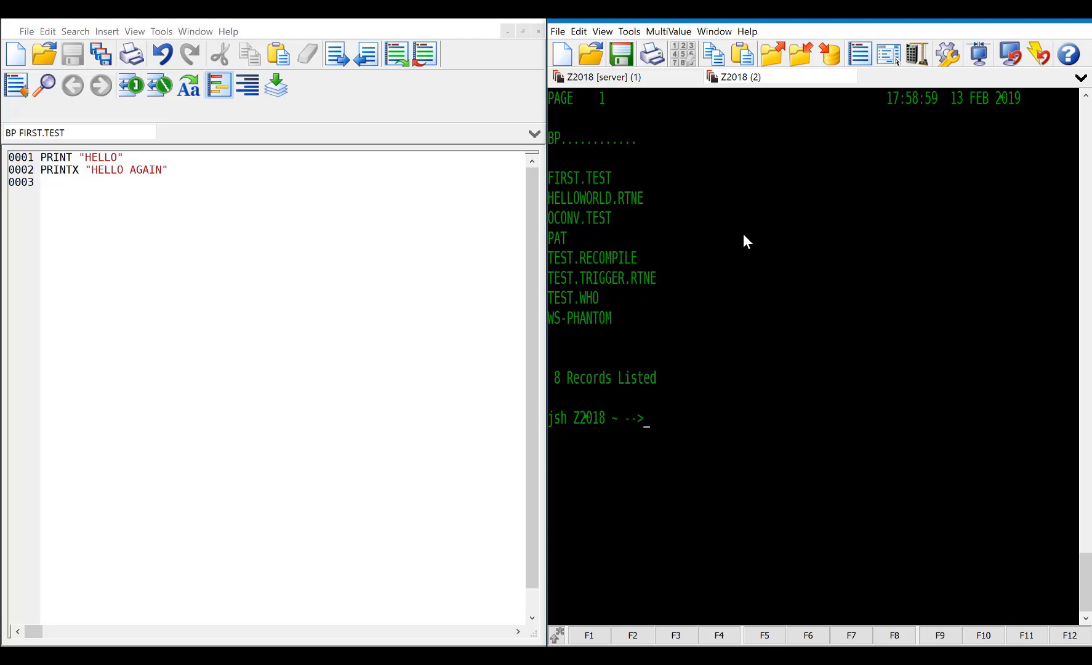
pyautogui.moveTo(576, 196)
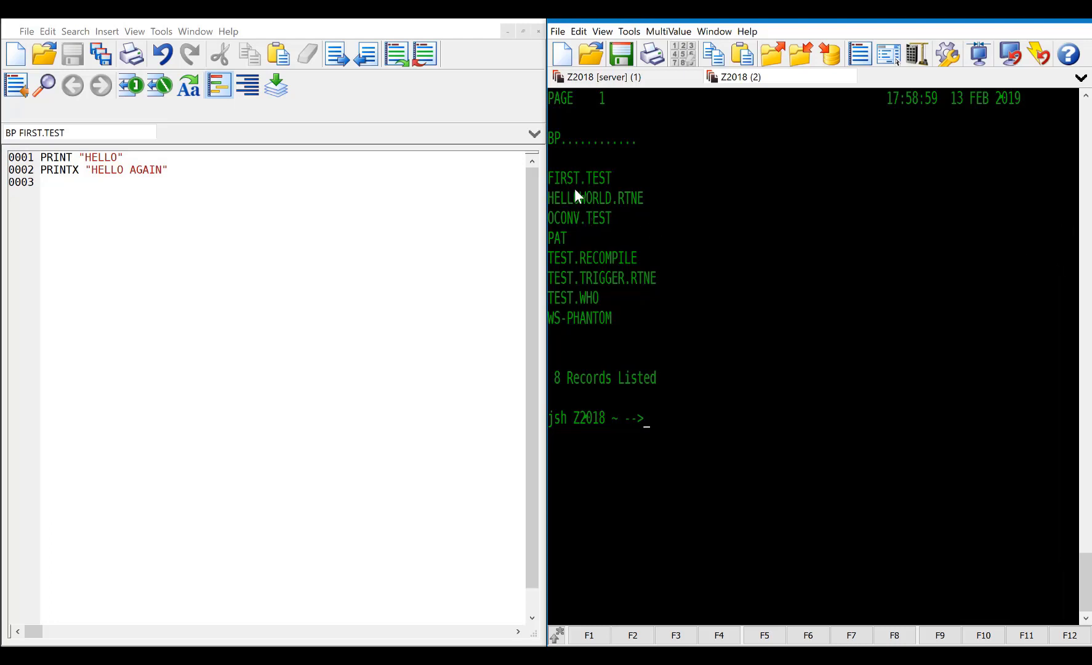
pyautogui.moveTo(667, 282)
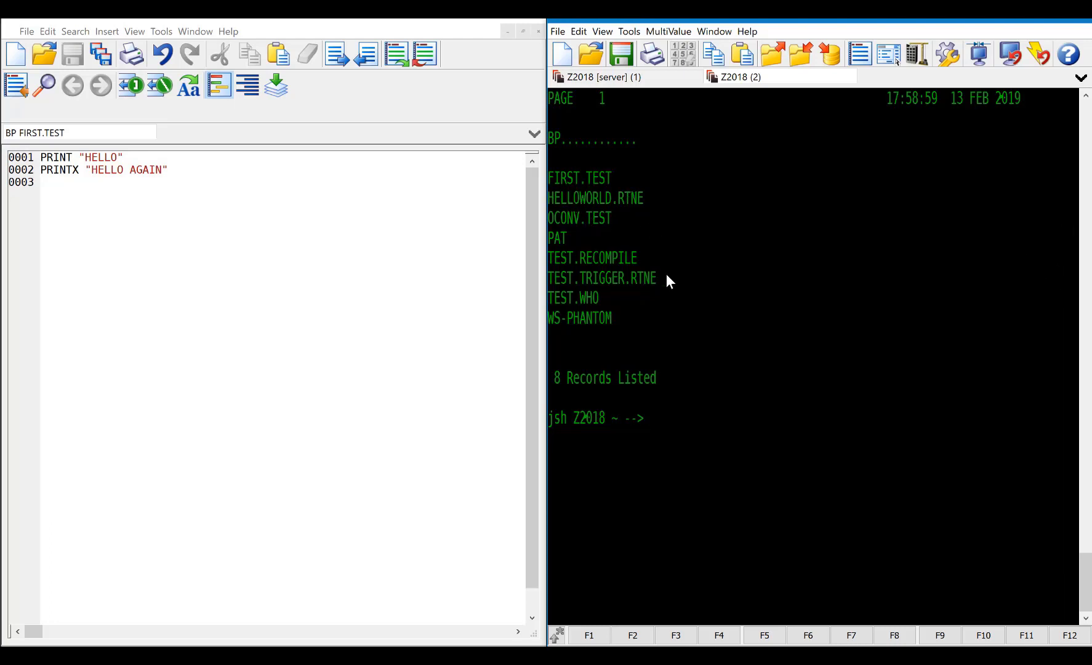